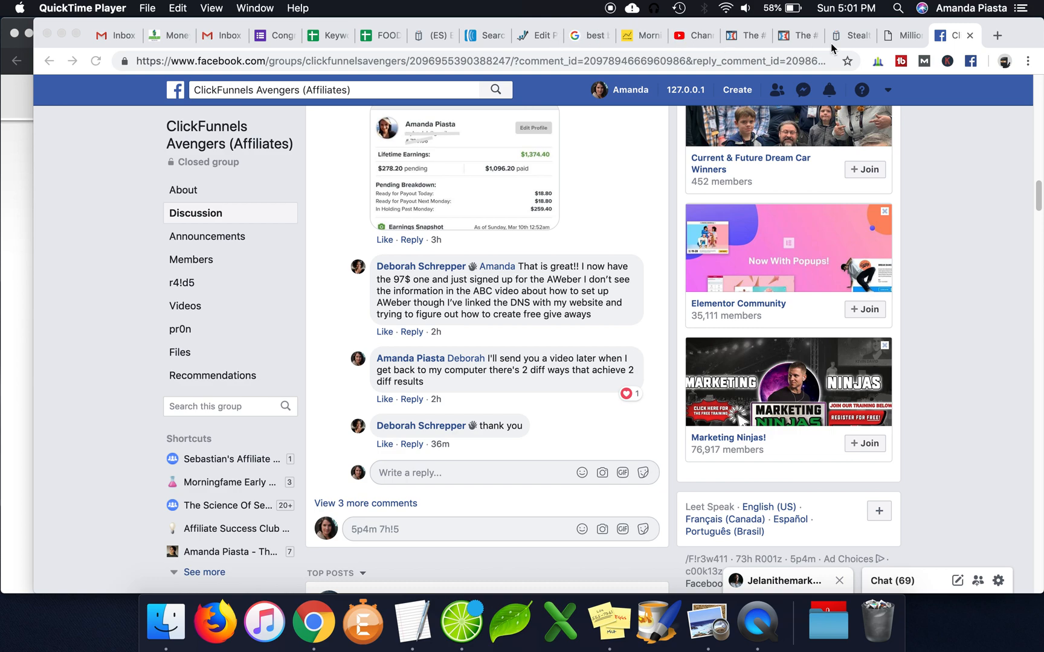
Step: Switch from the Facebook group tab back to the ClickFunnels opt-in page editor
click(745, 35)
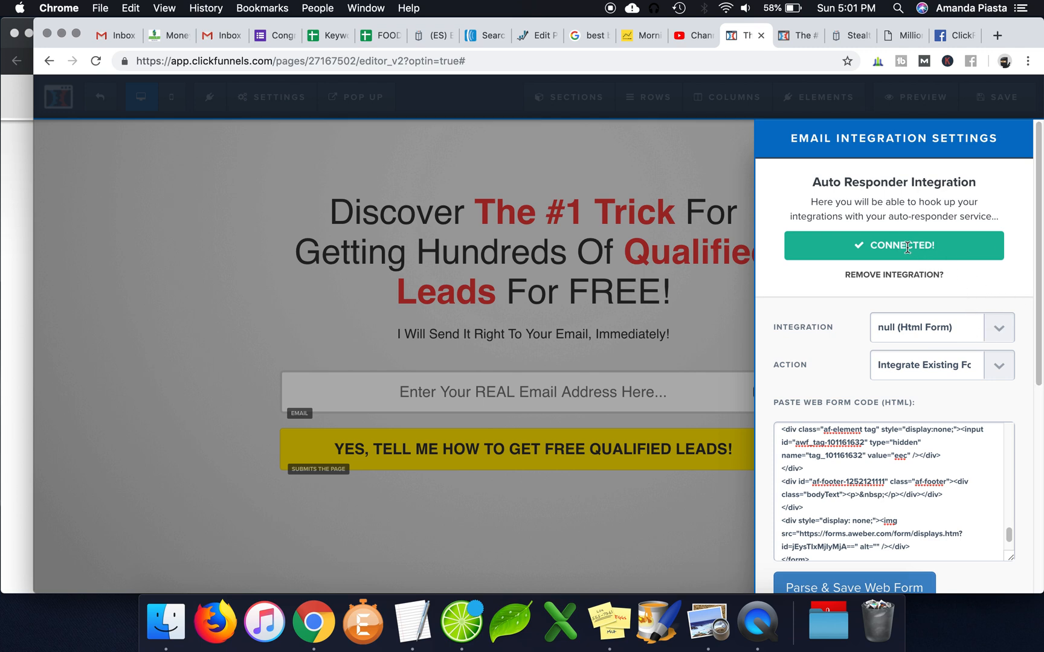
Step: Remove the HTML form integration, choose Aweber, and open the ClickFunnels dashboard in a new tab
click(895, 275)
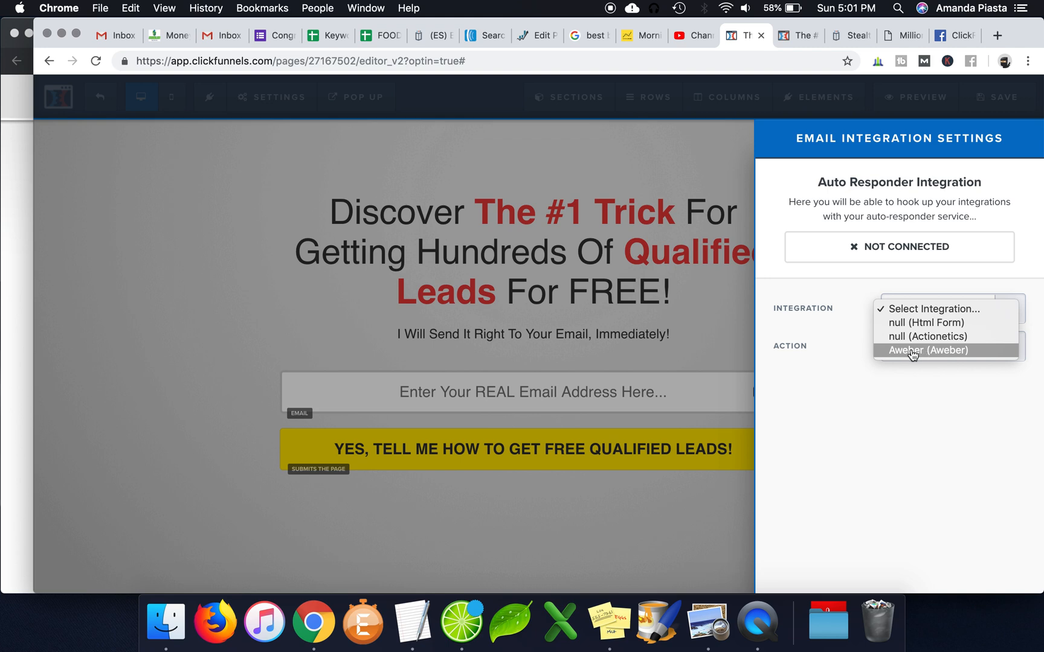
click(928, 350)
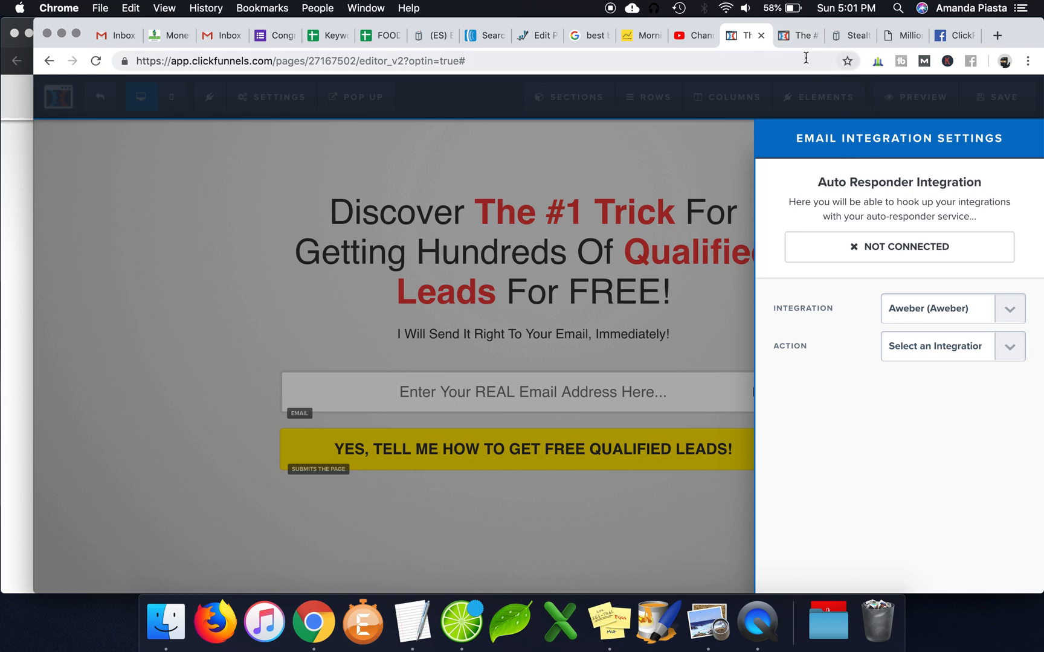
click(997, 35)
text(https://www.clickfunnels.com/dashboard)
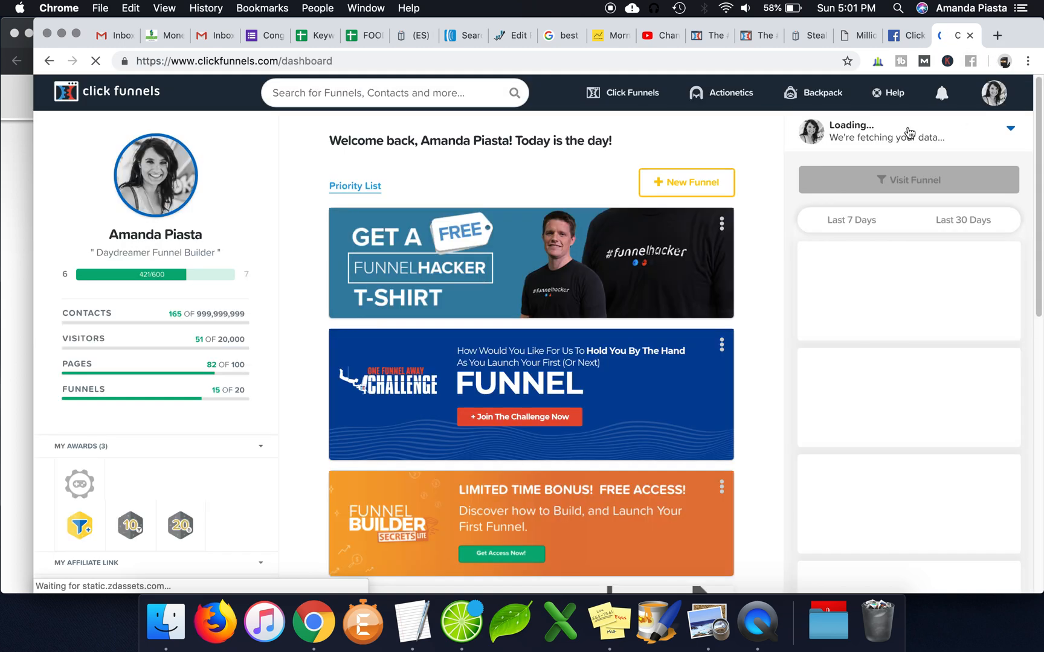
Step: Check the account's Integrations list for AWeber via the profile menu, then return to the editor tab
click(994, 93)
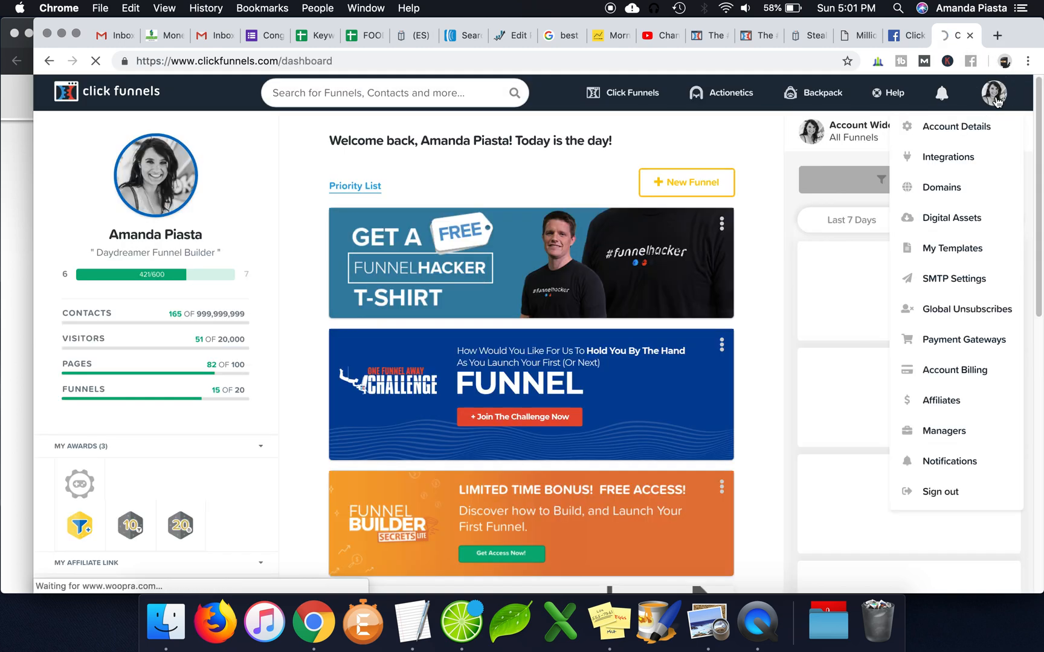
click(942, 93)
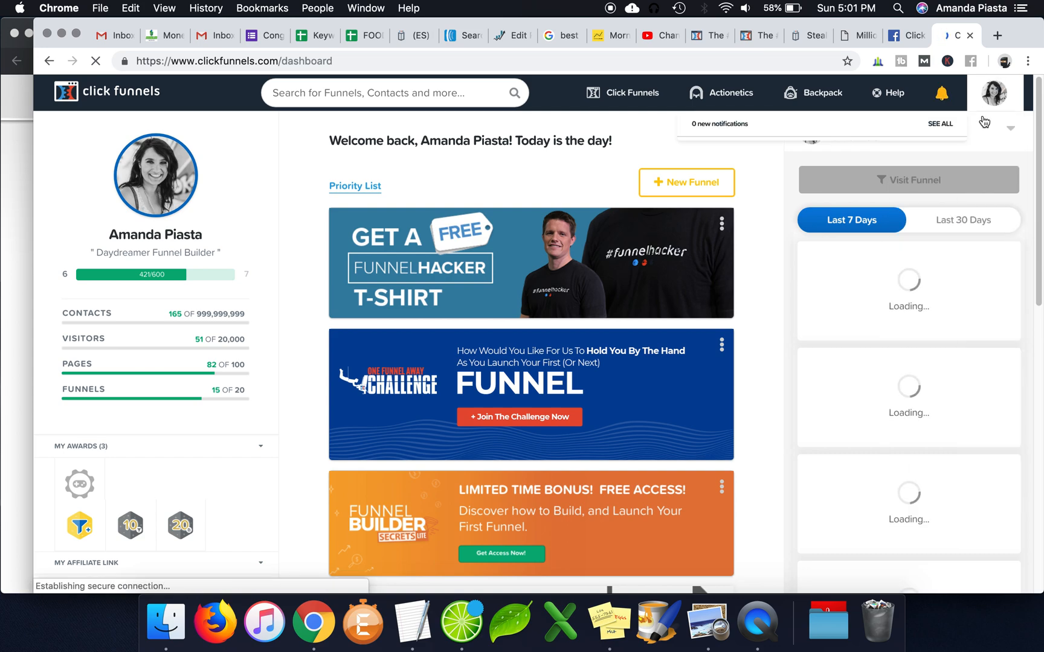
click(993, 93)
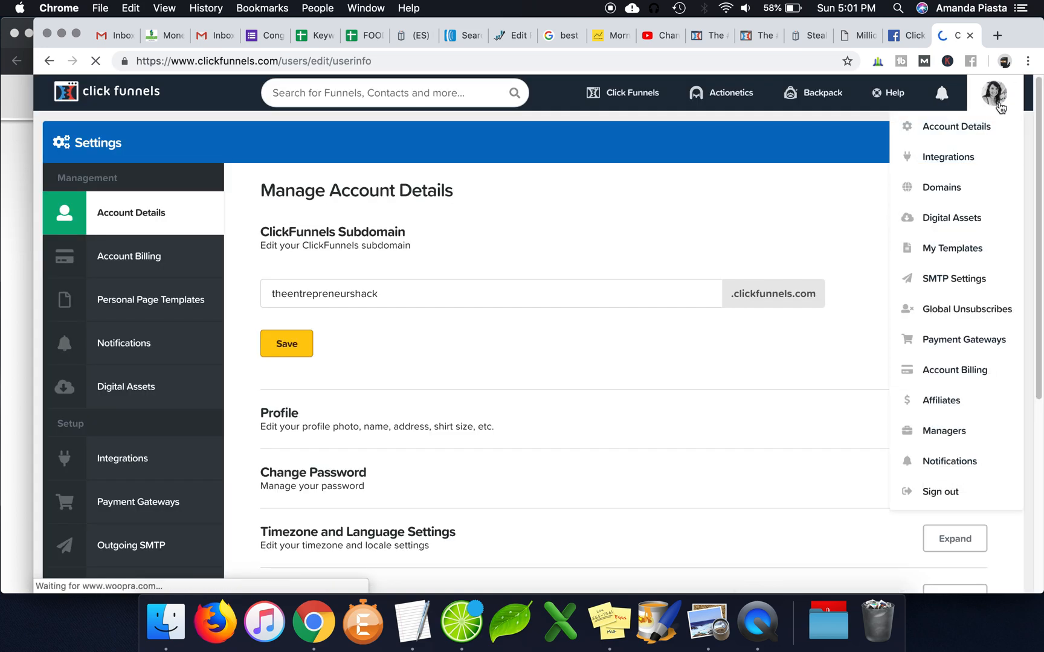
mouse_move(949, 157)
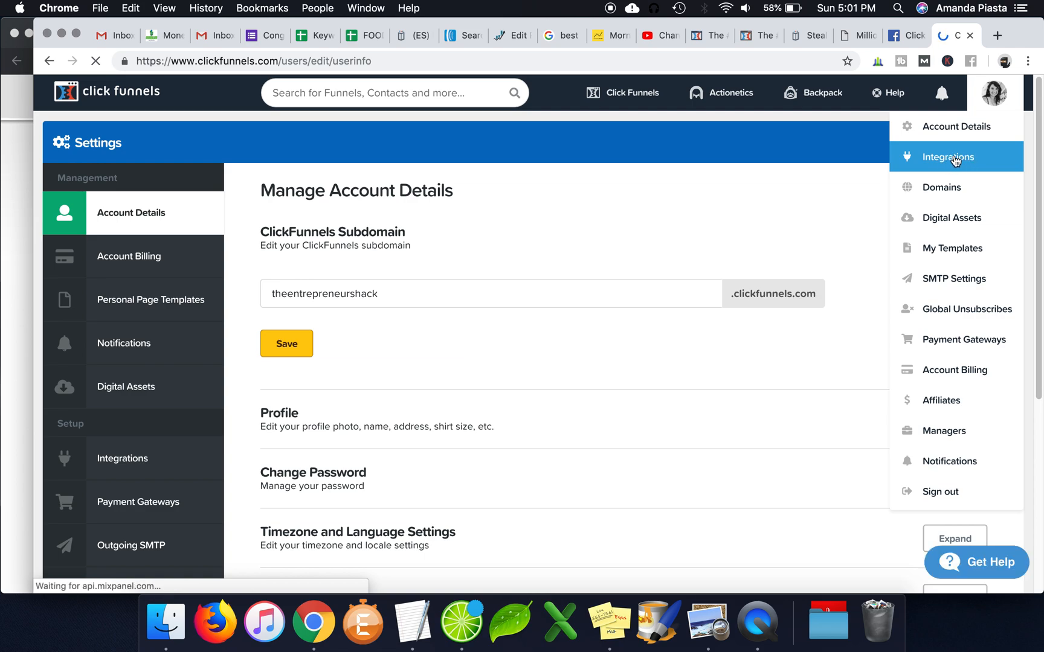
click(949, 155)
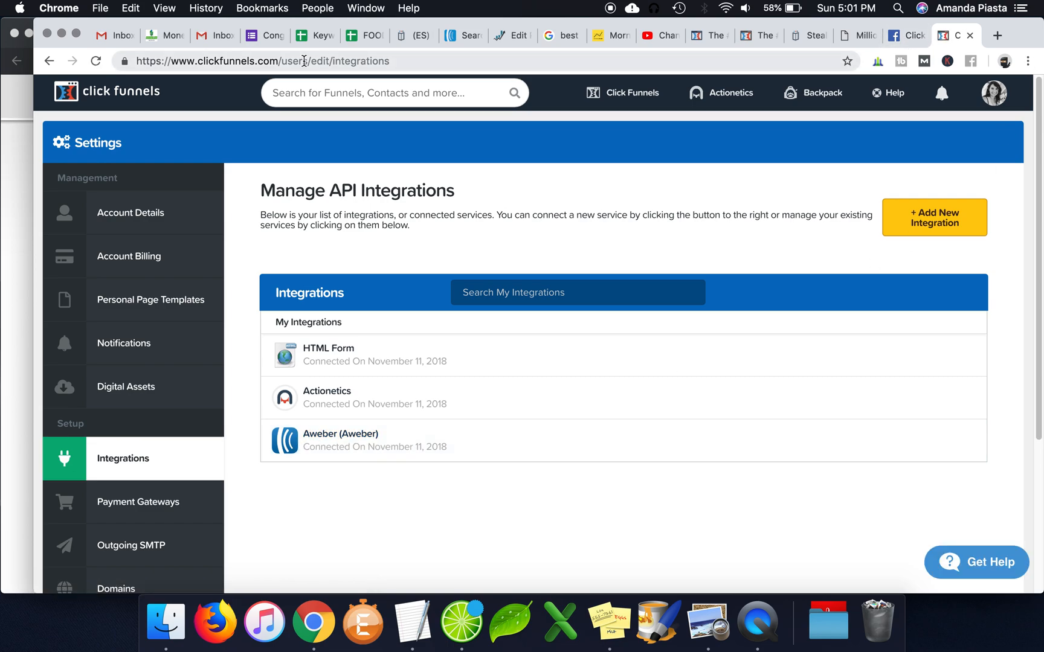
click(702, 35)
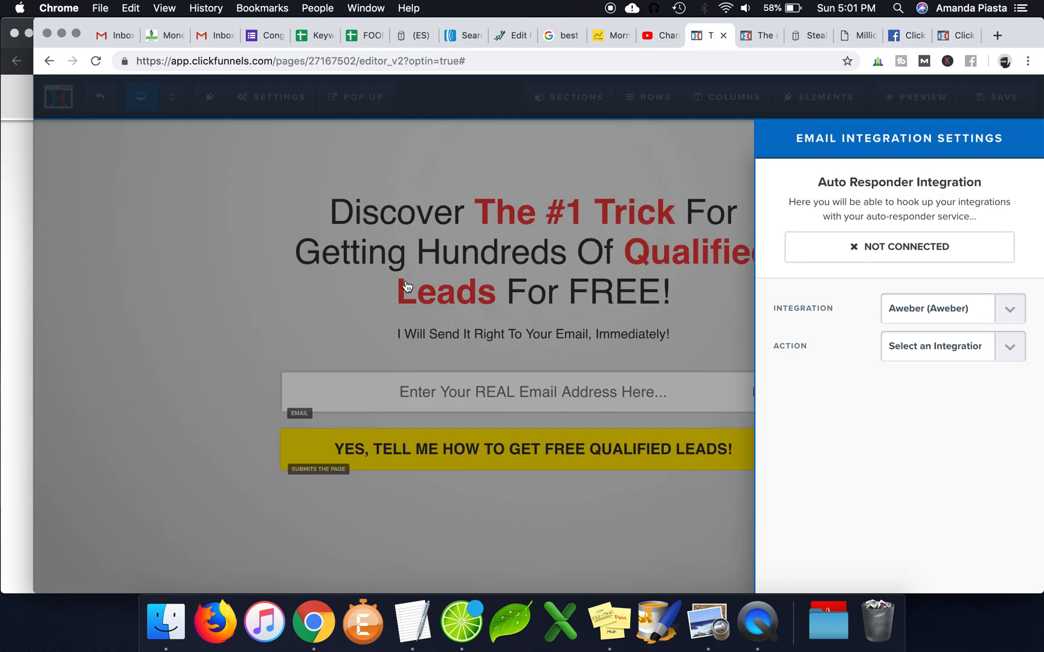
Step: Set Integration to Aweber, Action to Integrate Existing Form, List To Add to All Leads (Seinfeld)
click(1009, 308)
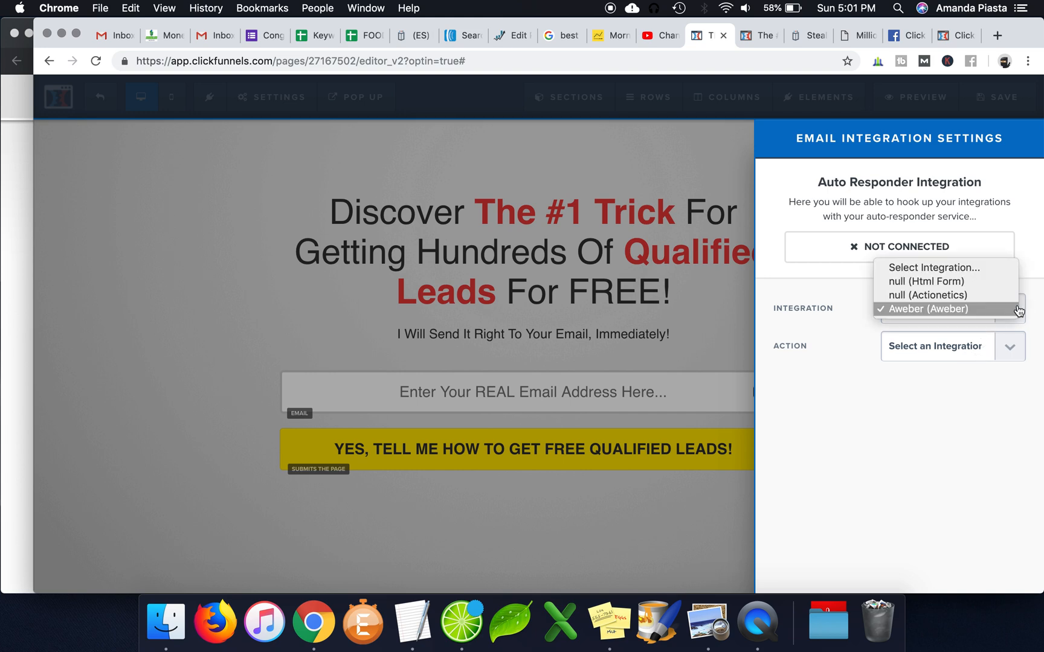
click(940, 309)
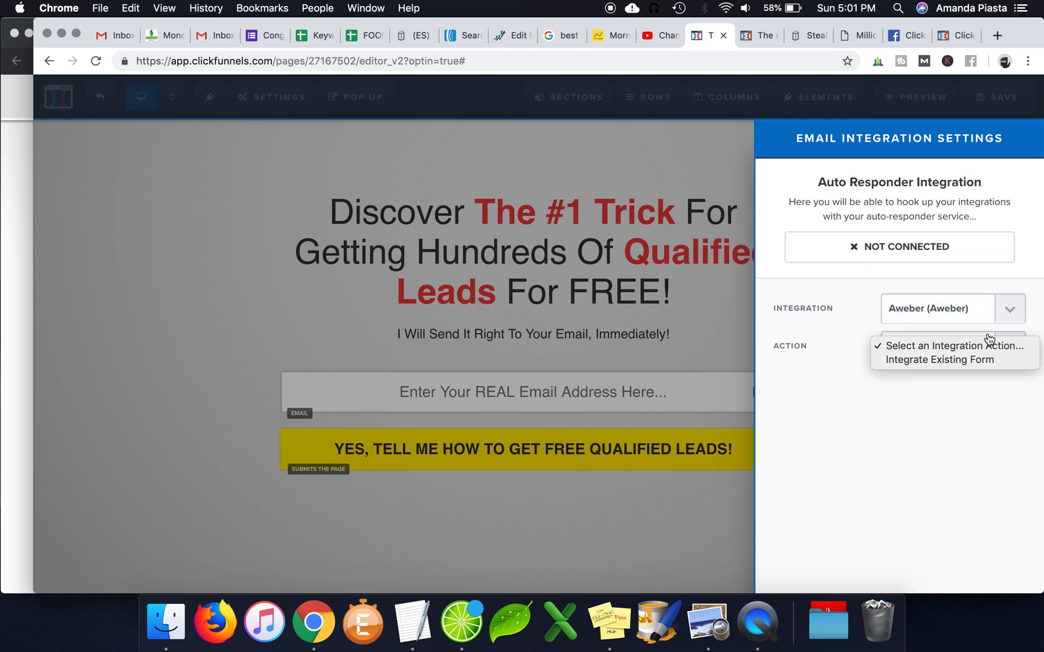
click(938, 360)
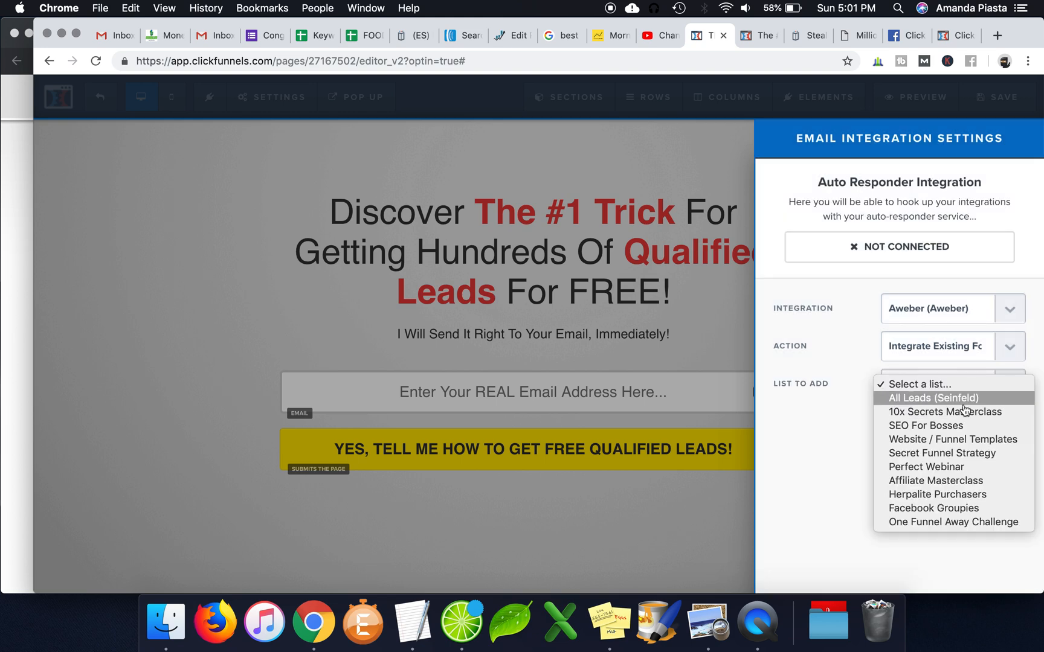
mouse_move(953, 466)
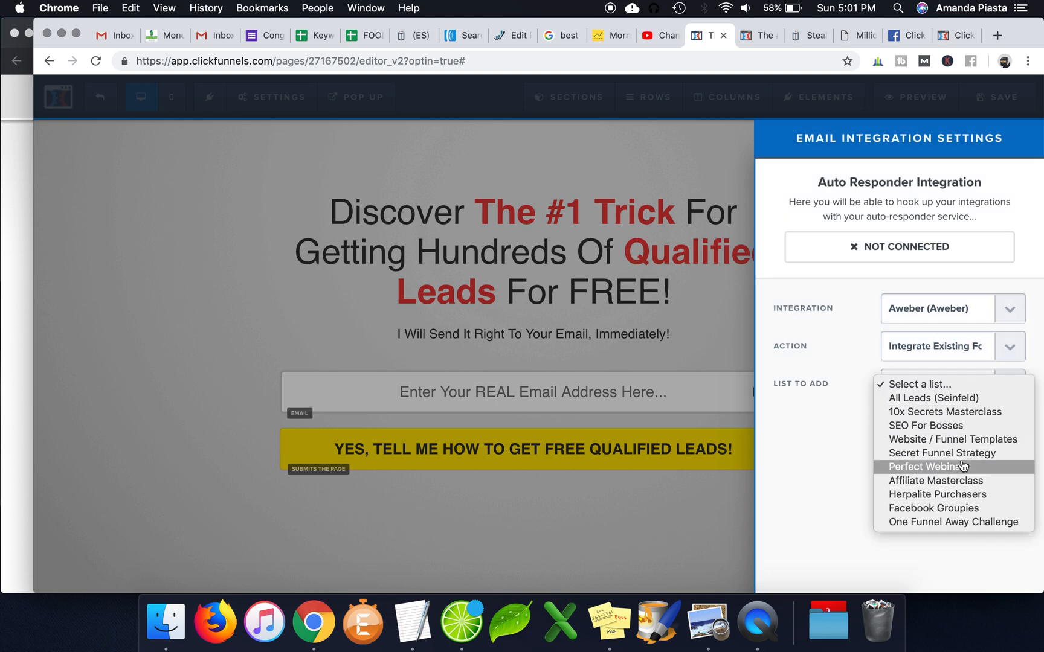
mouse_move(935, 479)
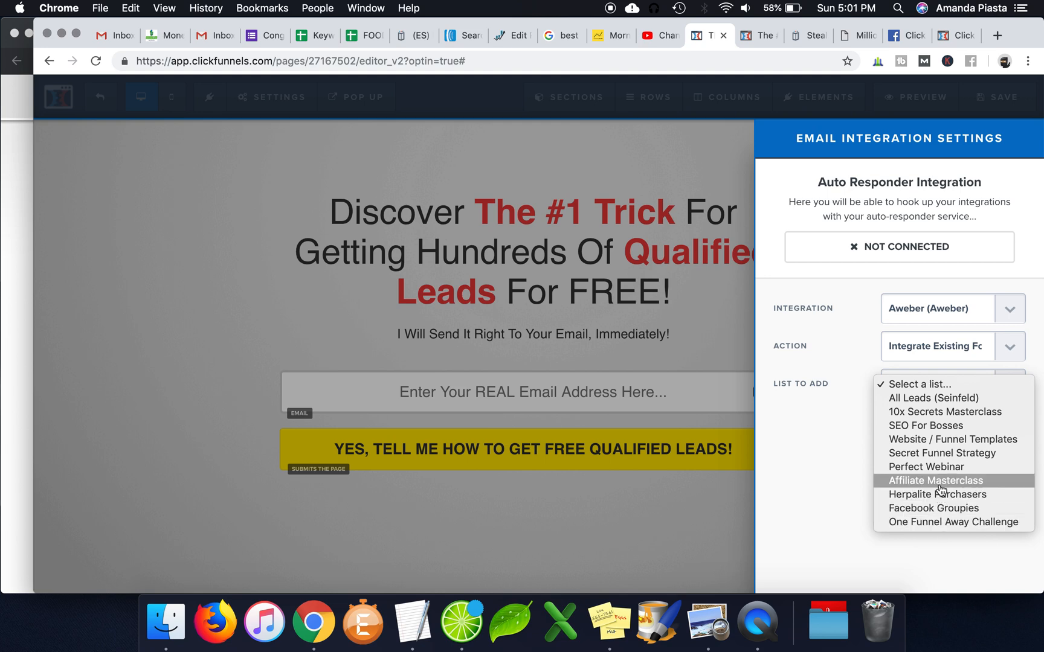
click(925, 398)
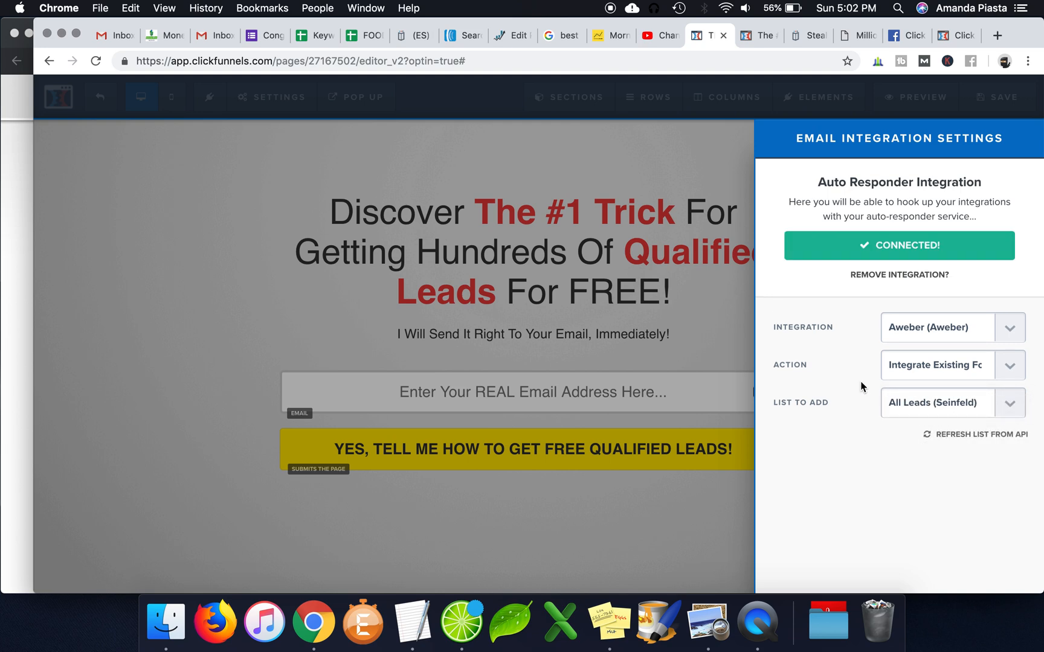
mouse_move(824, 345)
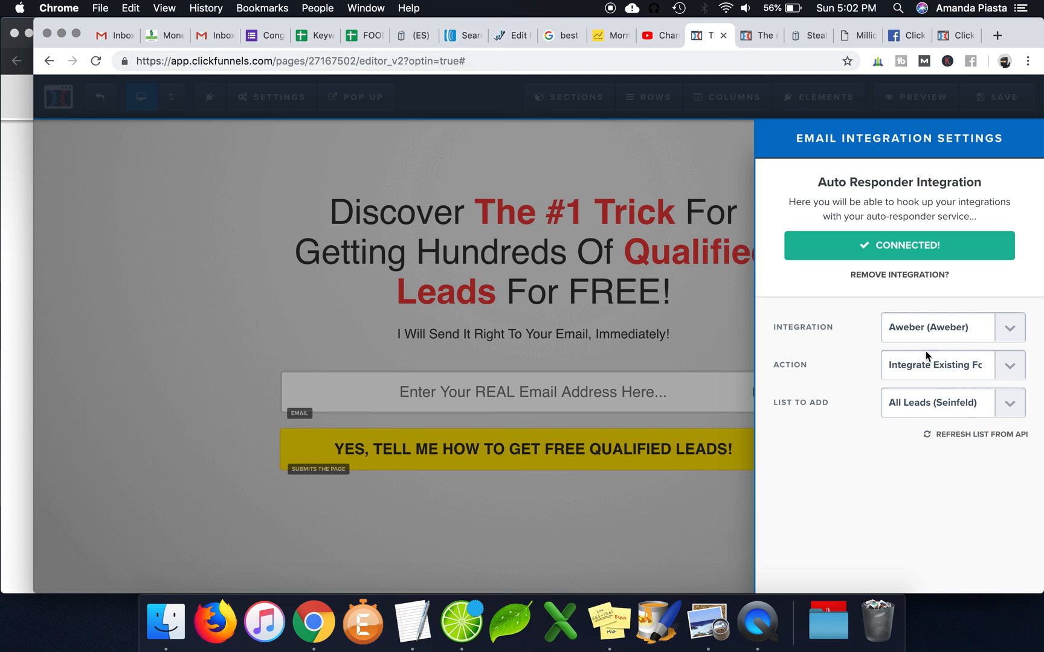
mouse_move(978, 387)
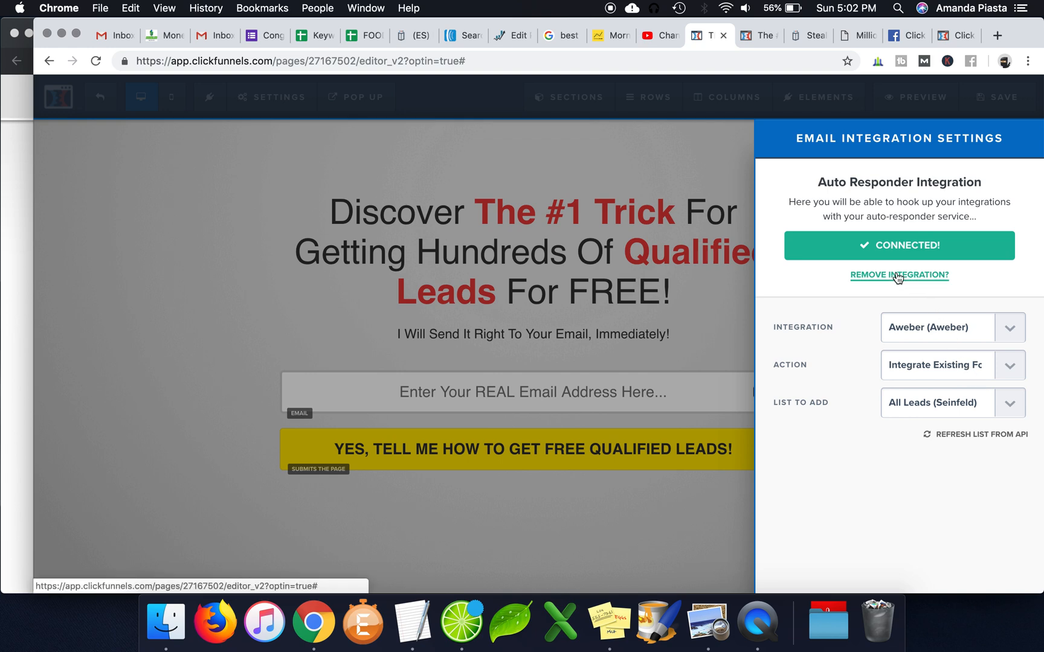
mouse_move(983, 357)
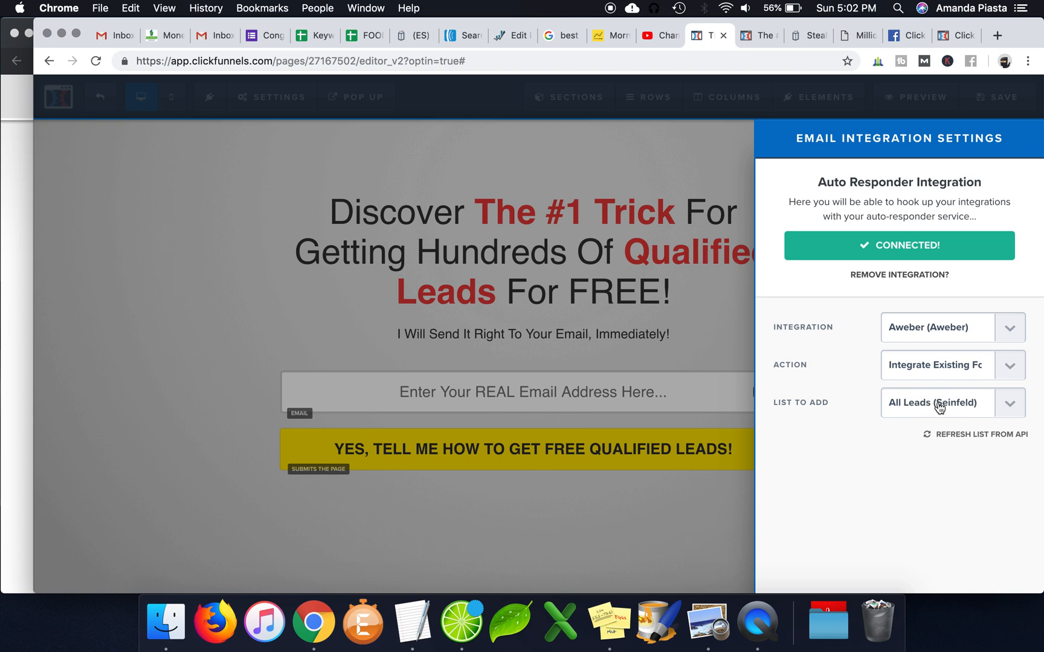
mouse_move(980, 408)
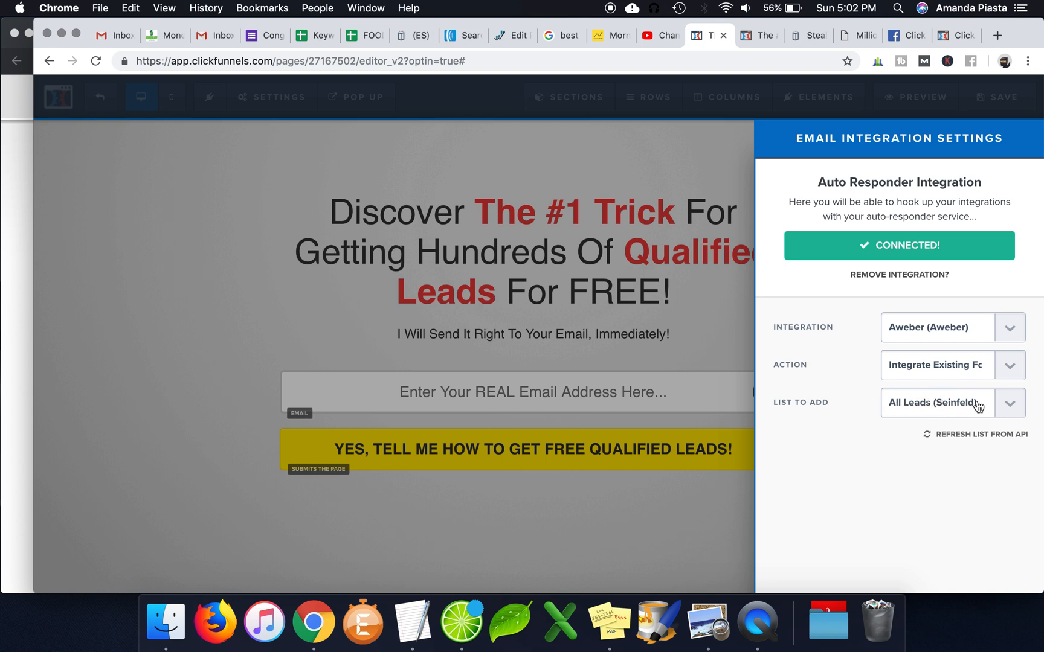
mouse_move(998, 408)
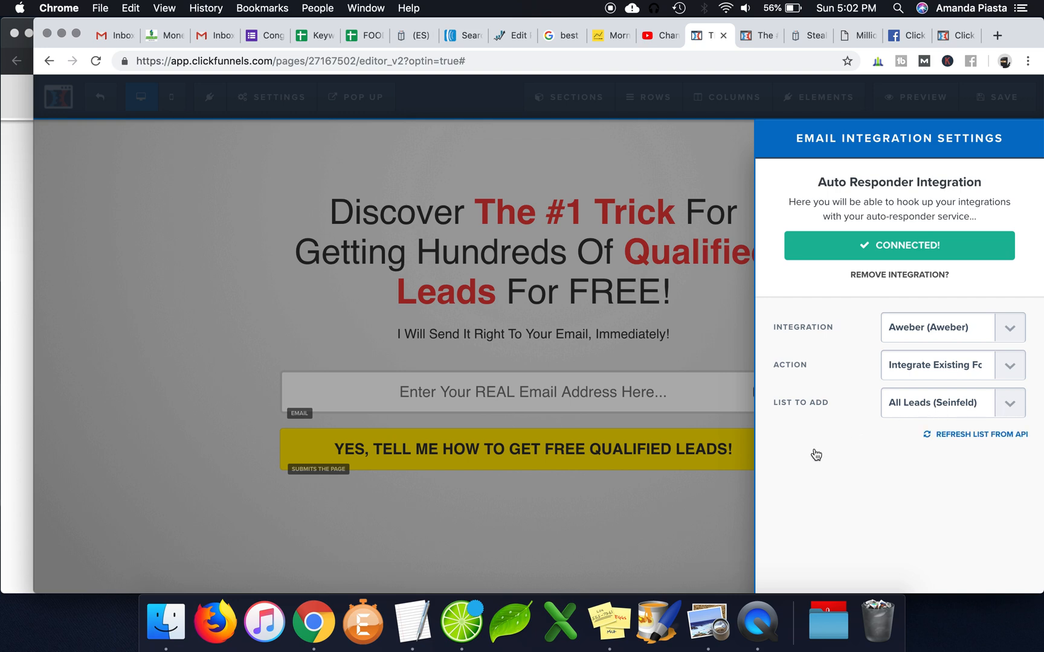
mouse_move(792, 444)
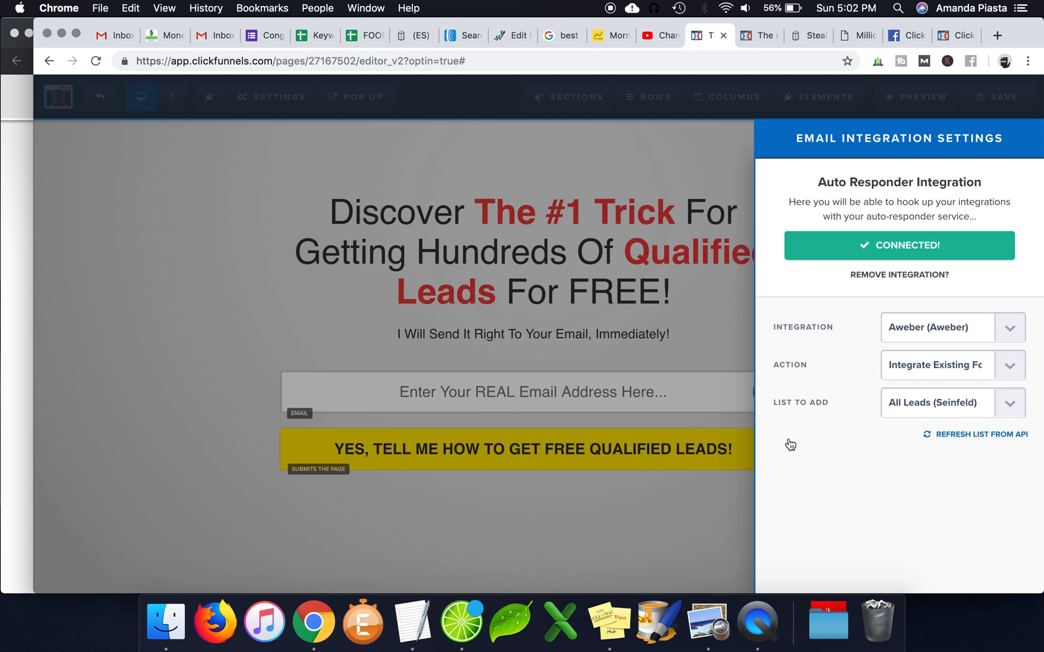
mouse_move(872, 329)
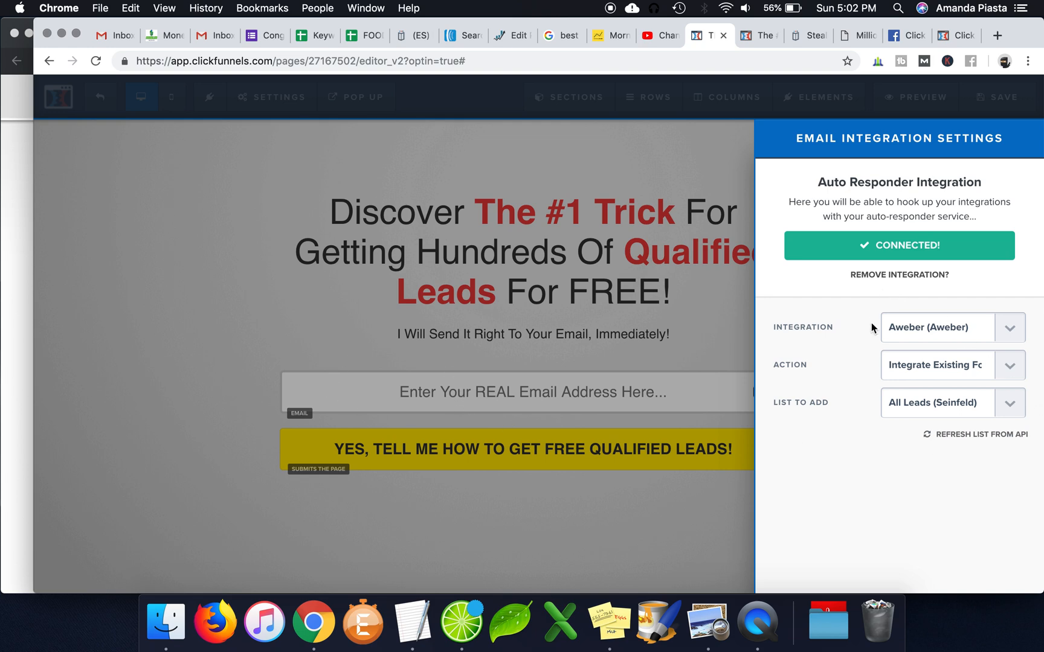
mouse_move(865, 419)
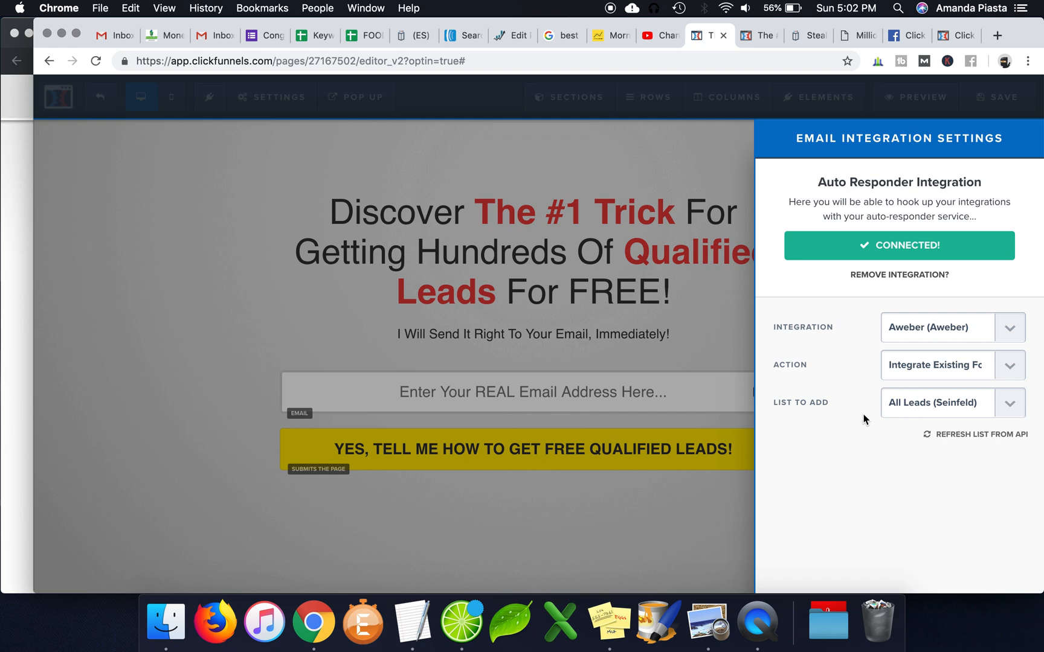
mouse_move(939, 397)
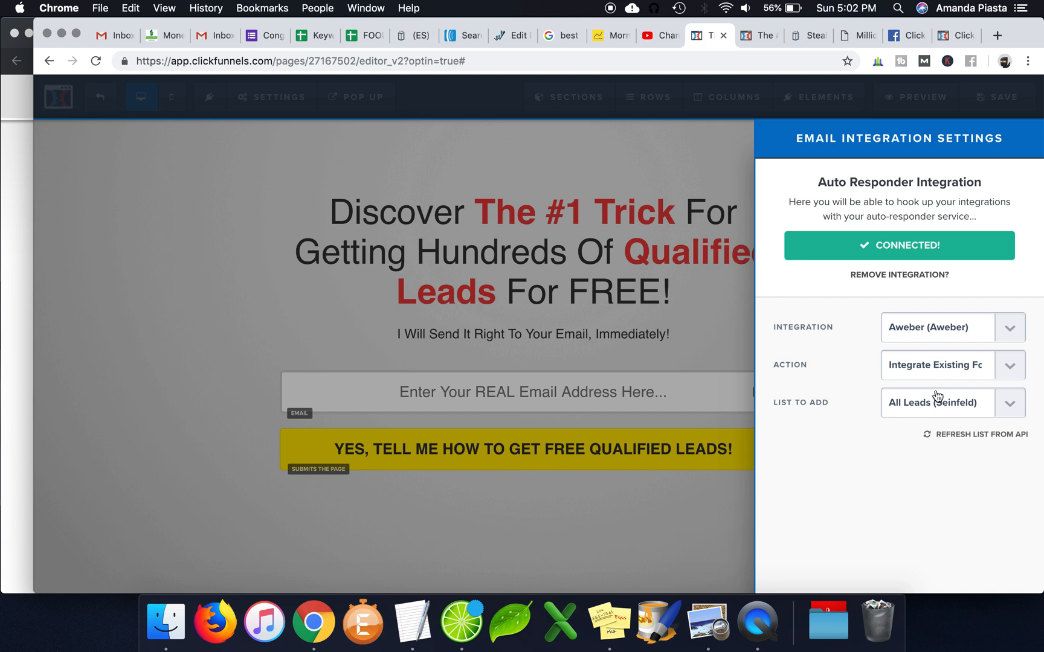
Step: Bring up the opt-in form's Email Integration Settings, currently showing no integration selected
click(897, 274)
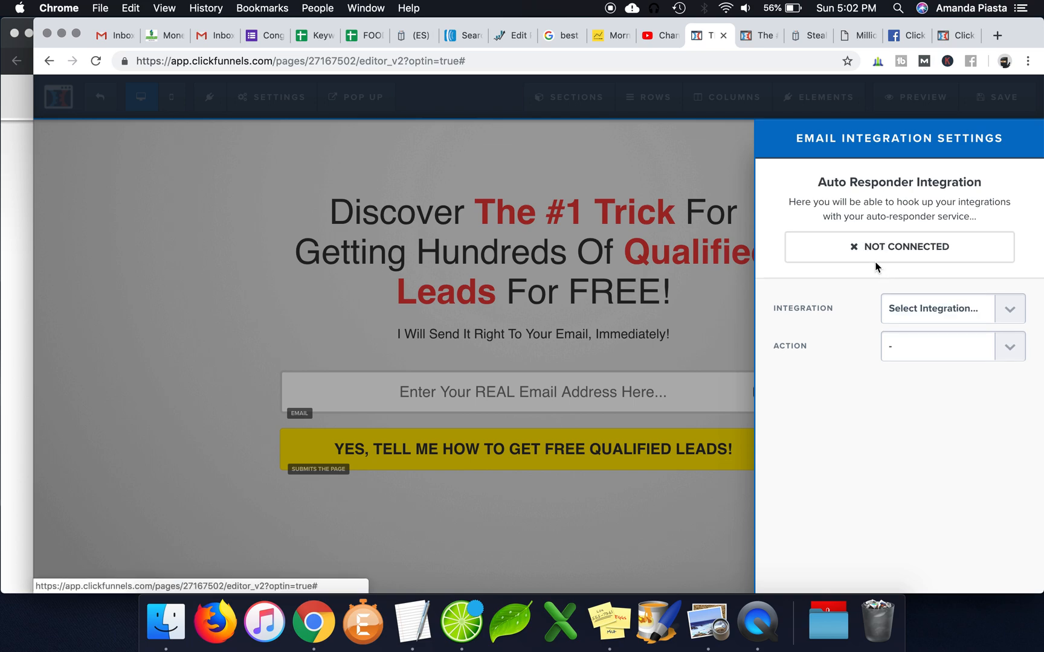
Step: In AWeber, reselect All Leads (Seinfeld) as the current list and go to Sign Up Forms
click(460, 35)
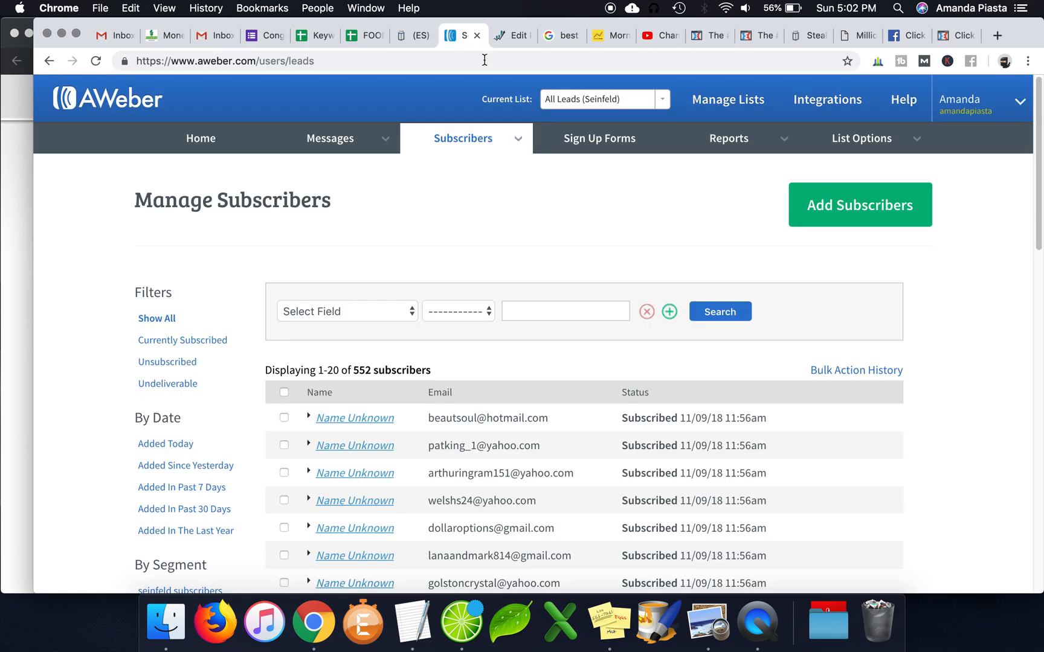
mouse_move(598, 112)
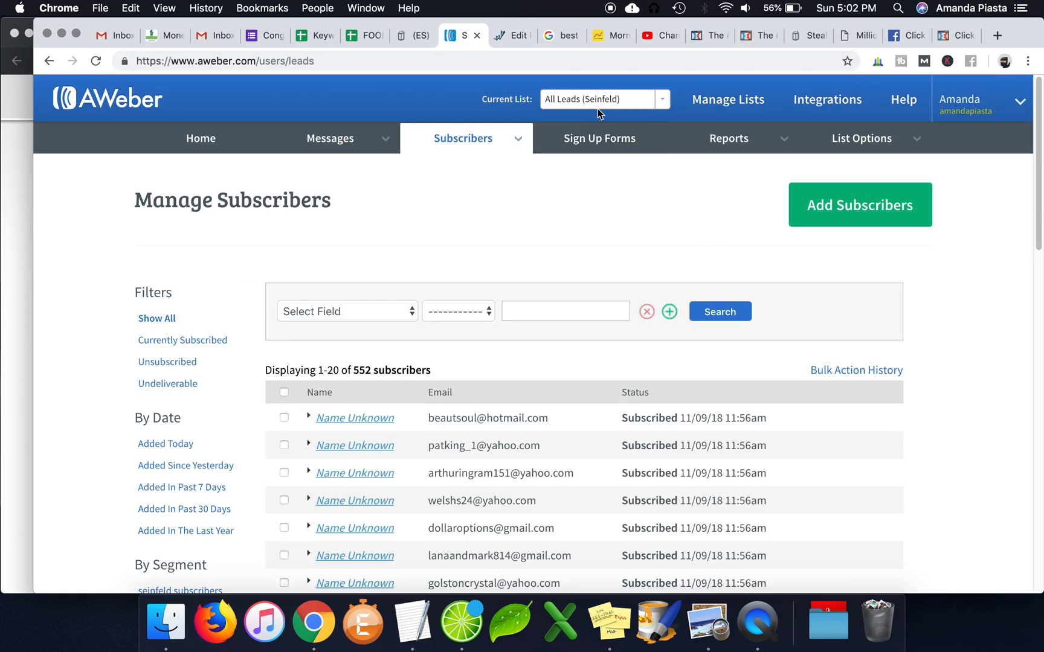
click(662, 99)
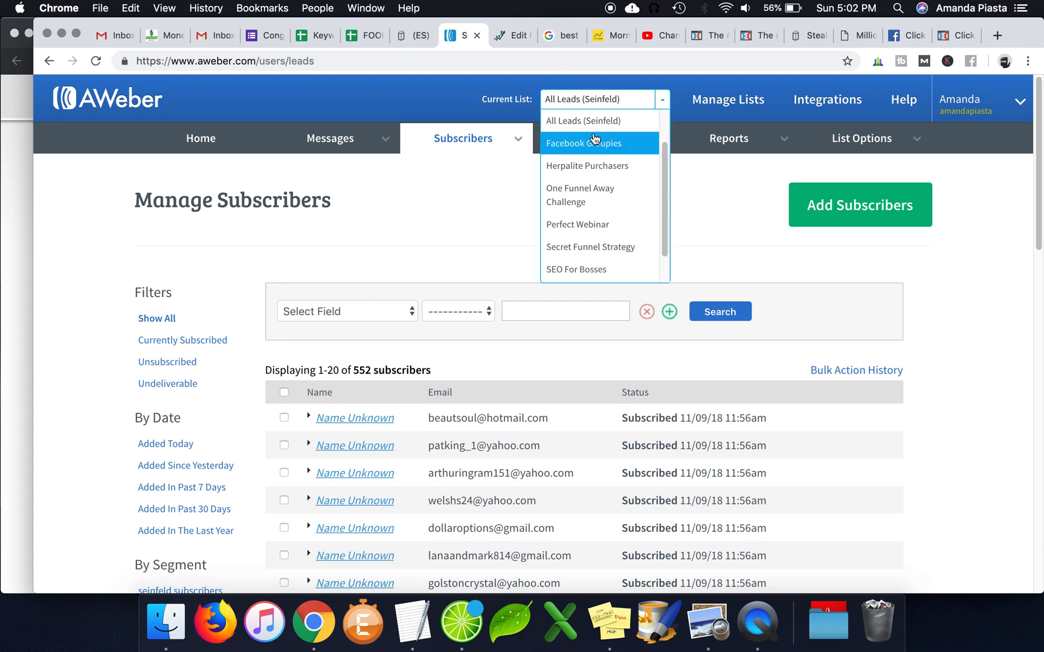
mouse_move(584, 121)
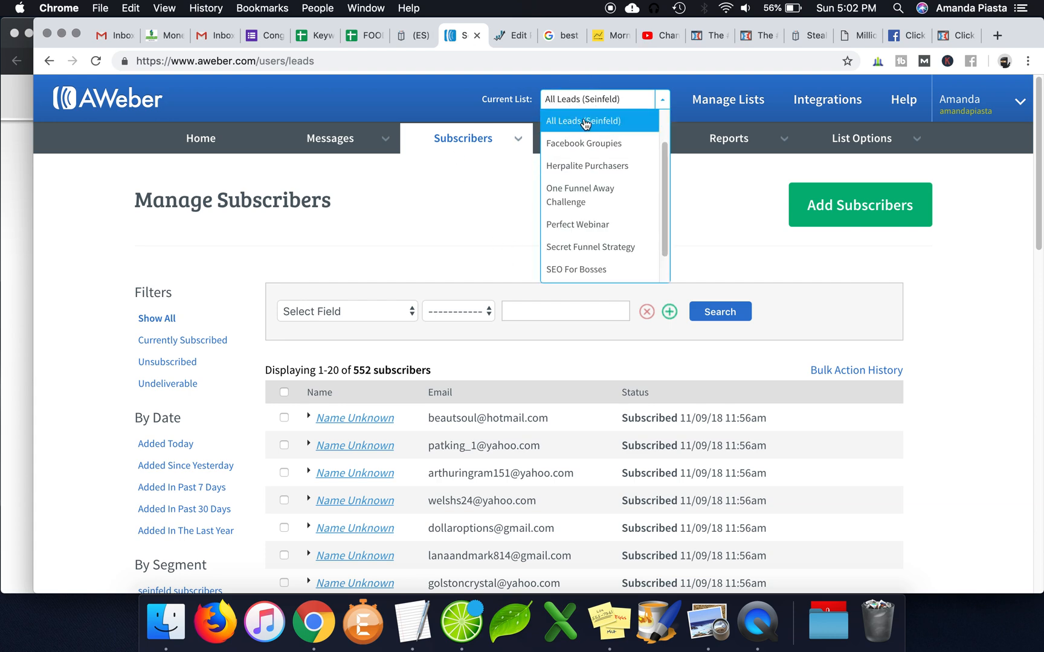
mouse_move(596, 225)
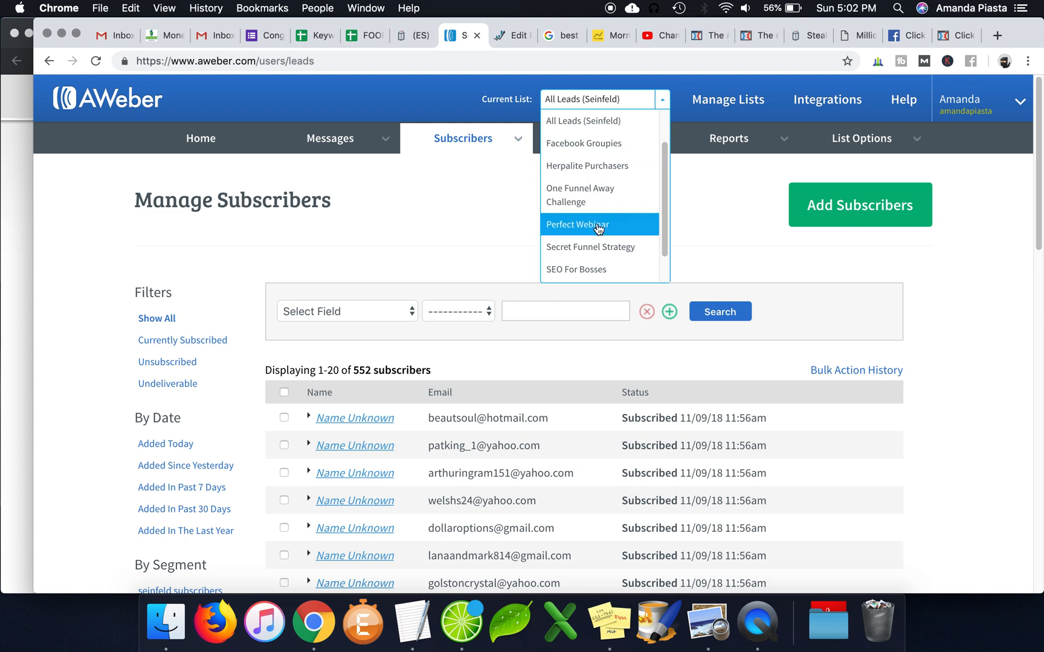
mouse_move(571, 121)
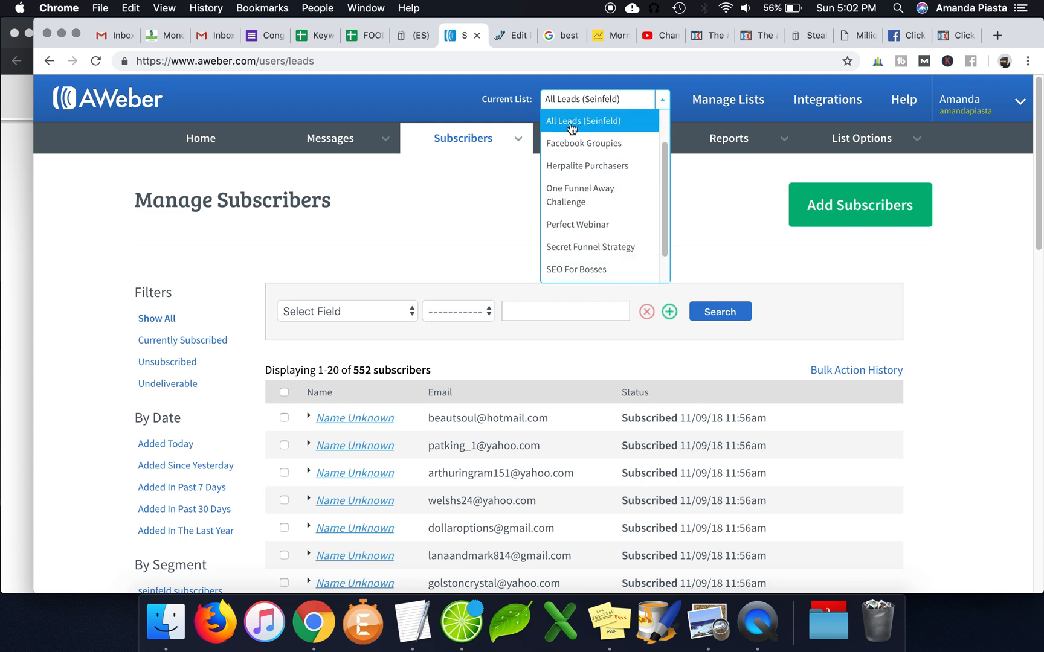
click(584, 121)
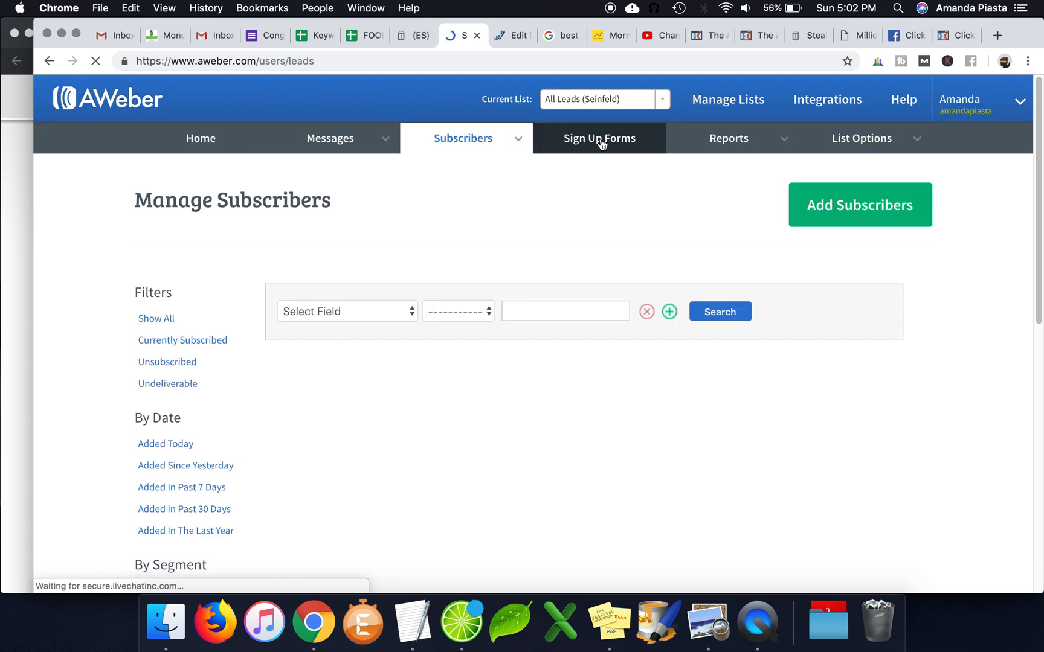
click(598, 139)
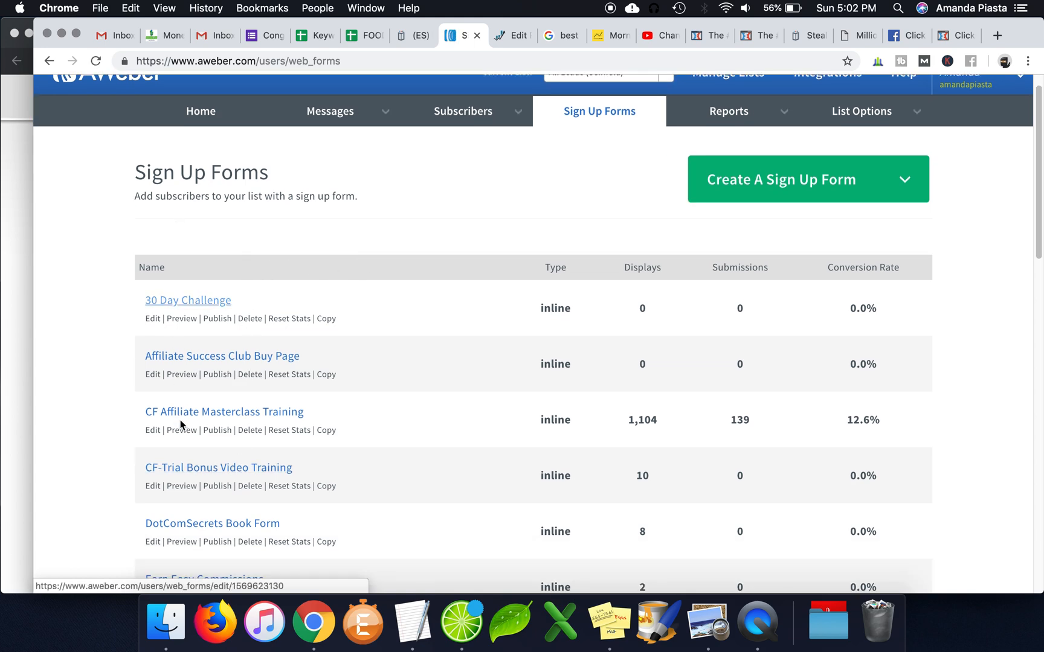
mouse_move(244, 400)
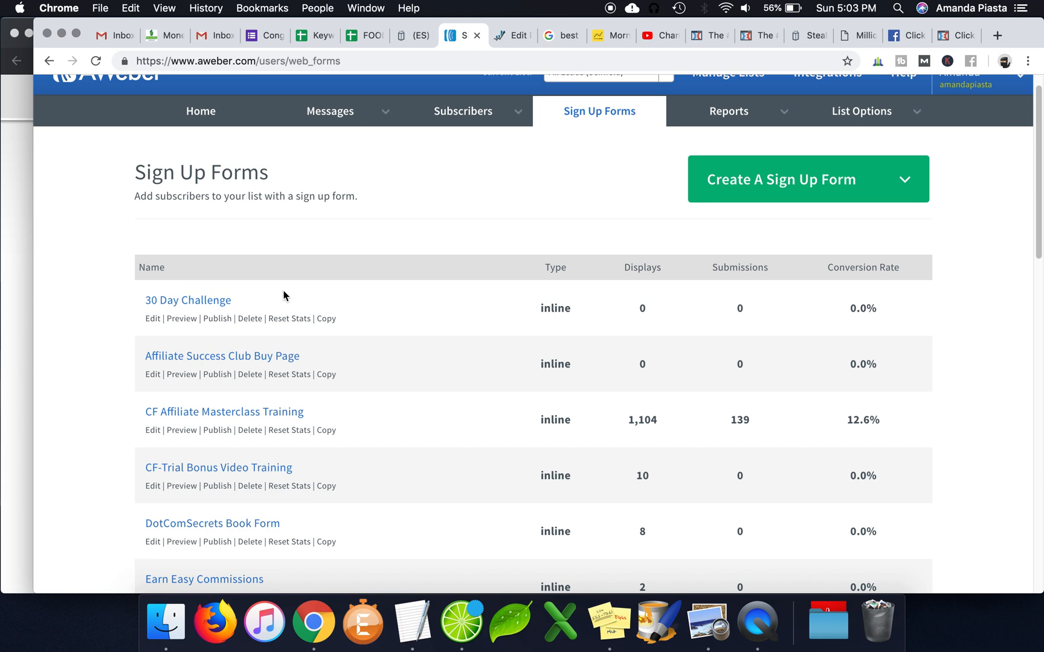
mouse_move(188, 300)
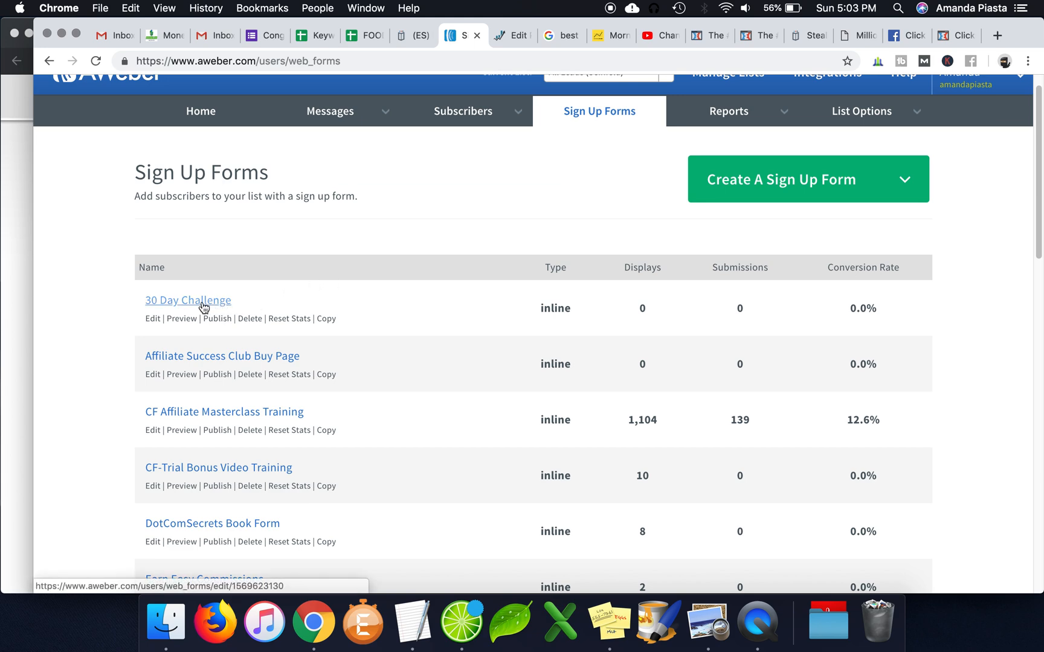
Step: Open the 30 Day Challenge form from the Sign Up Forms list
click(188, 301)
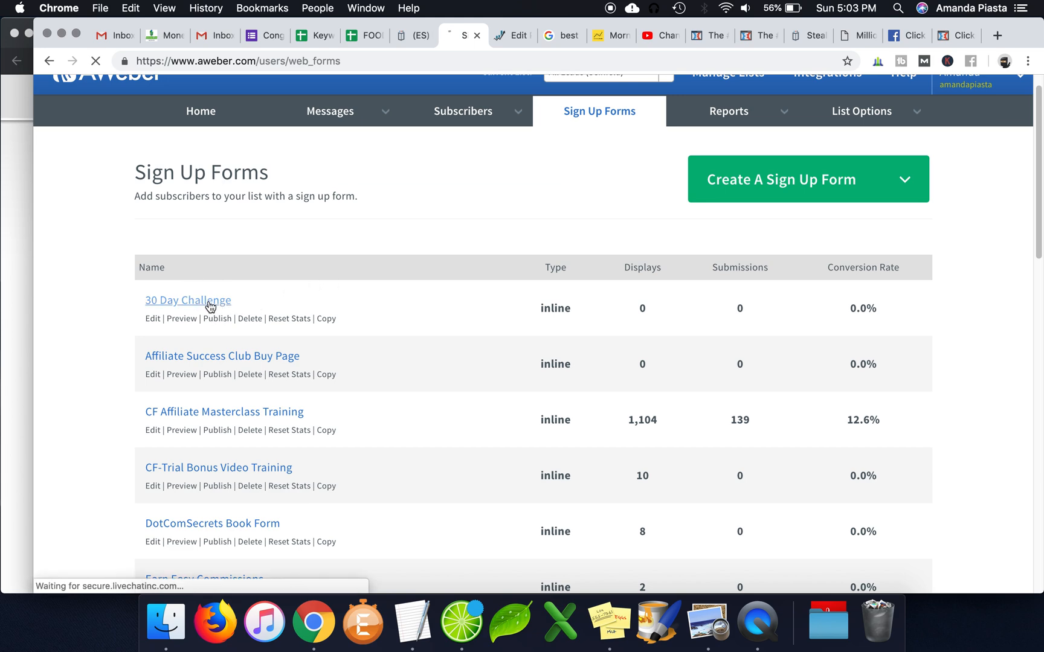
click(188, 301)
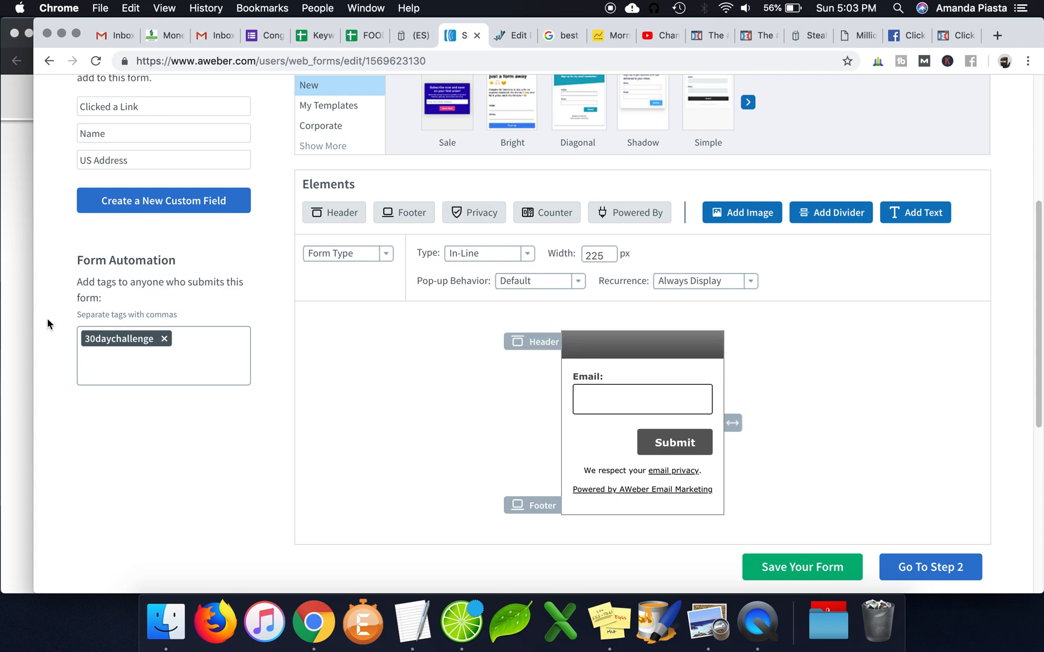
Step: Review the form's 30daychallenge automation tag on the Design step, then go to Step 2
scroll(up, 3)
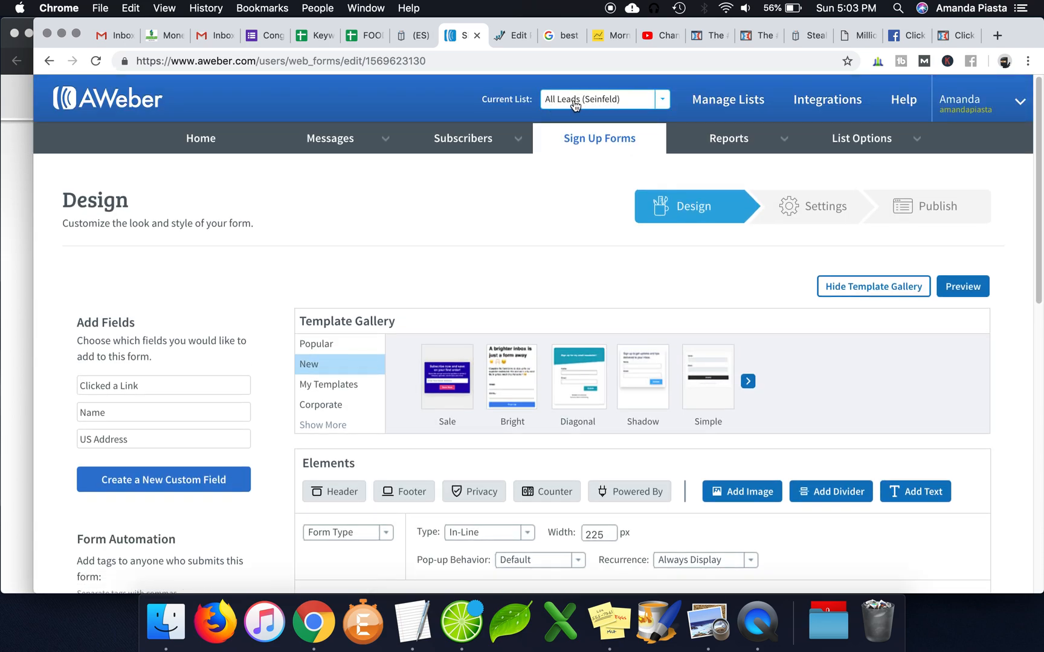
scroll(down, 3)
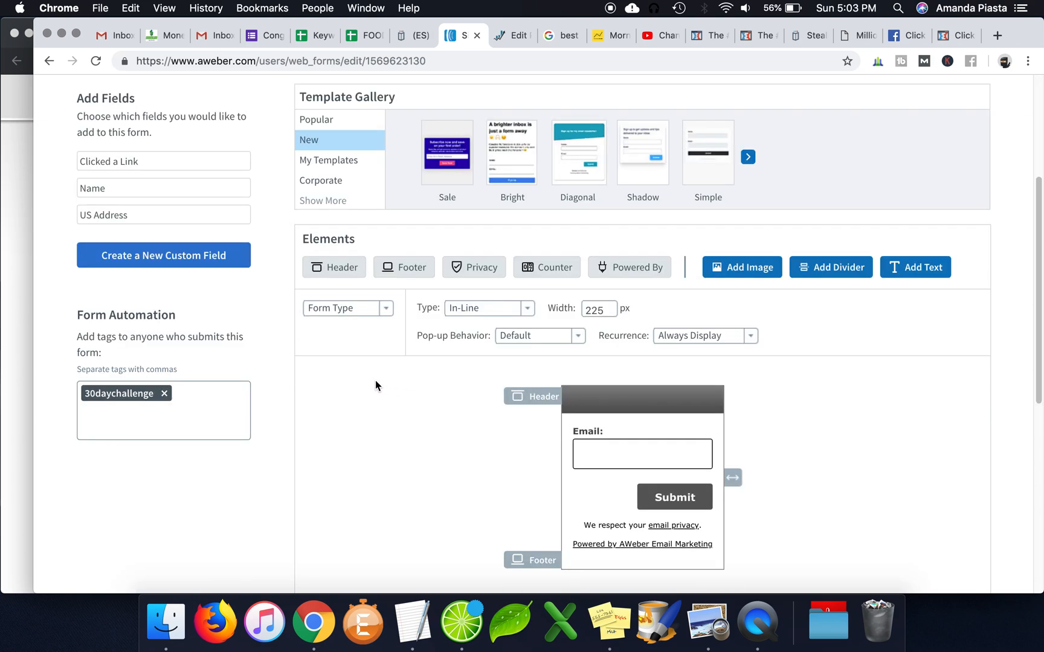
click(193, 410)
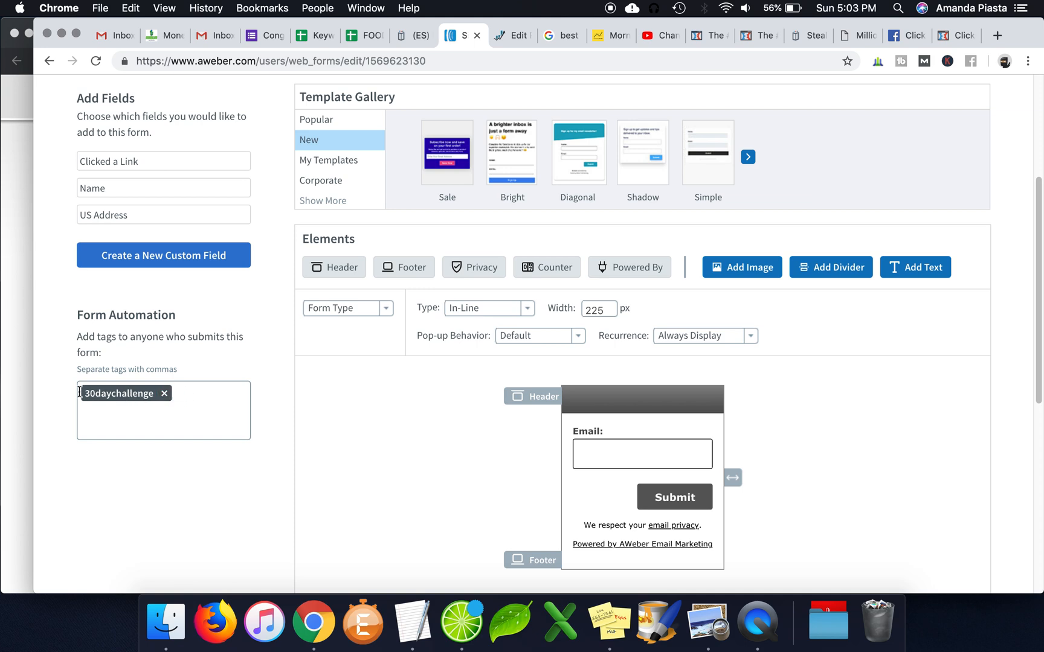
mouse_move(289, 349)
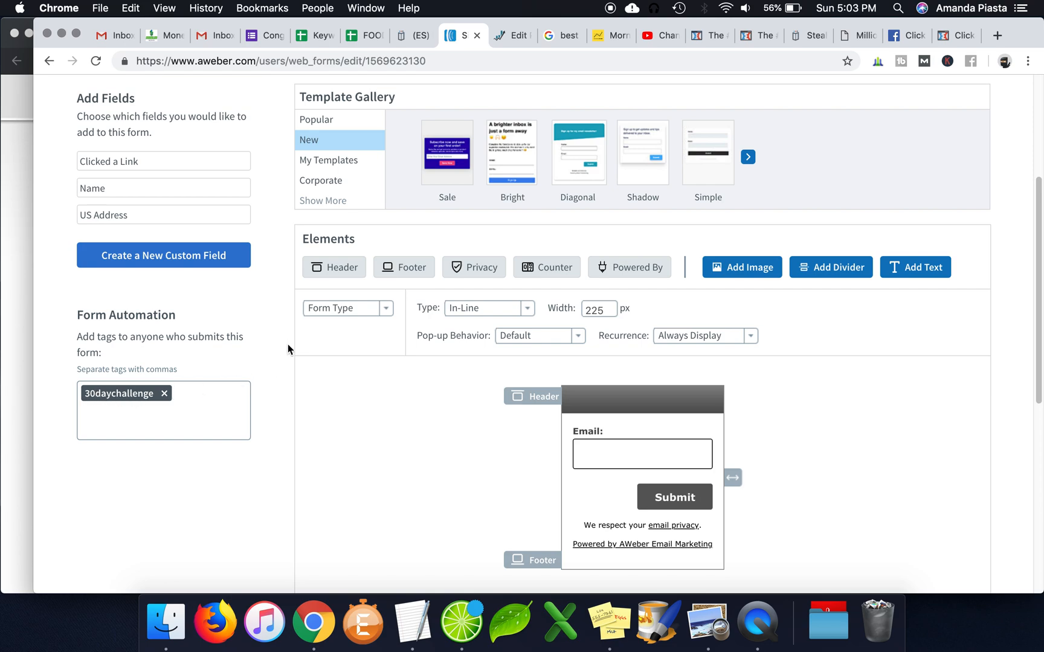
scroll(up, 3)
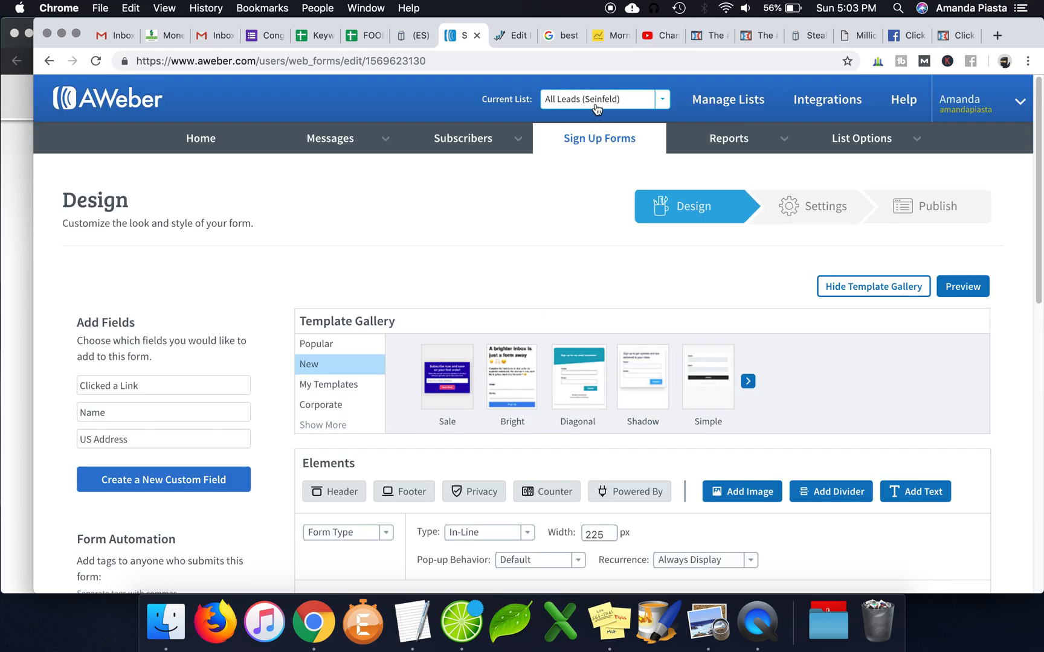
mouse_move(588, 149)
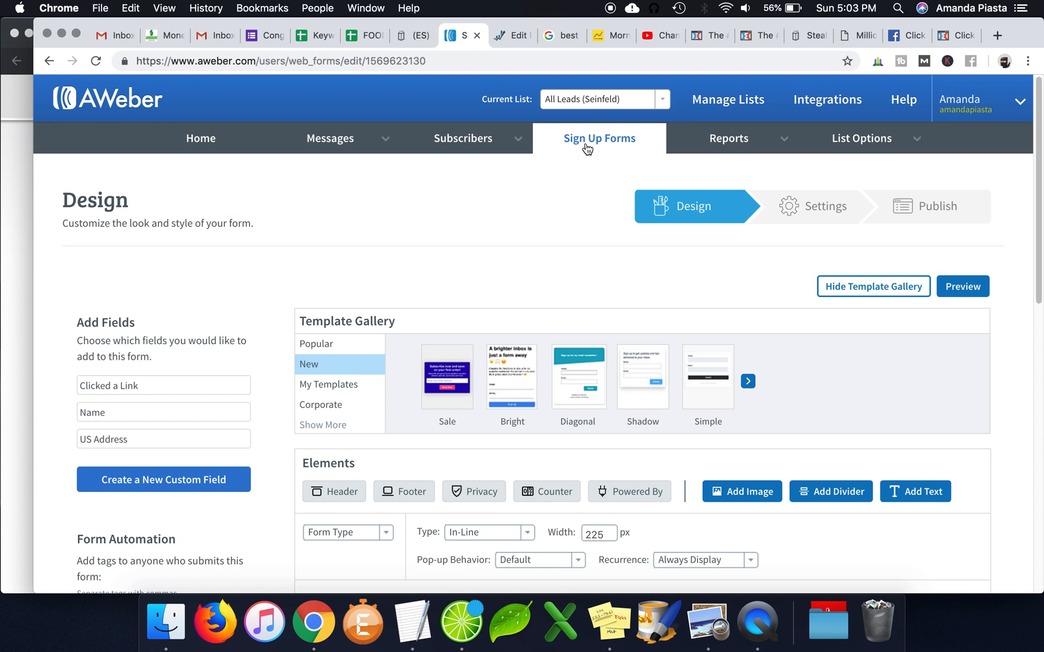
mouse_move(594, 193)
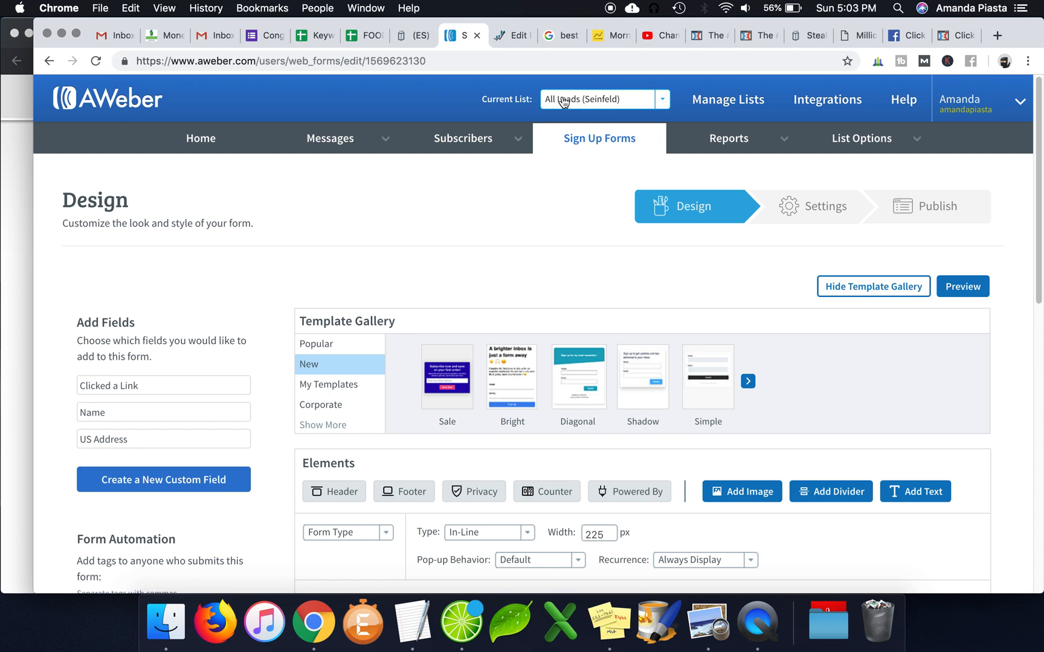
mouse_move(612, 106)
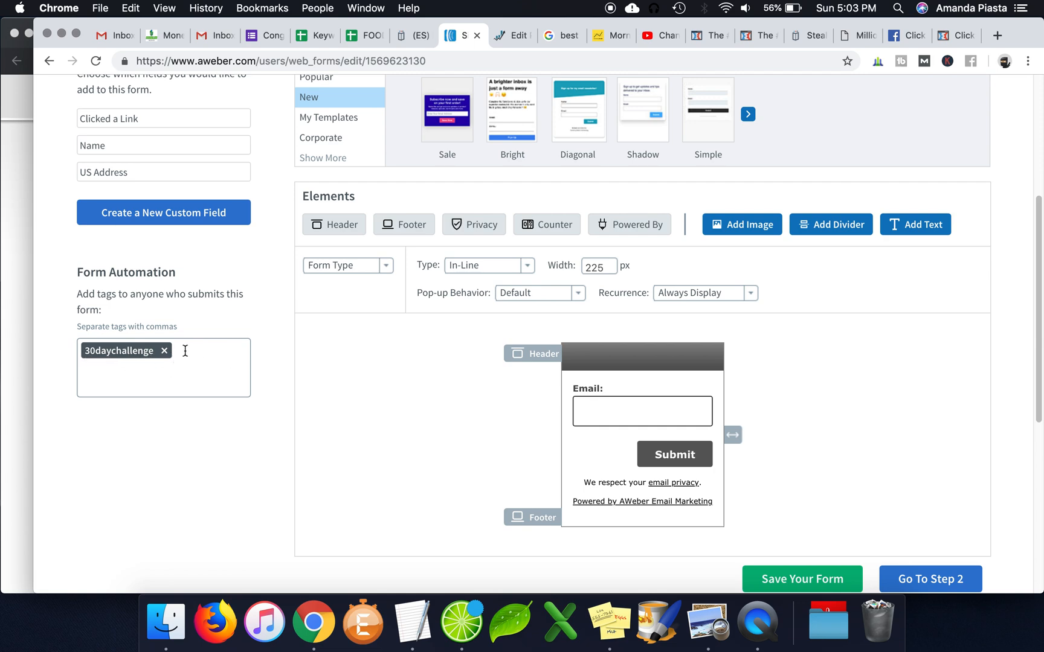
scroll(down, 3)
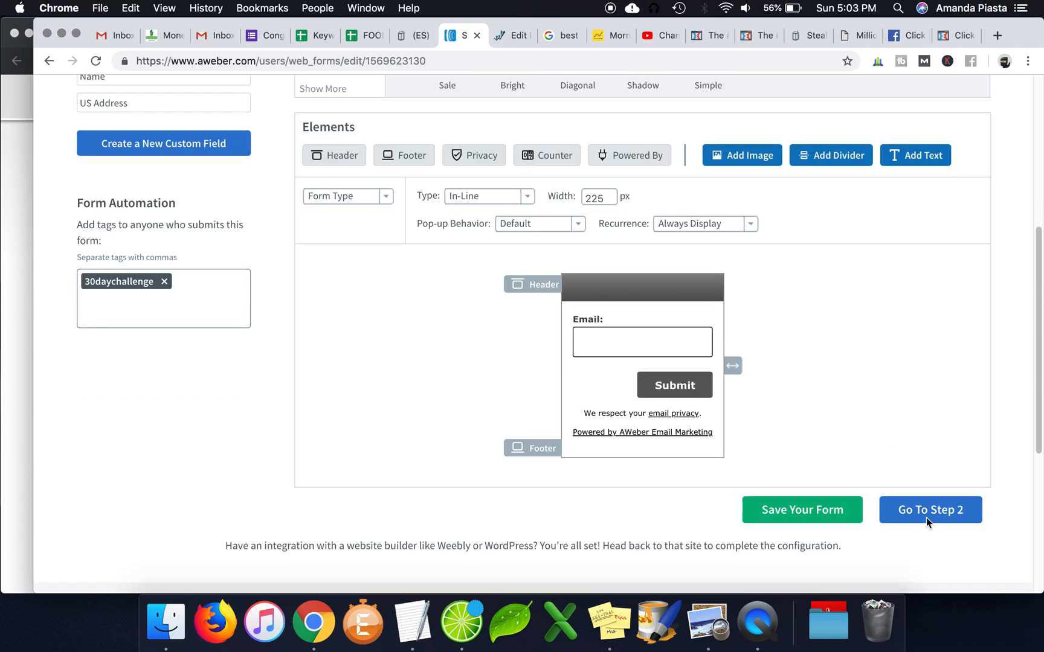
click(930, 510)
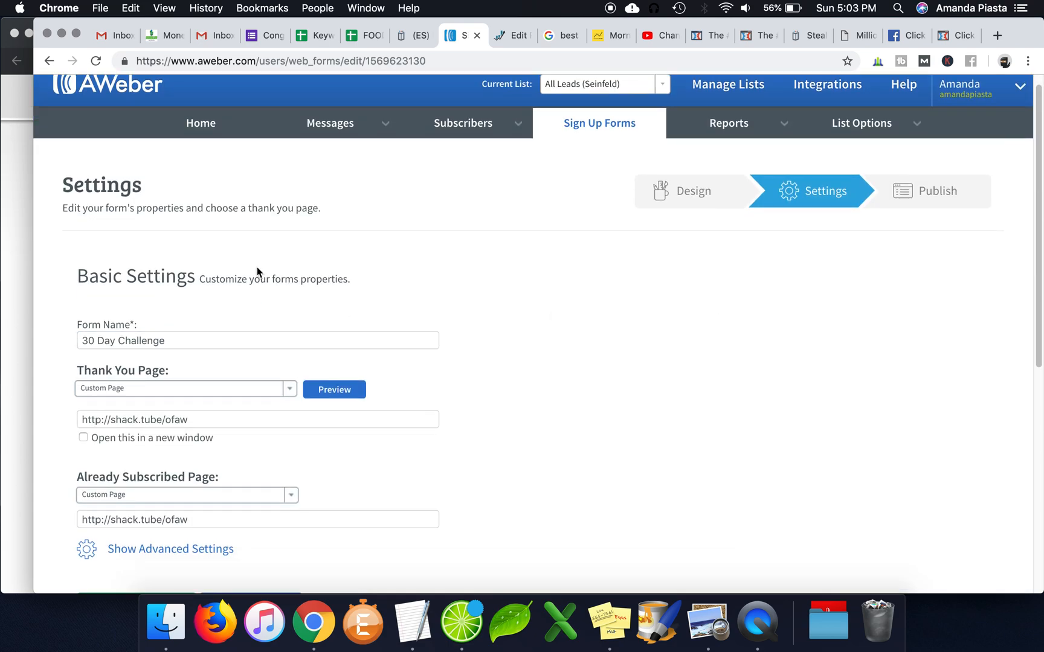
Step: Set Thank You and Already Subscribed pages to Custom Page with the shack.tube URL, then go to Step 3
scroll(down, 3)
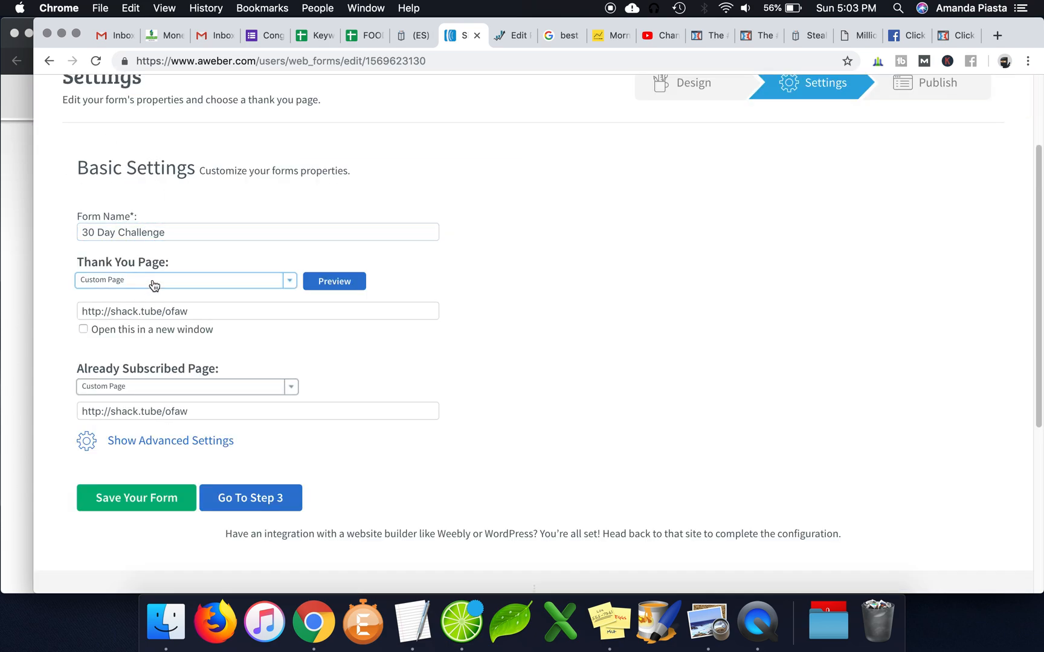
mouse_move(140, 298)
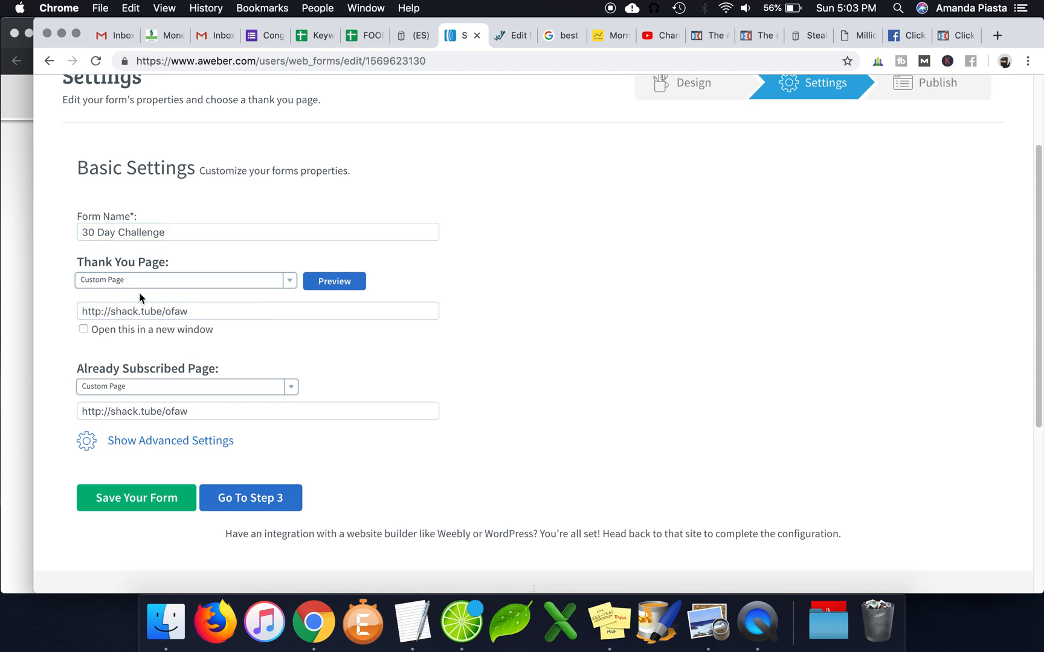
click(185, 279)
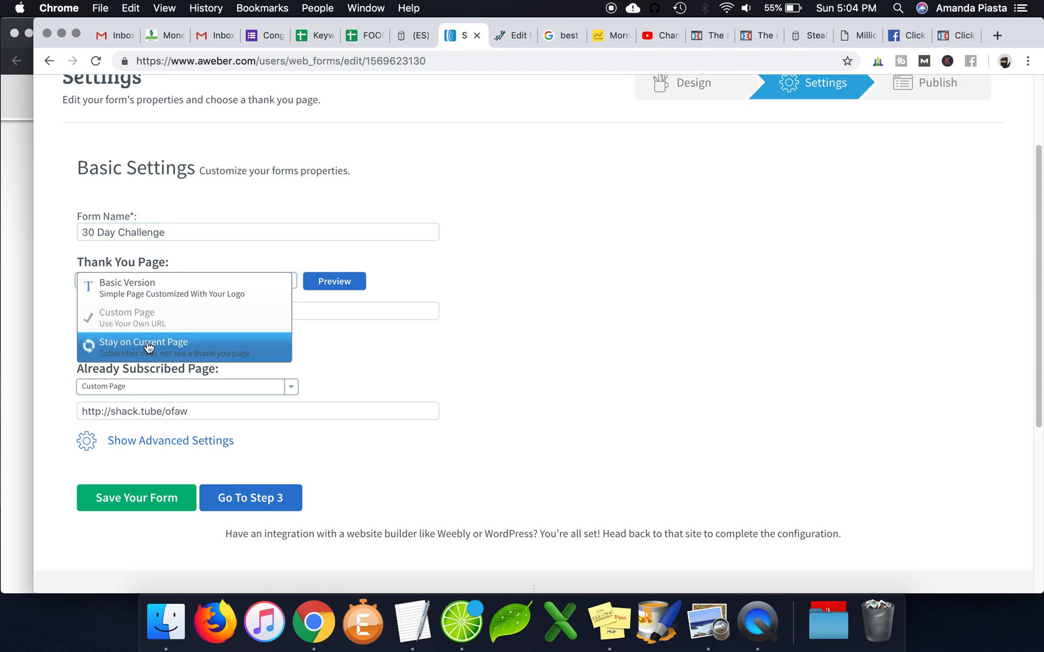
click(126, 311)
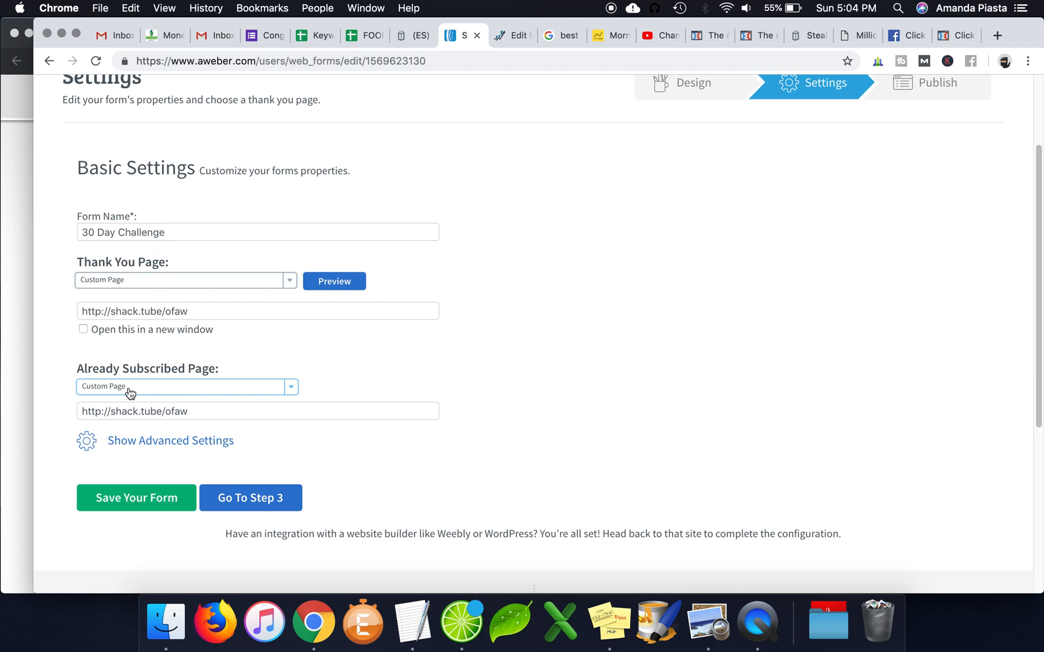
click(257, 311)
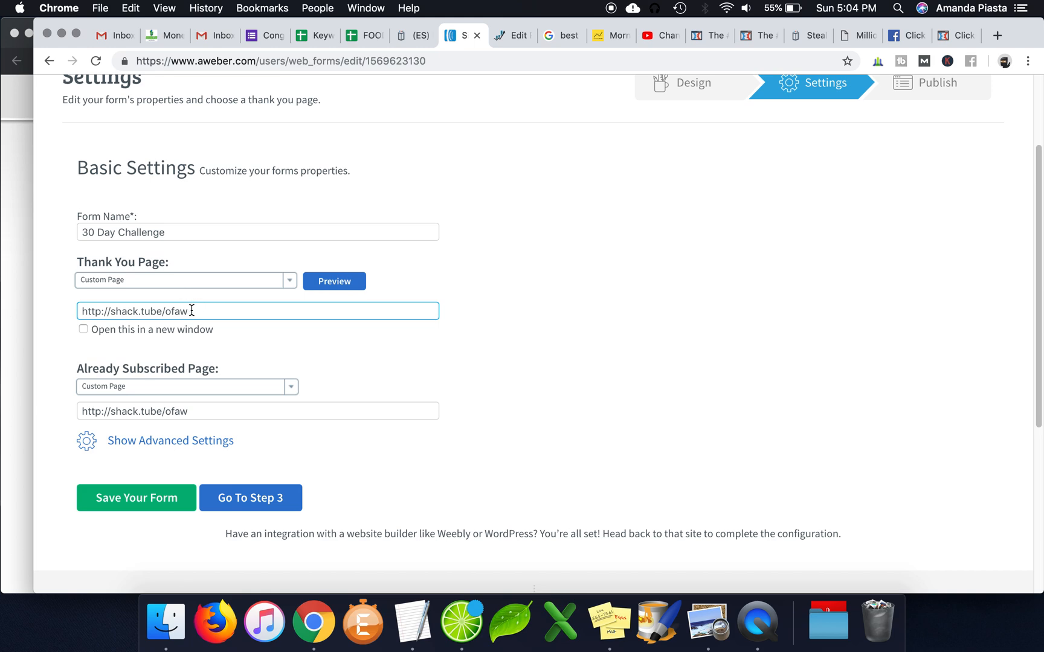
mouse_move(119, 306)
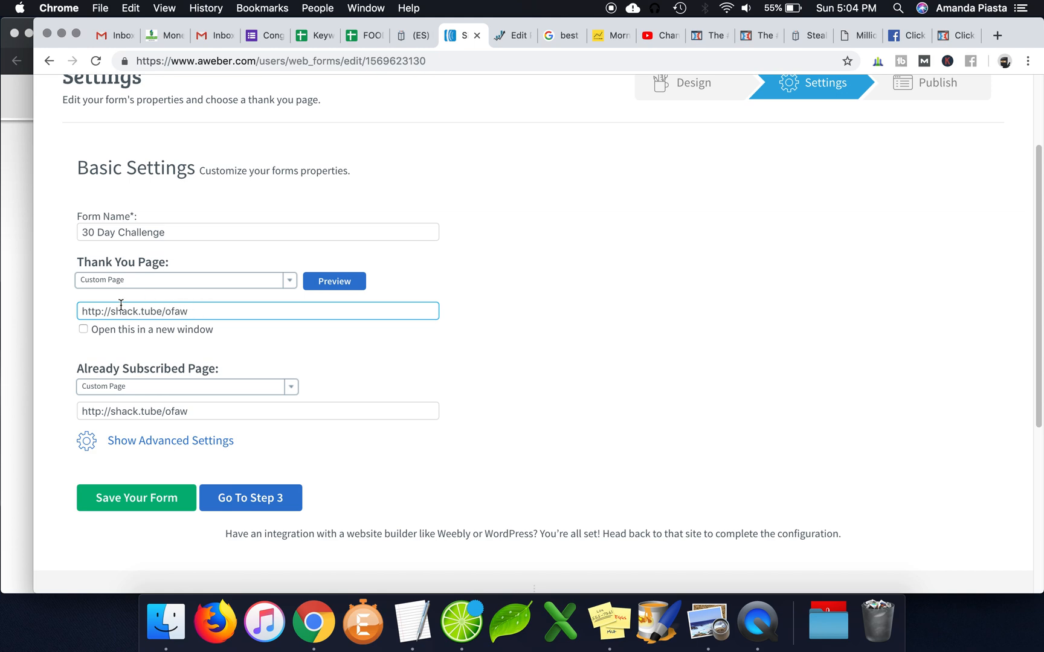
click(250, 498)
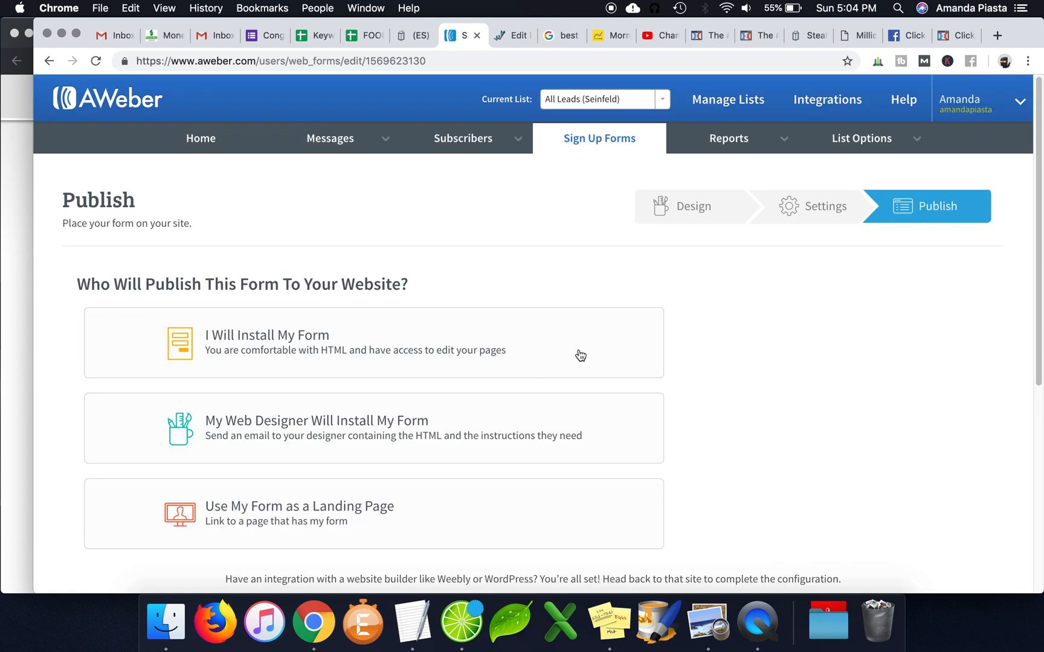
Step: Choose I Will Install My Form, Raw HTML Version with form styles off, then return to ClickFunnels
click(266, 342)
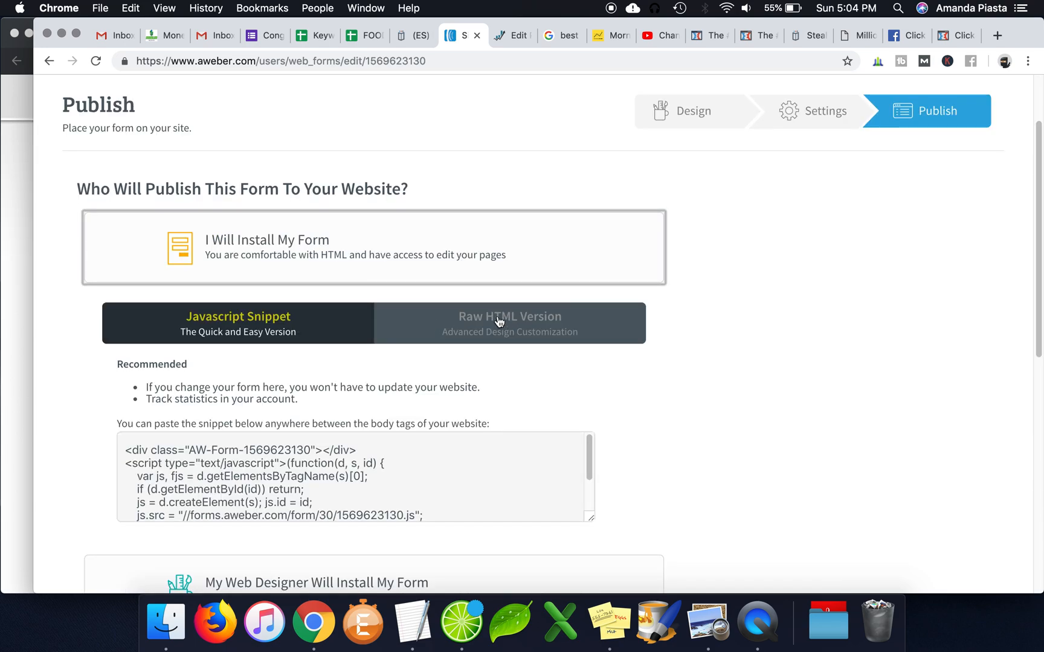
click(509, 323)
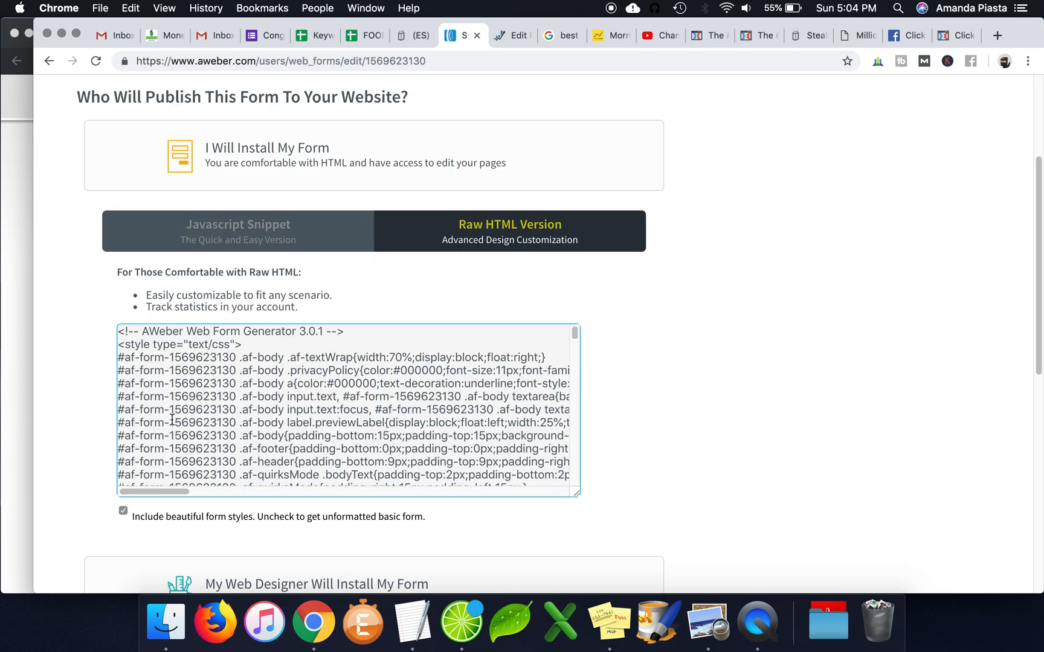
click(122, 511)
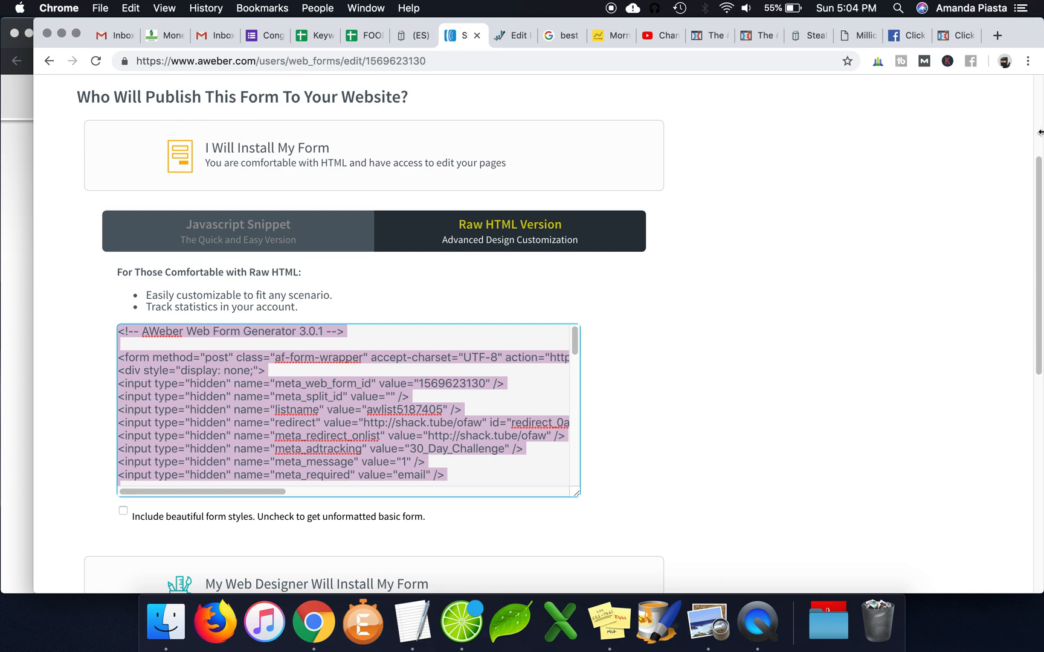
mouse_move(693, 237)
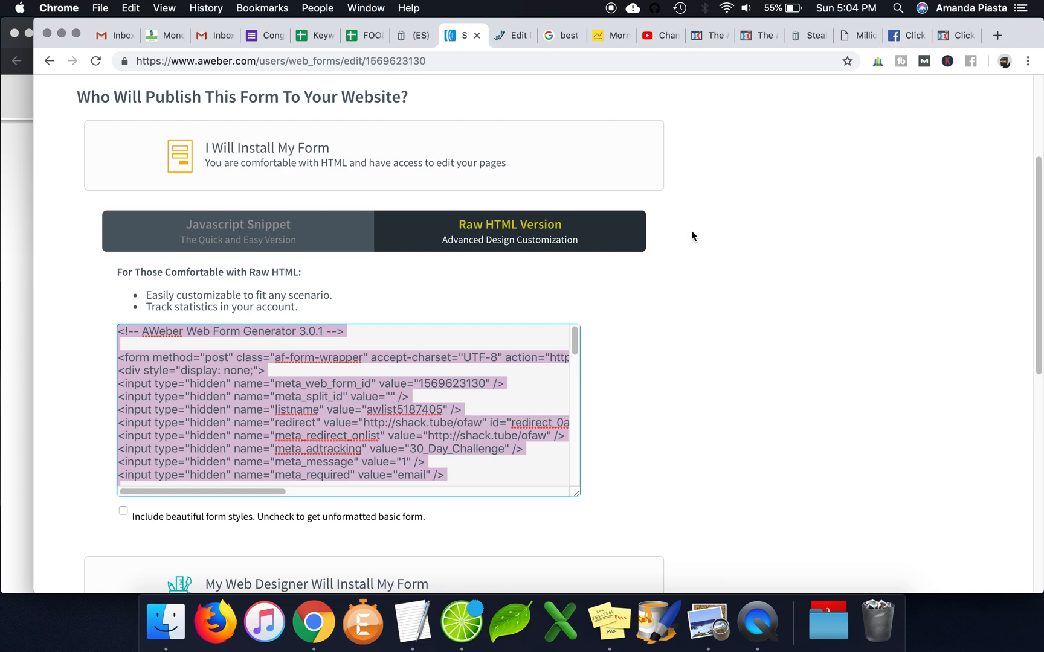
mouse_move(709, 287)
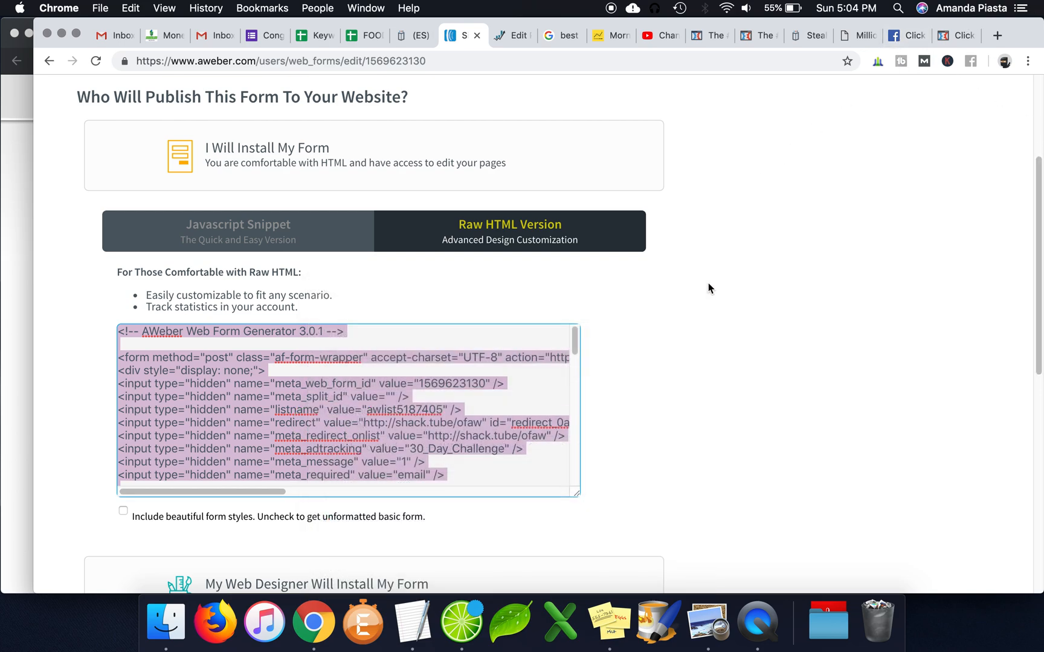
click(708, 35)
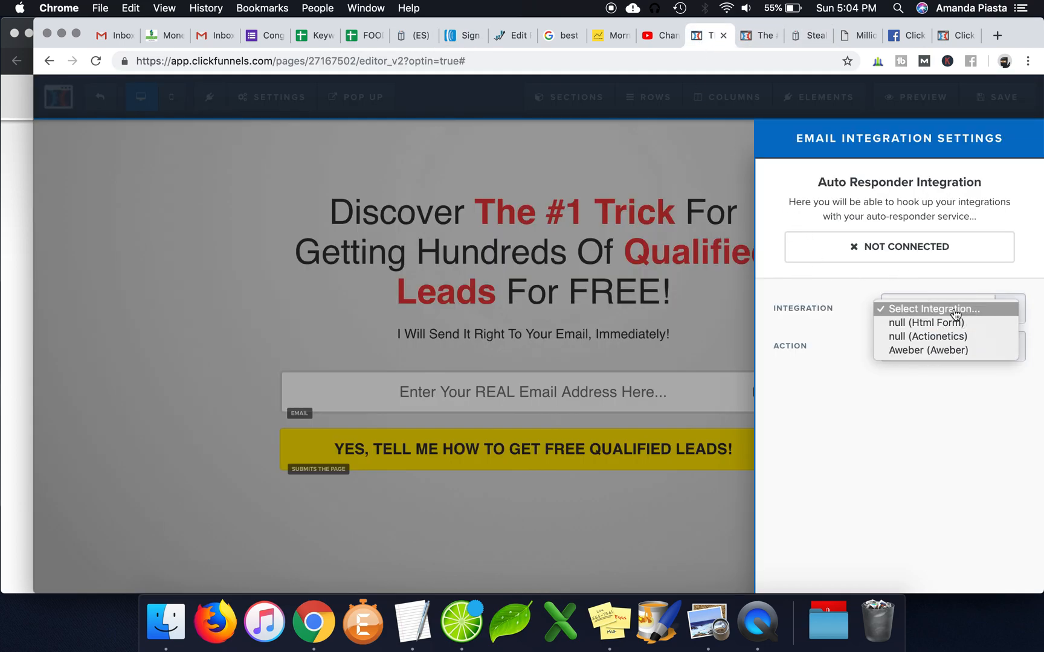
mouse_move(926, 322)
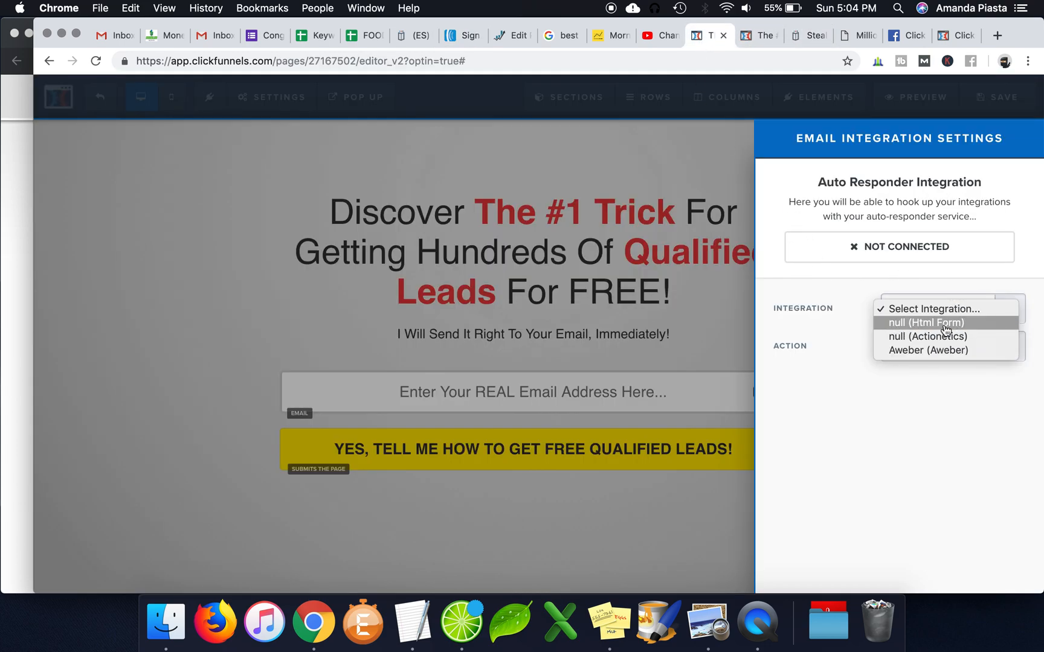
Step: Choose null (Html Form) as Integration and Integrate Existing Form (Add HTML Below) as Action
click(932, 308)
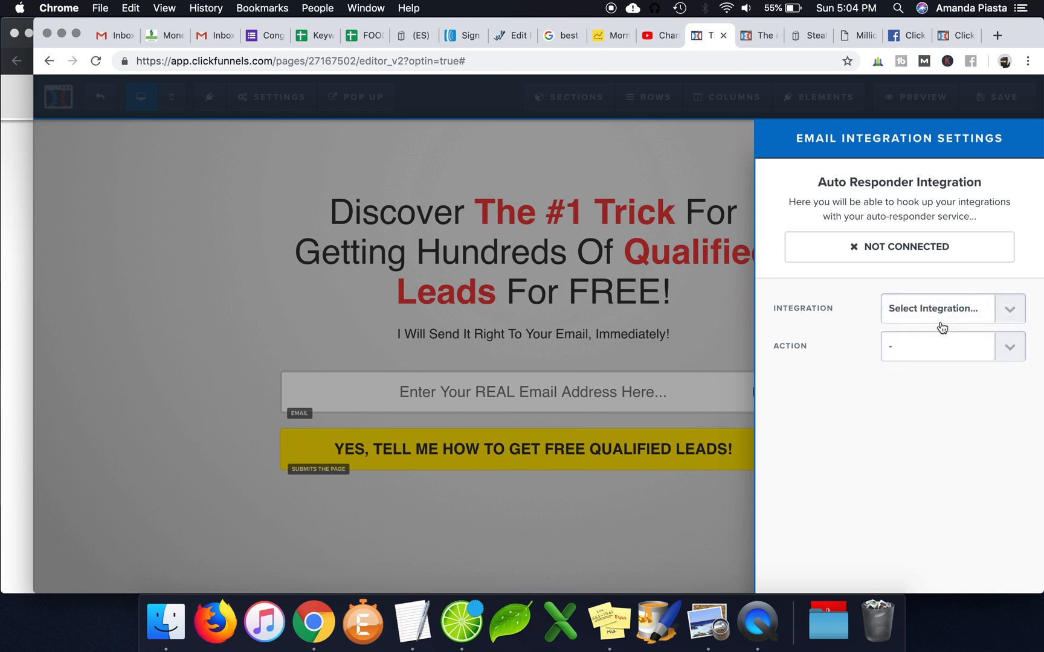
click(950, 308)
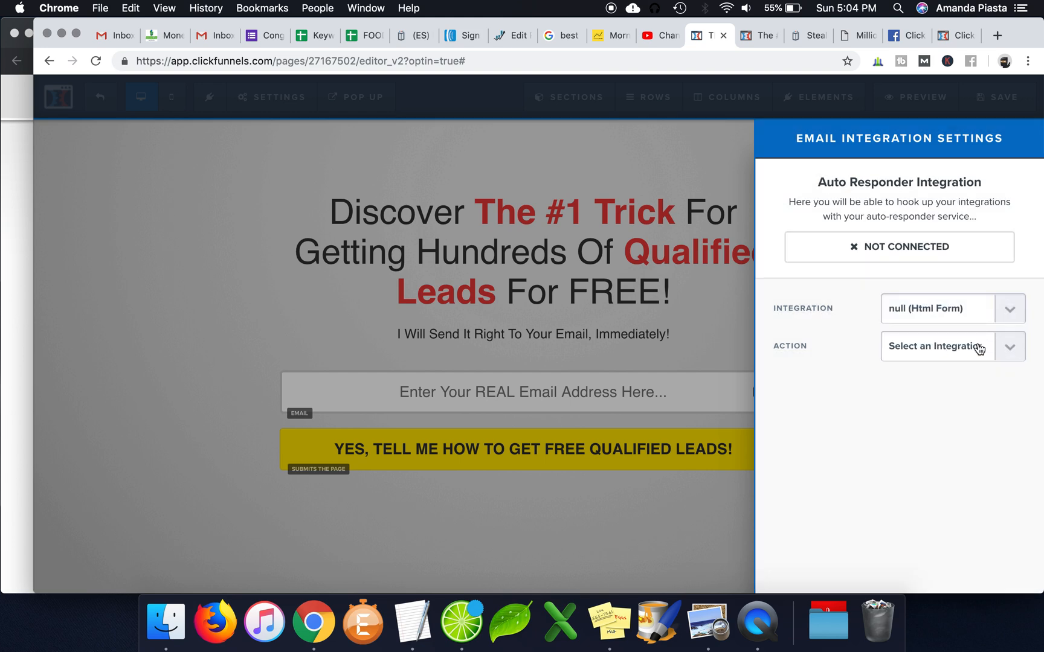
click(951, 346)
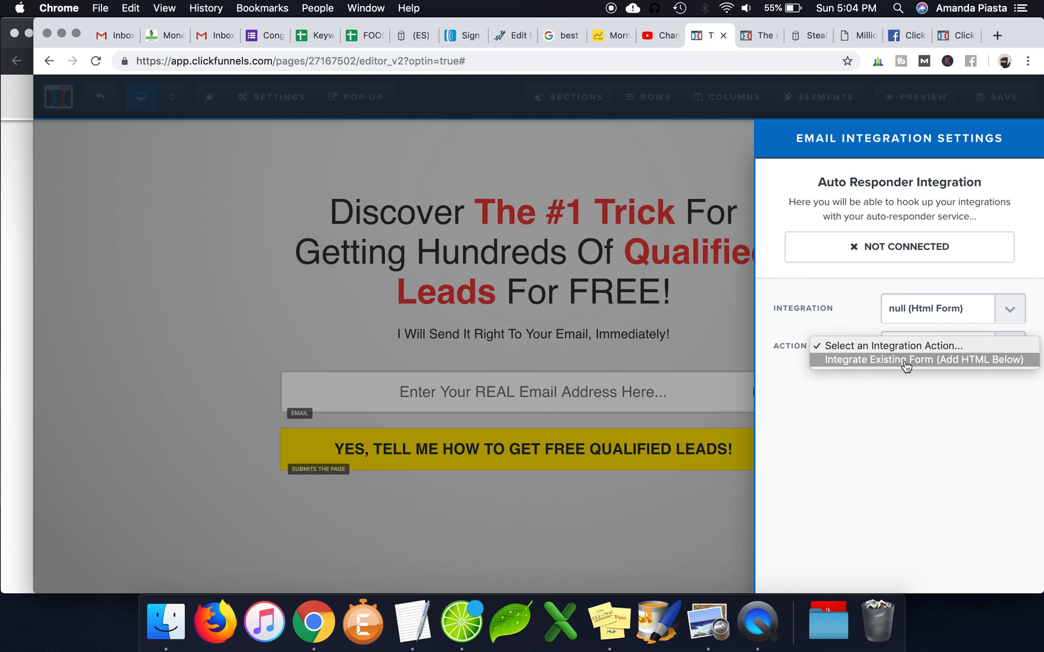
click(925, 360)
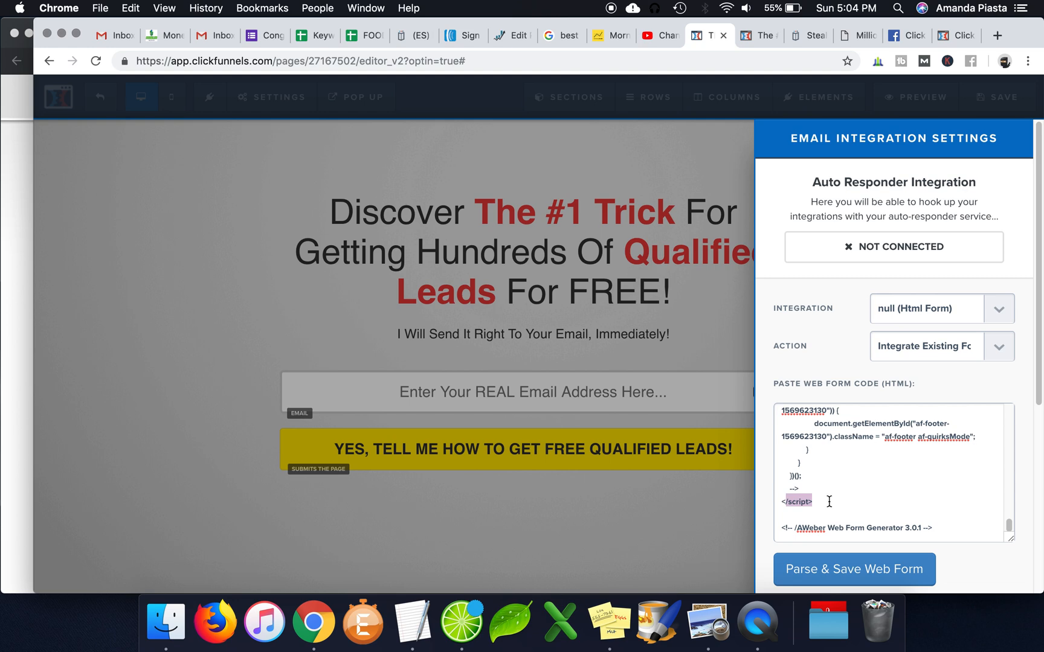
Step: Scroll the integration panel to paste the AWeber form code and reach Parse & Save Web Form
scroll(up, 3)
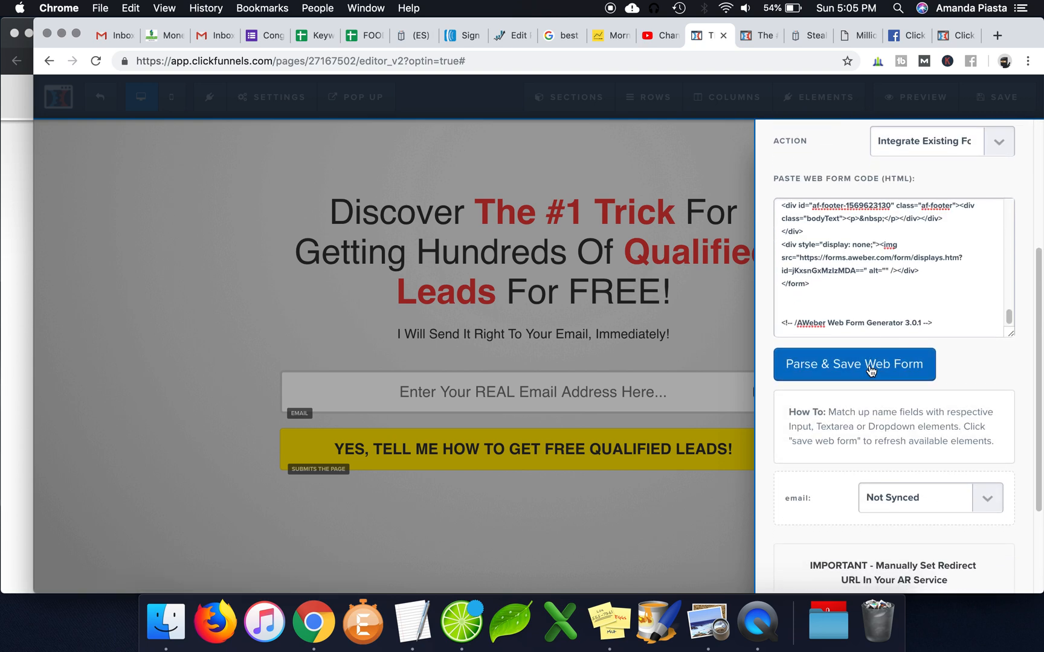
scroll(down, 3)
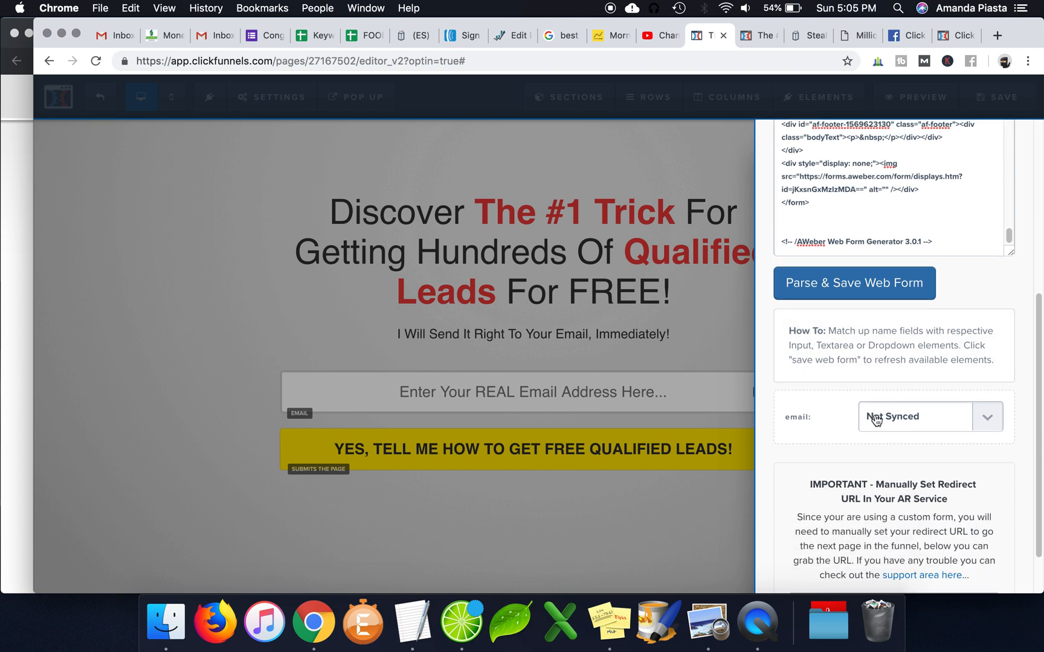
Step: Change the email input's mapping from Not Synced to the AWeber email field
click(928, 416)
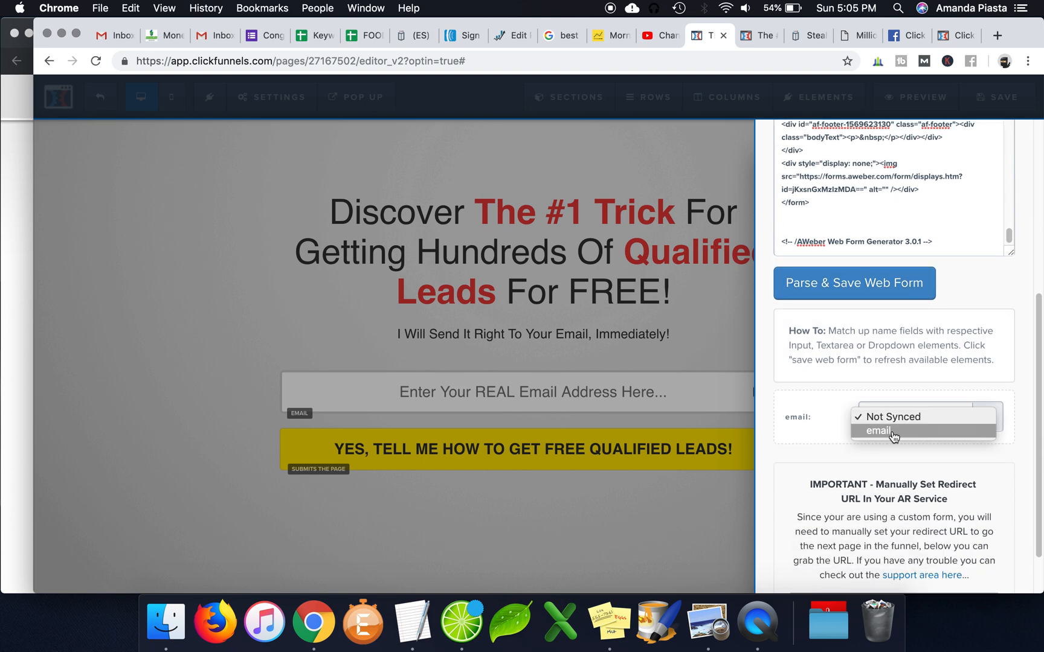
mouse_move(885, 432)
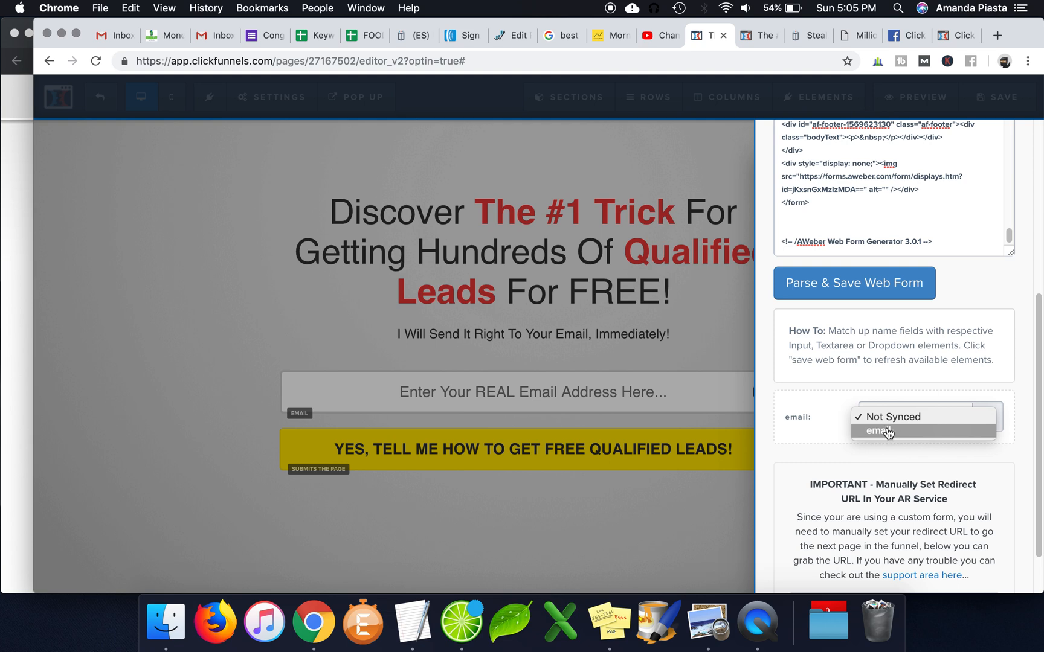
click(876, 430)
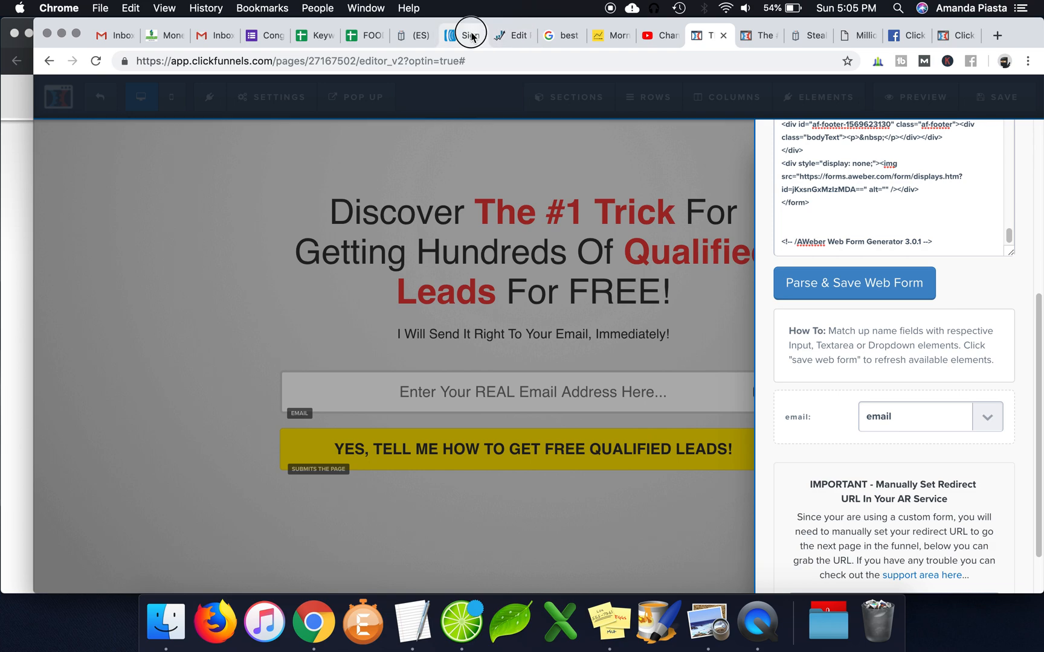
Step: Back in AWeber's form design step, add a Name field to the 30 Day Challenge form
click(459, 35)
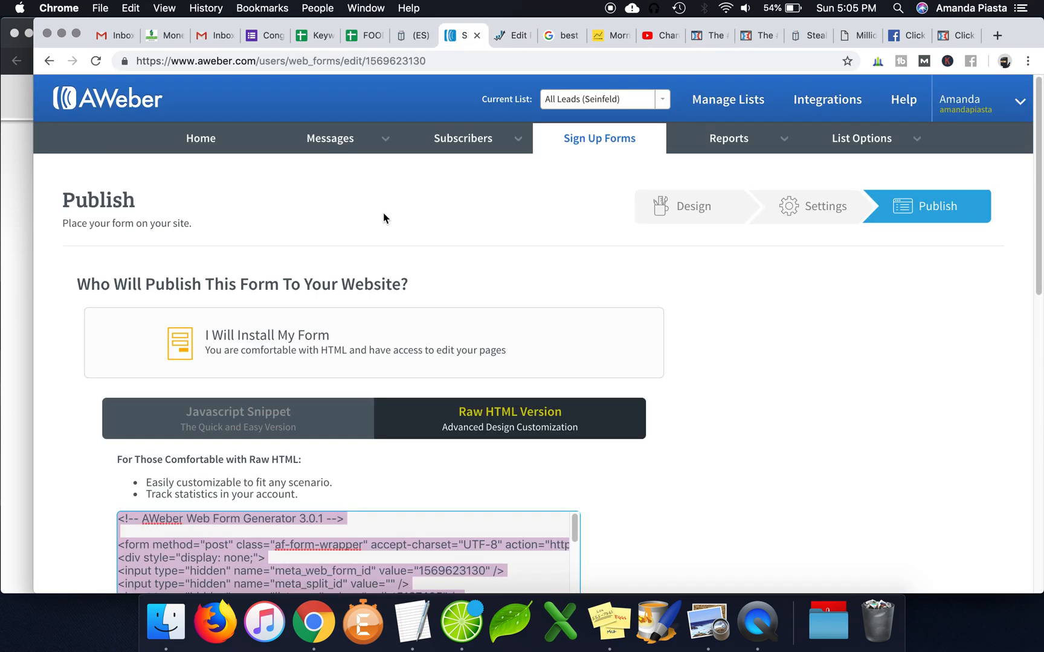
click(693, 205)
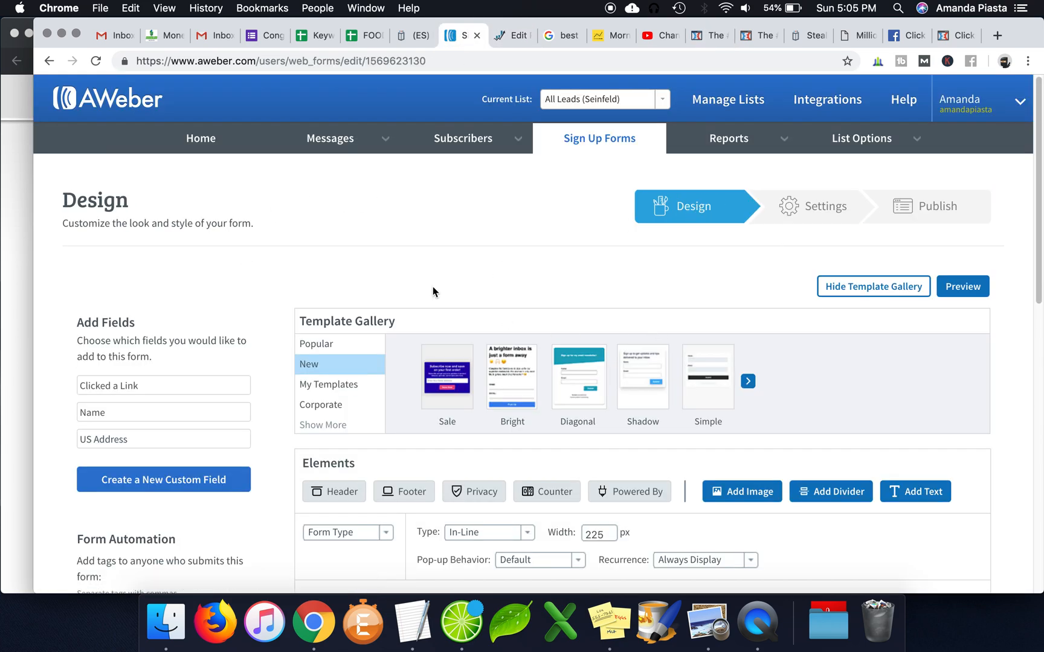
scroll(down, 3)
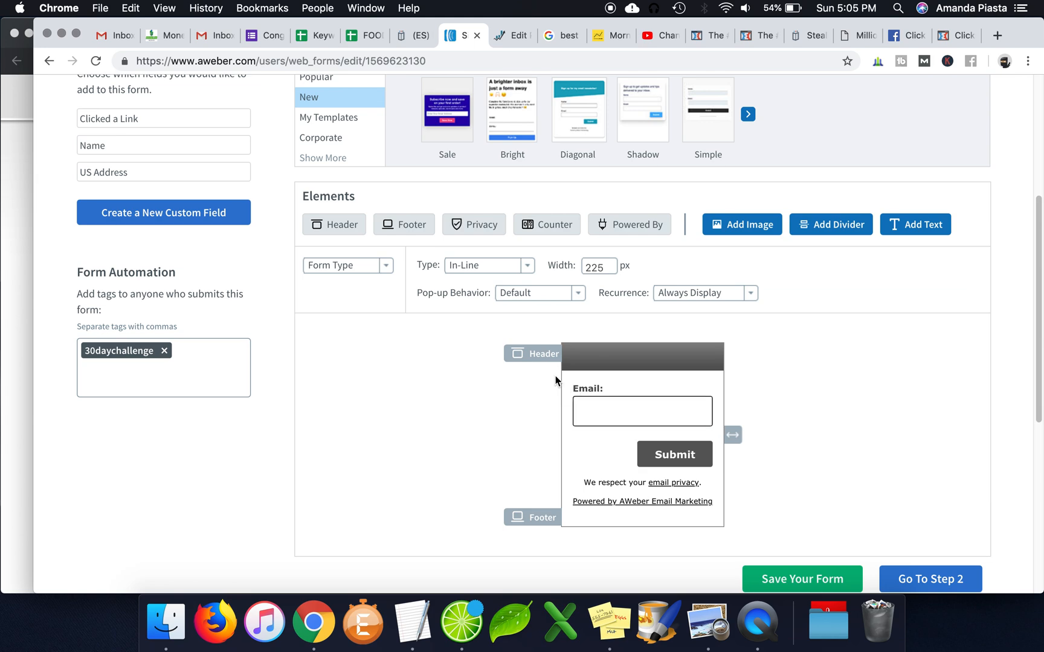
click(163, 147)
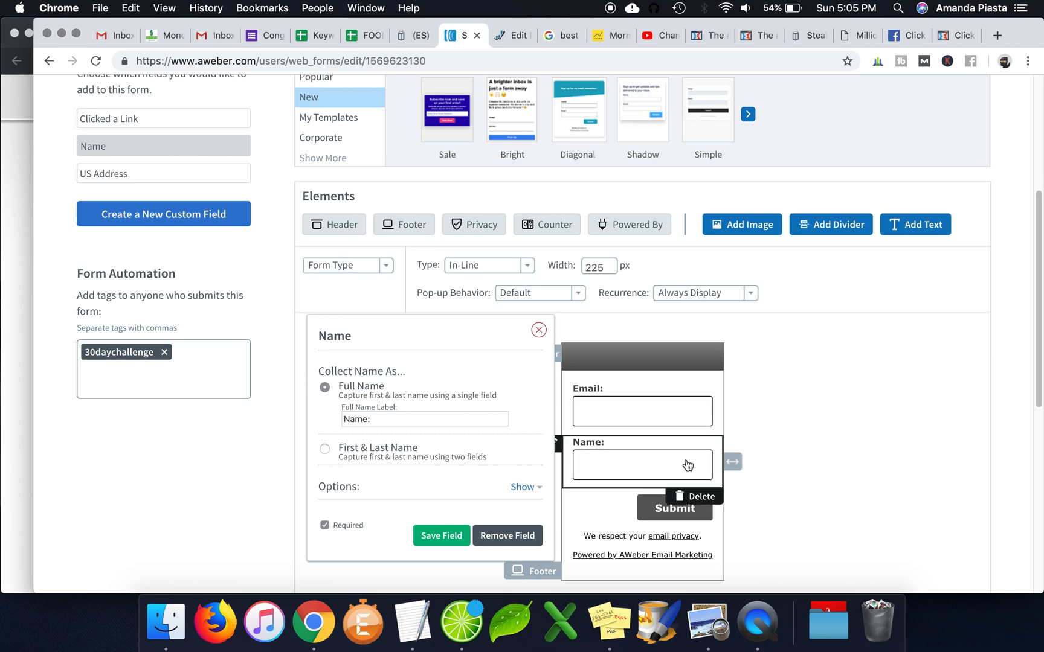
mouse_move(687, 486)
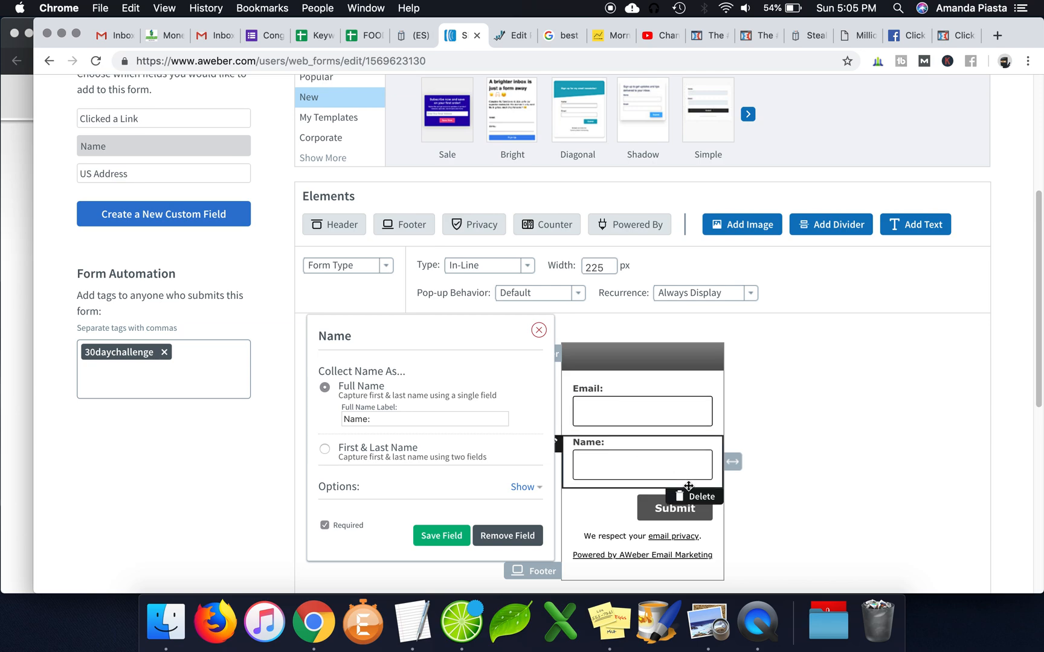
click(506, 536)
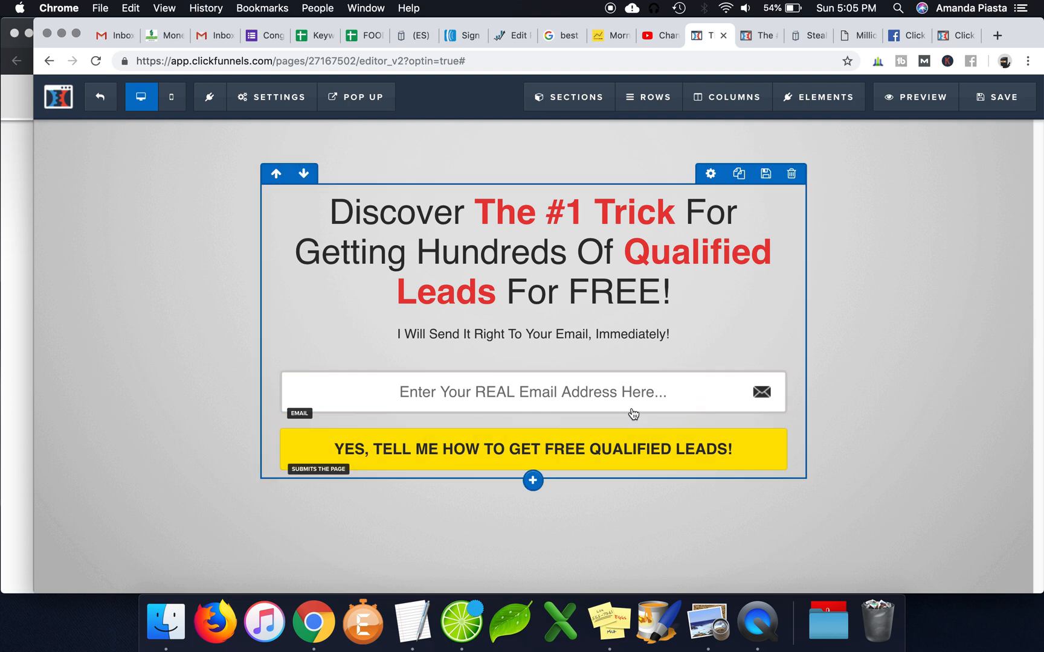
mouse_move(678, 306)
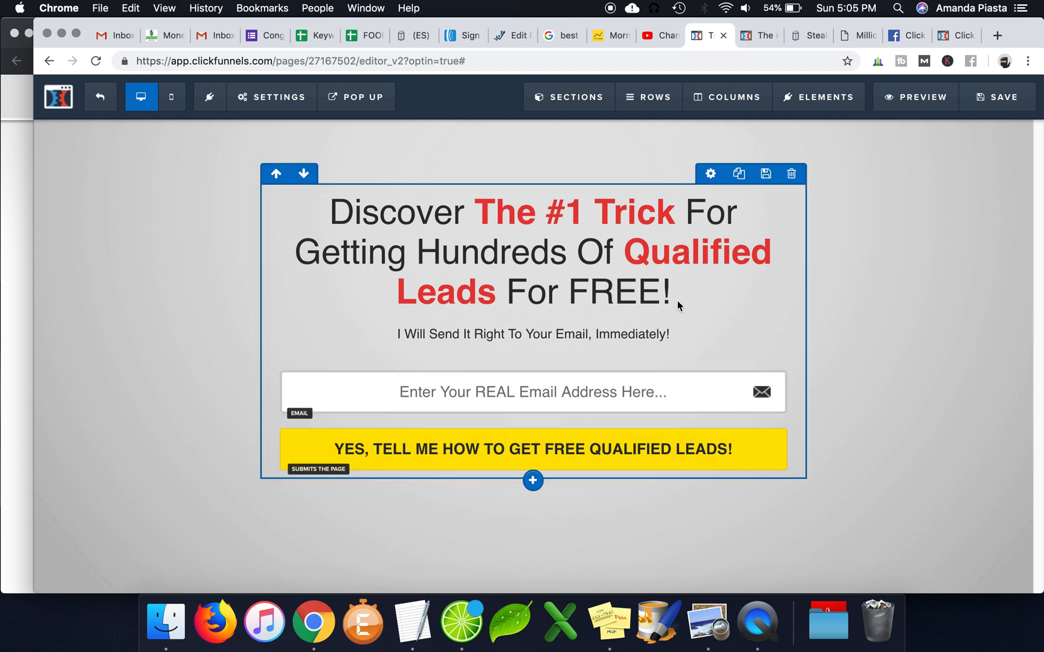
Step: In AWeber, go to Messages > Campaigns and show the Funnel Scripts Headline Generator Followup stats
click(459, 35)
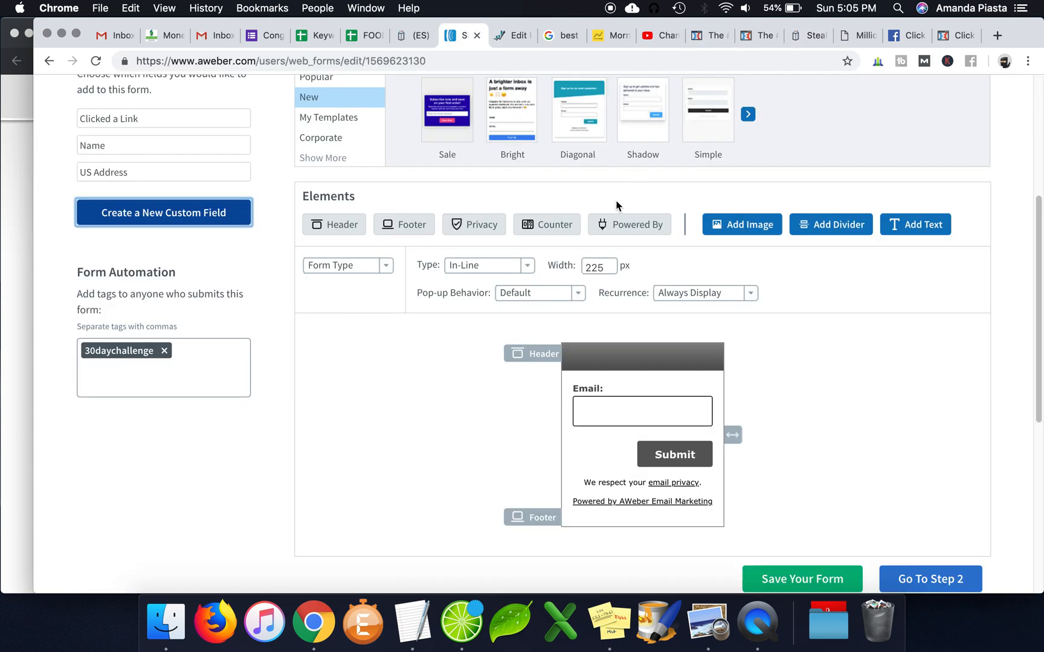
click(329, 138)
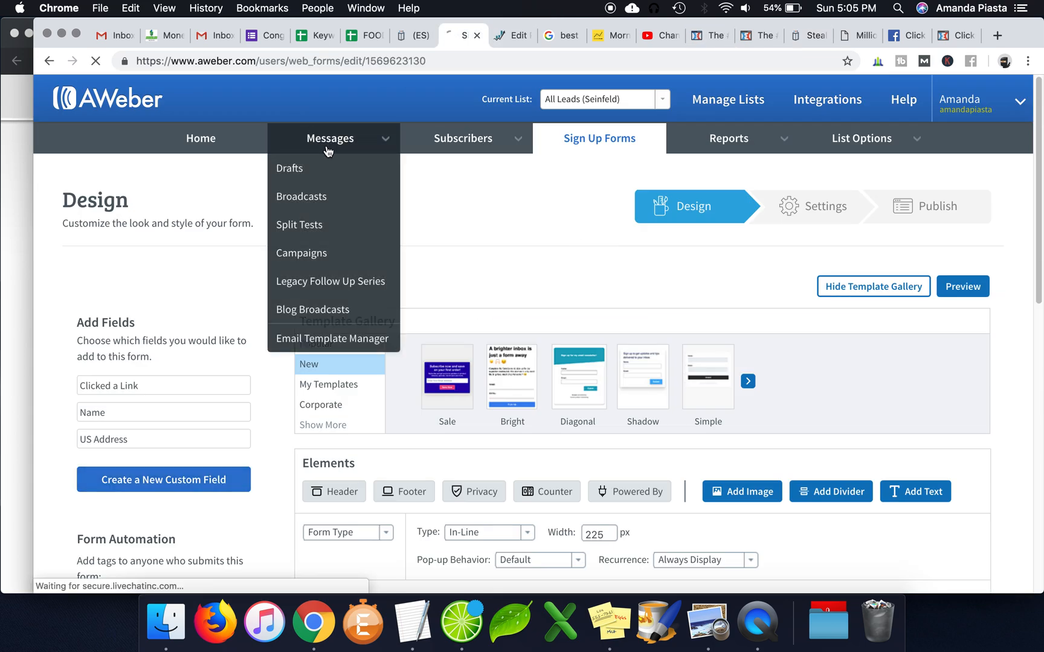
click(334, 138)
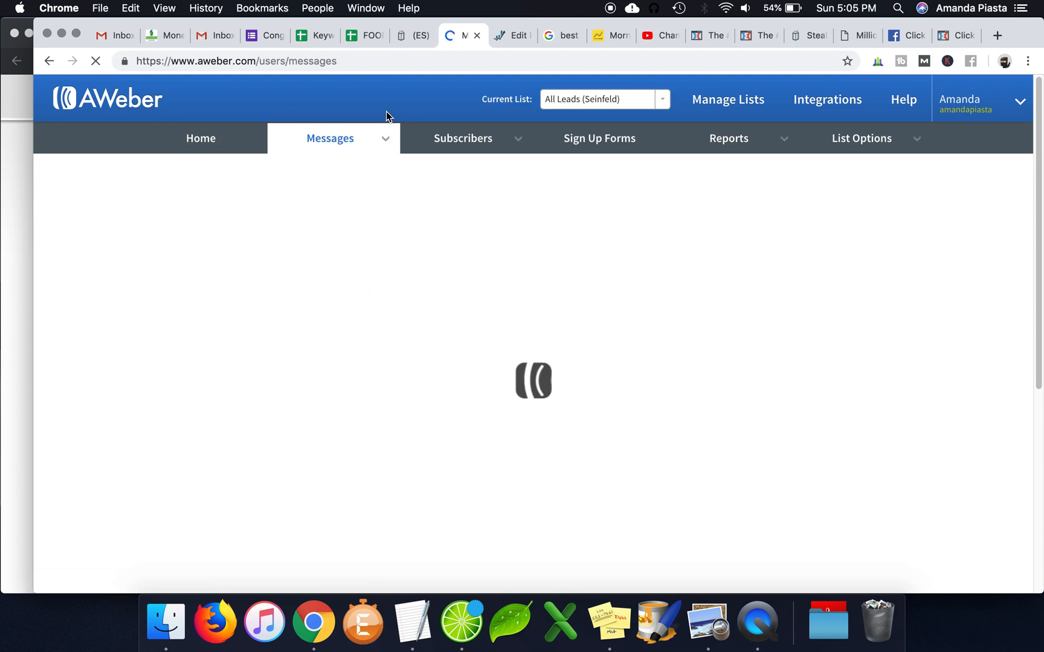
click(329, 138)
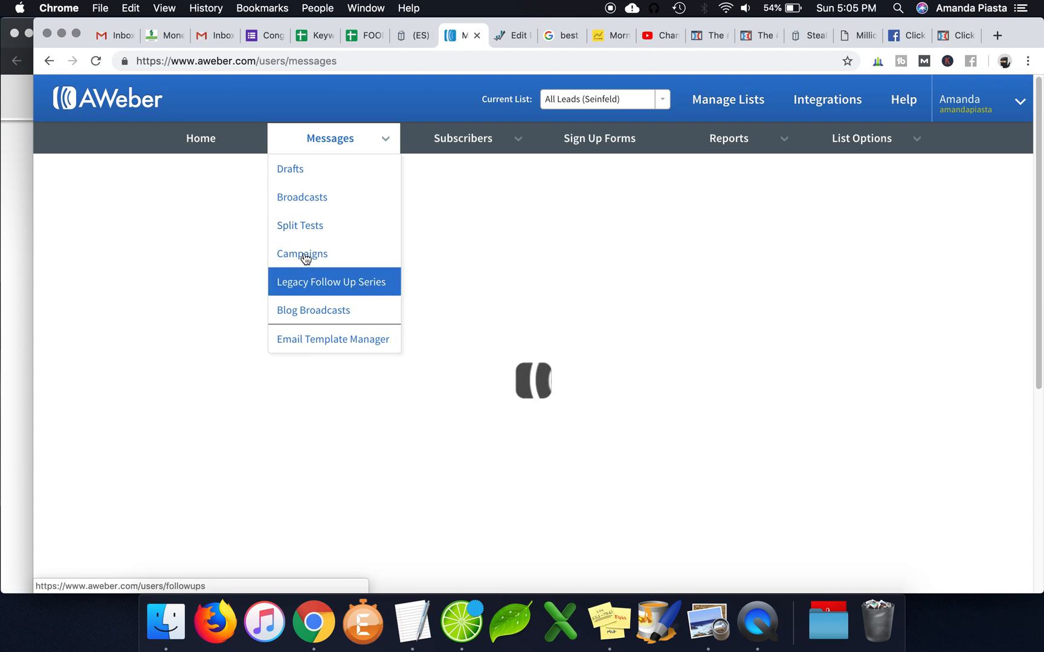
click(302, 254)
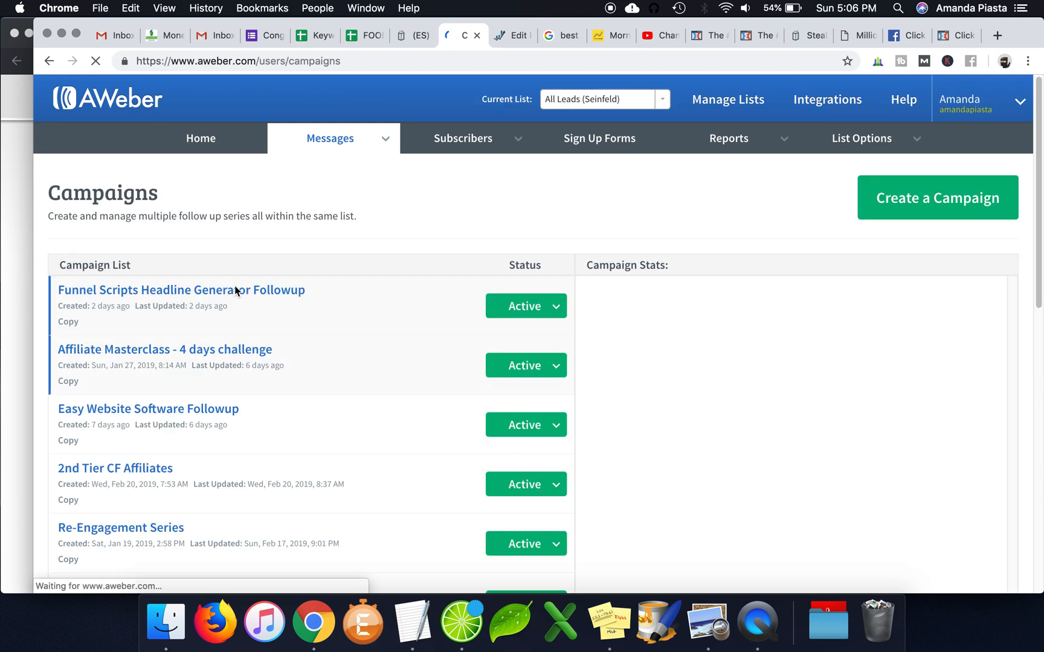
click(180, 290)
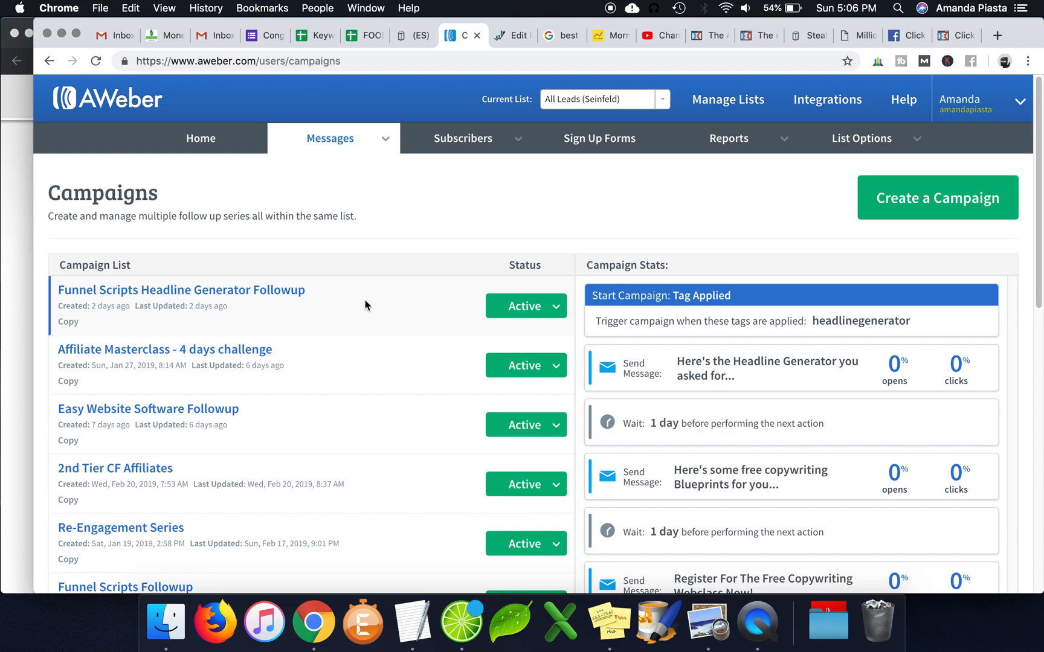
mouse_move(293, 304)
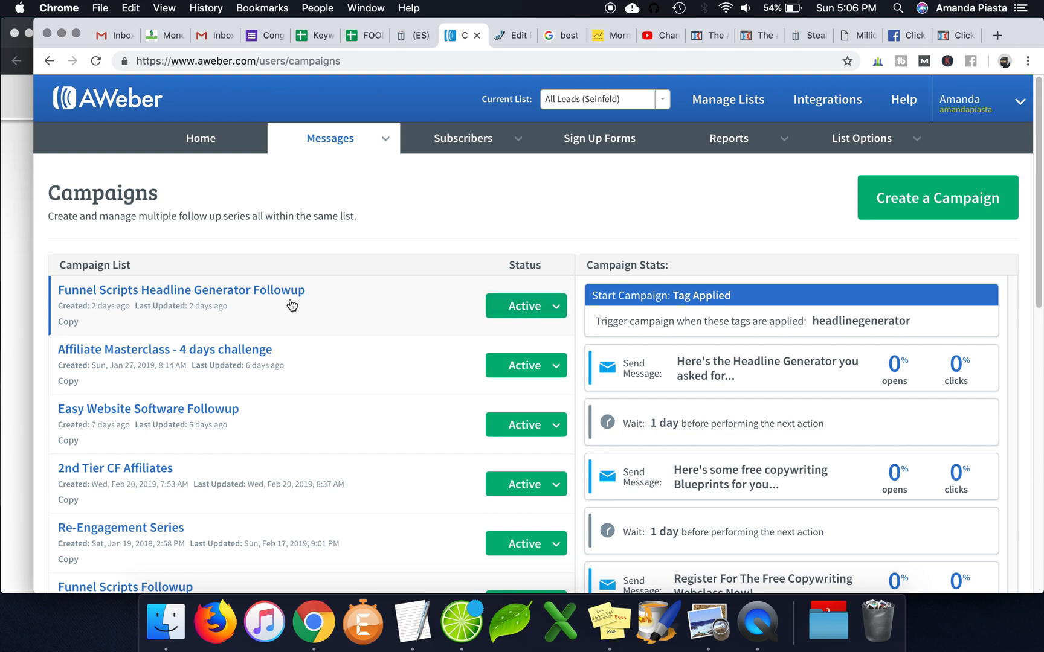
Step: Open the campaign editor and view its Tag Applied start trigger set to headlinegenerator
click(182, 290)
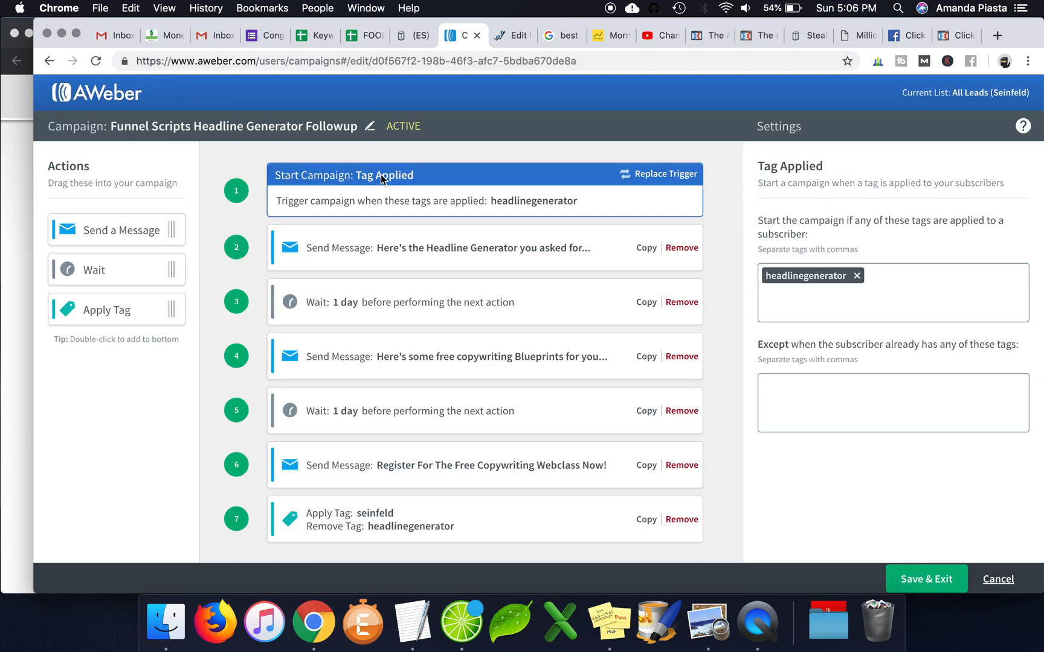
mouse_move(401, 207)
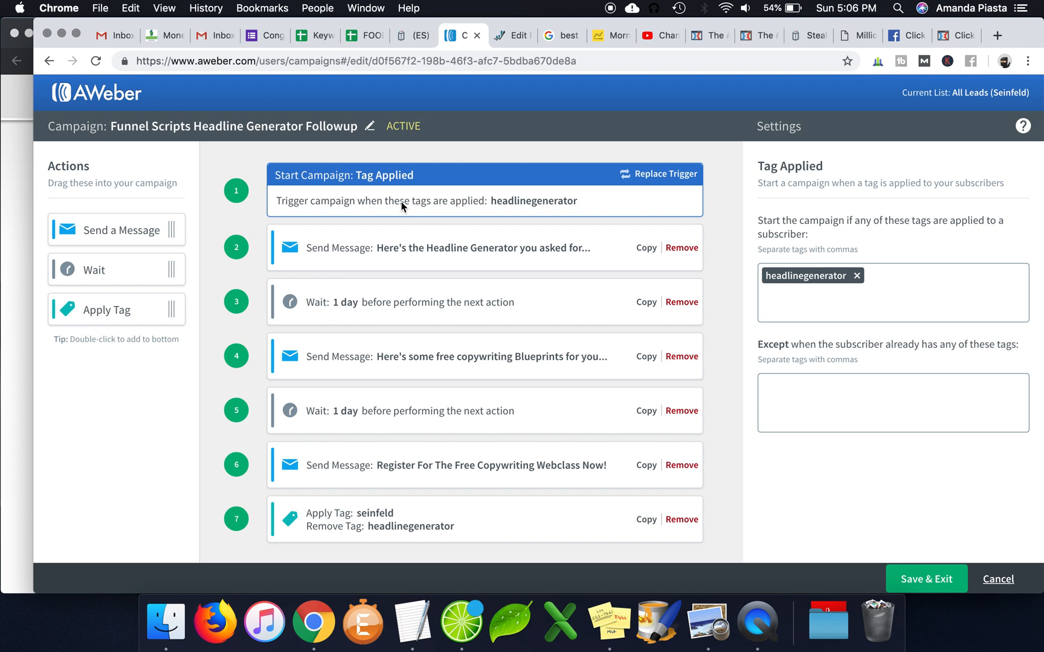
double_click(533, 201)
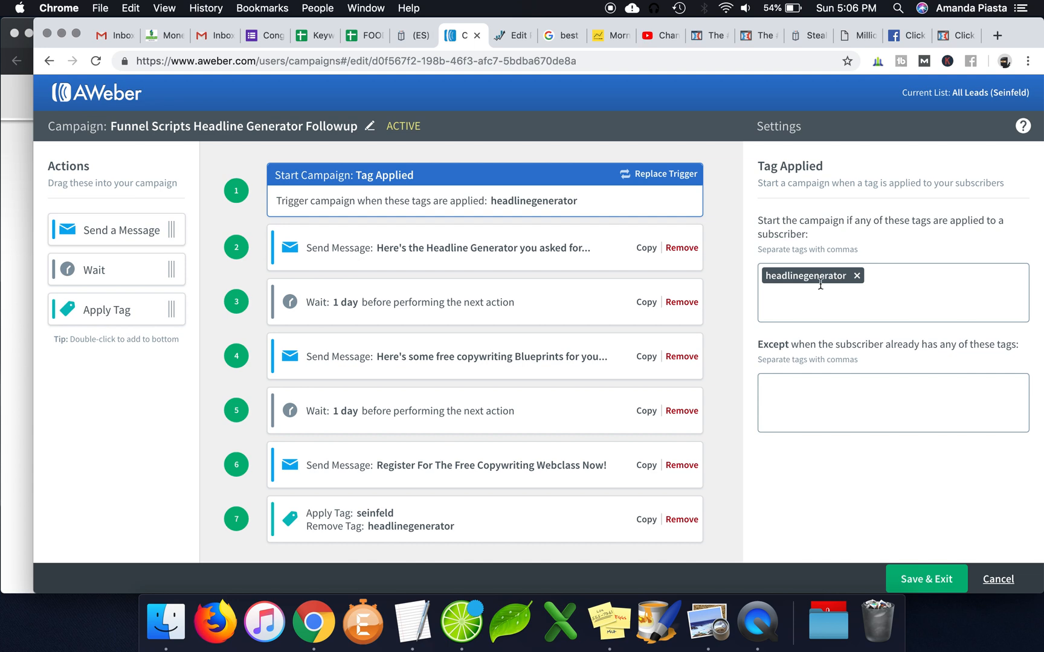
mouse_move(595, 140)
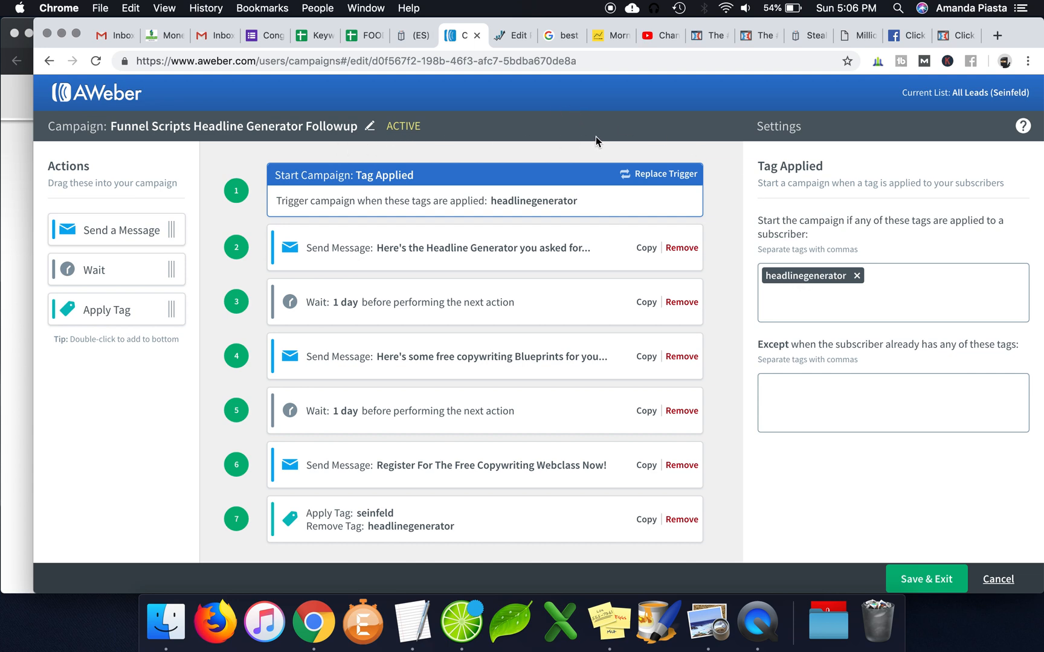
mouse_move(645, 152)
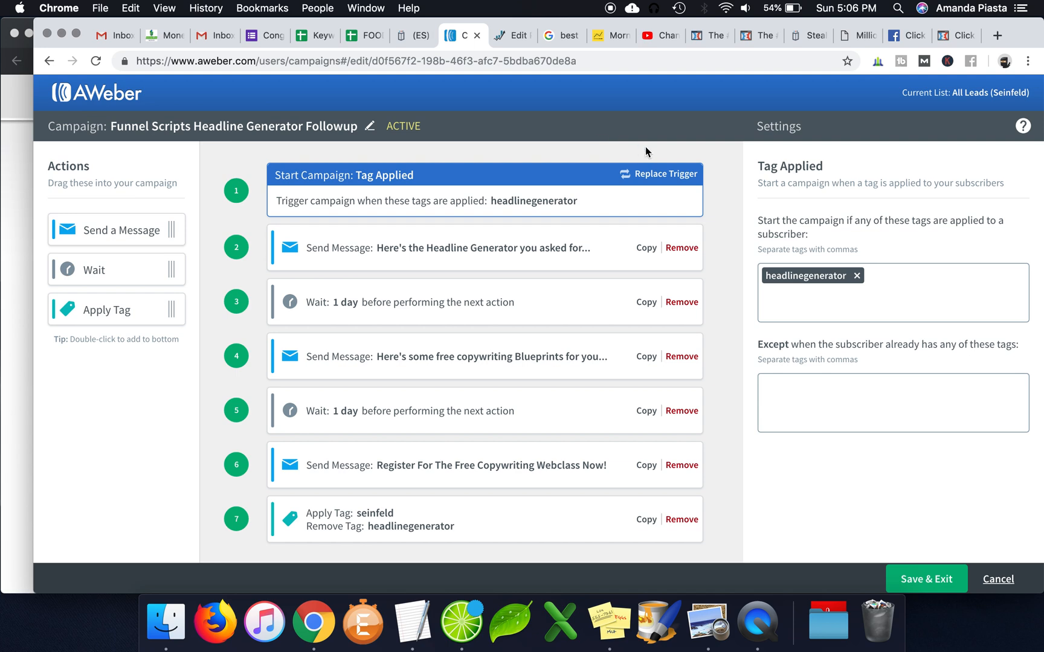
mouse_move(584, 128)
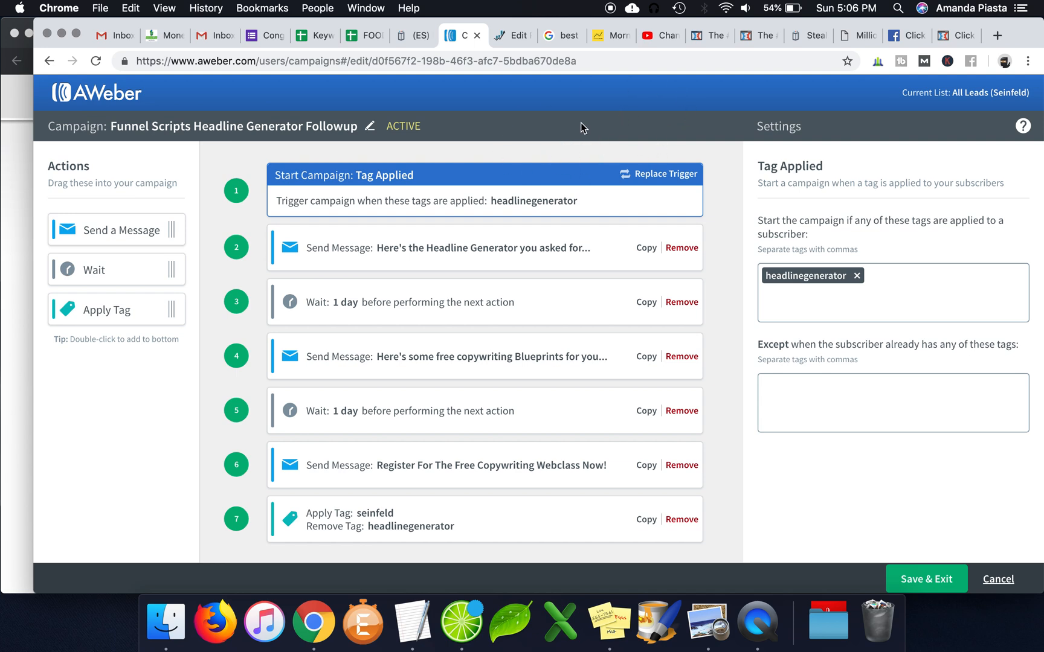
mouse_move(774, 265)
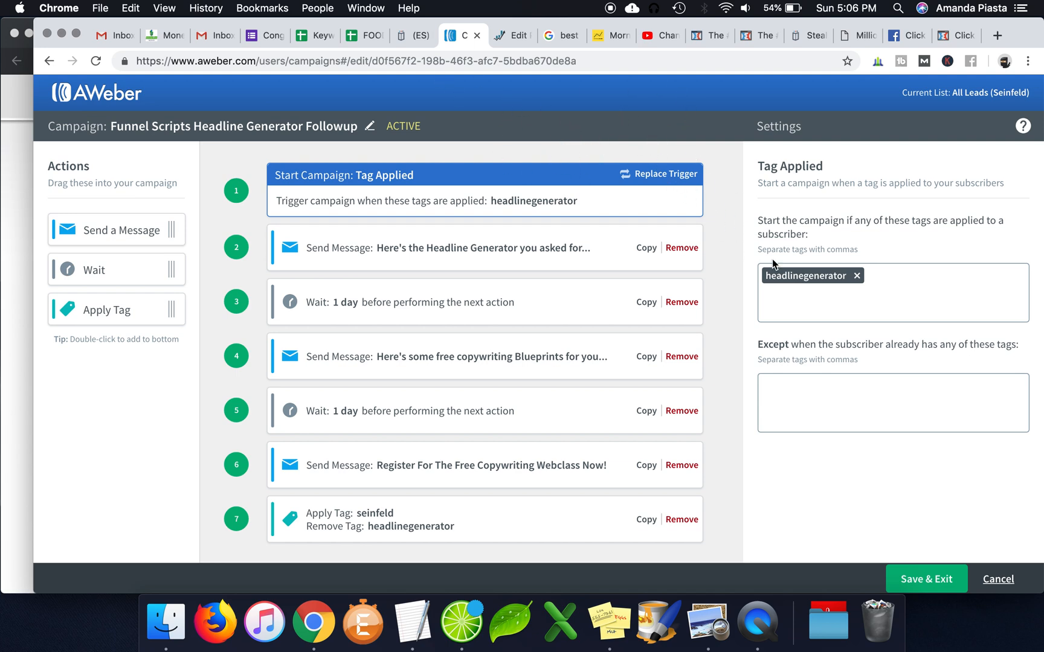
mouse_move(707, 238)
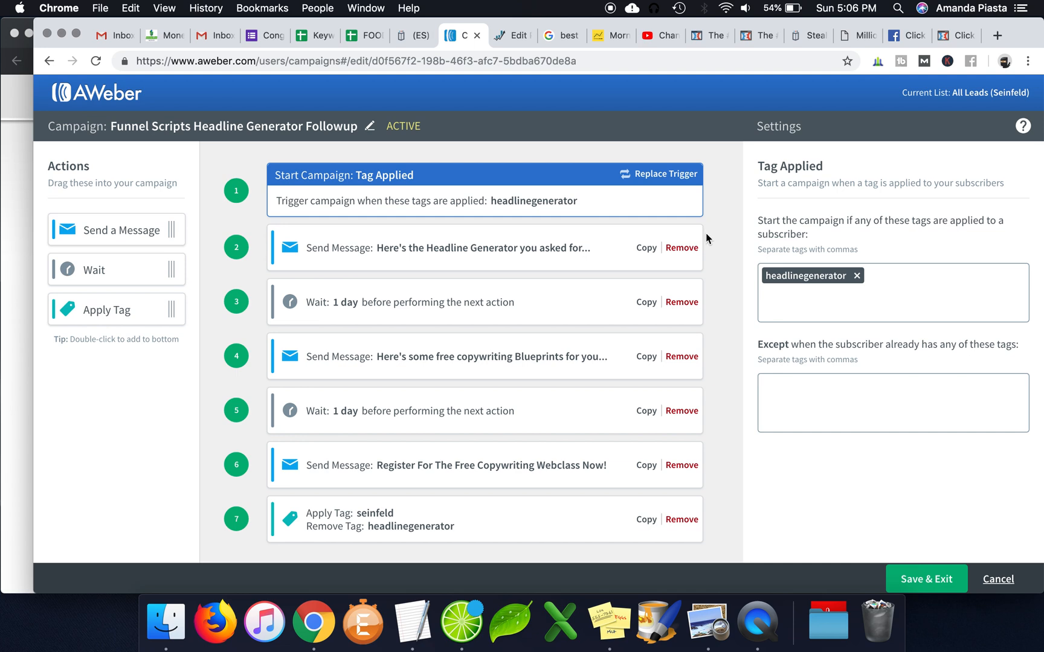
mouse_move(705, 160)
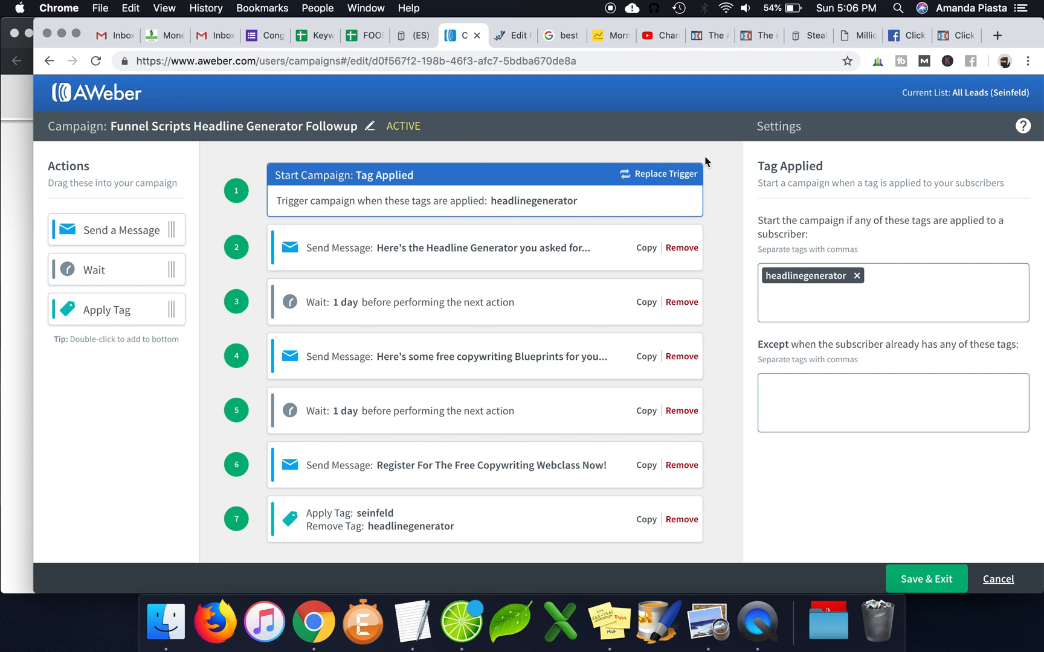
mouse_move(477, 264)
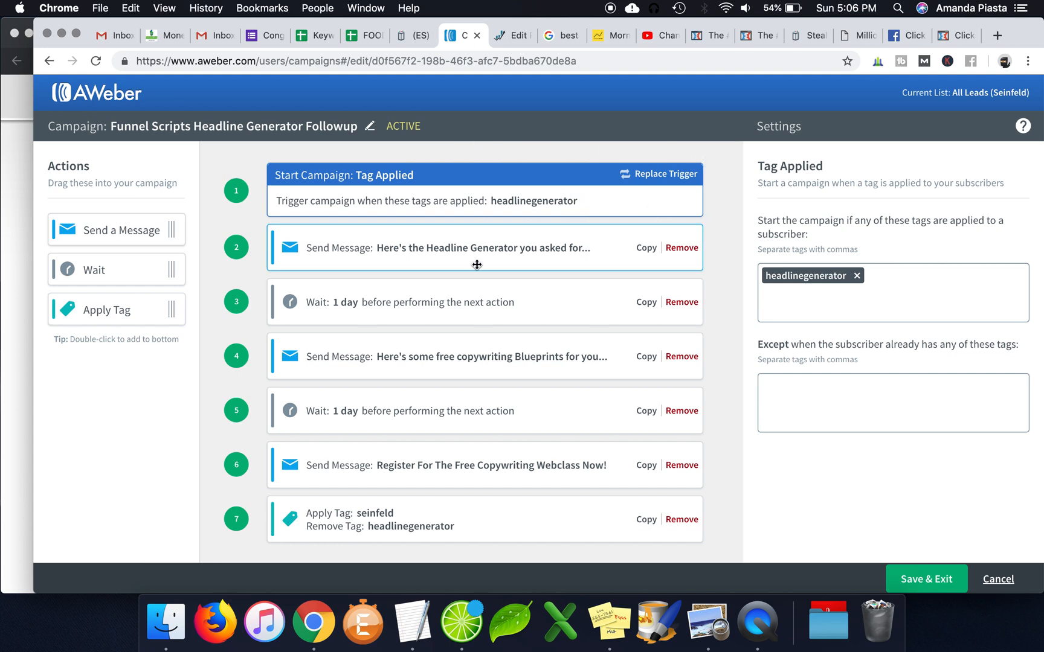
mouse_move(443, 143)
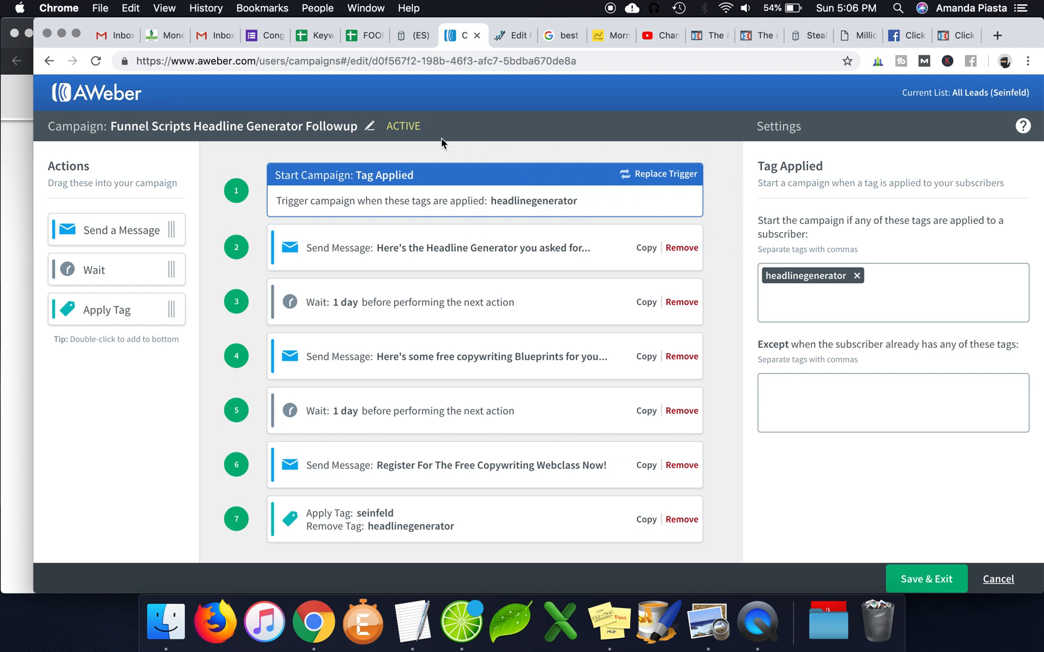
mouse_move(796, 275)
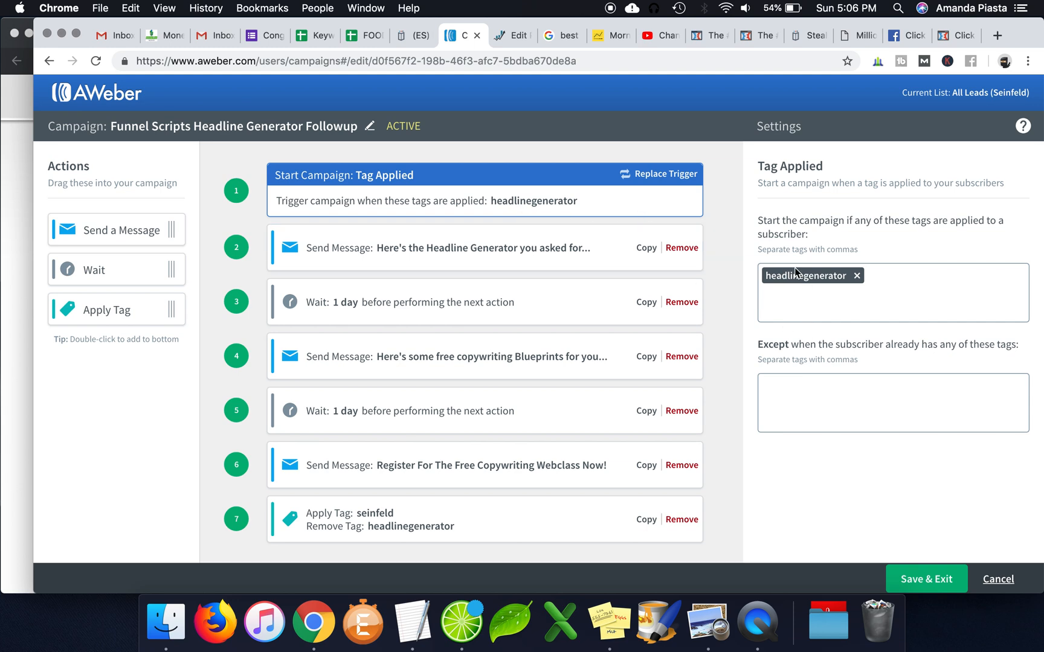
mouse_move(479, 241)
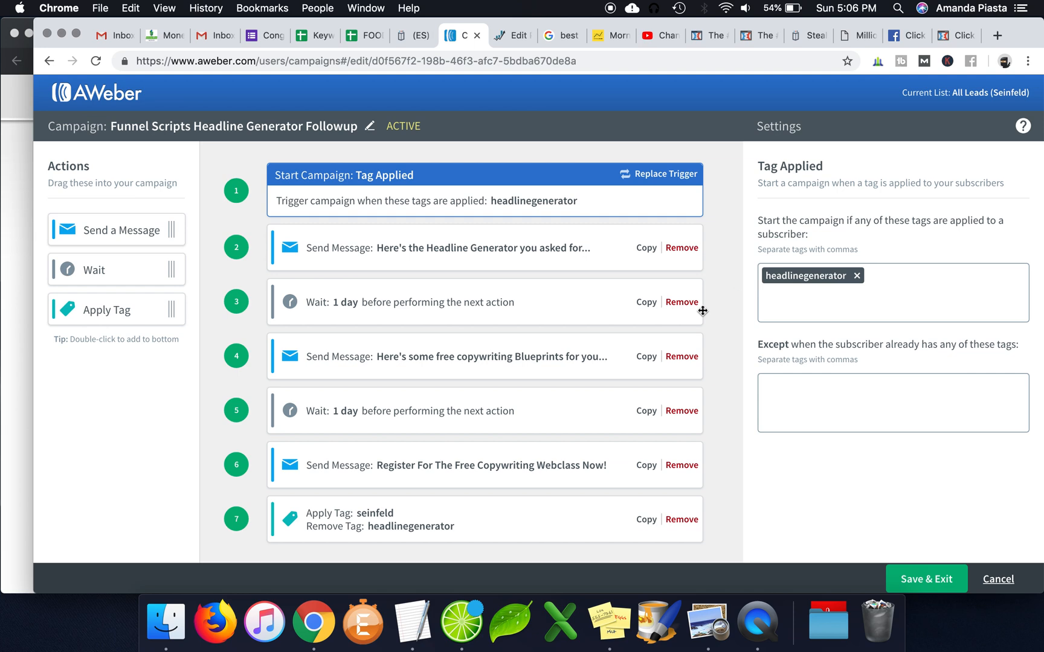
mouse_move(766, 66)
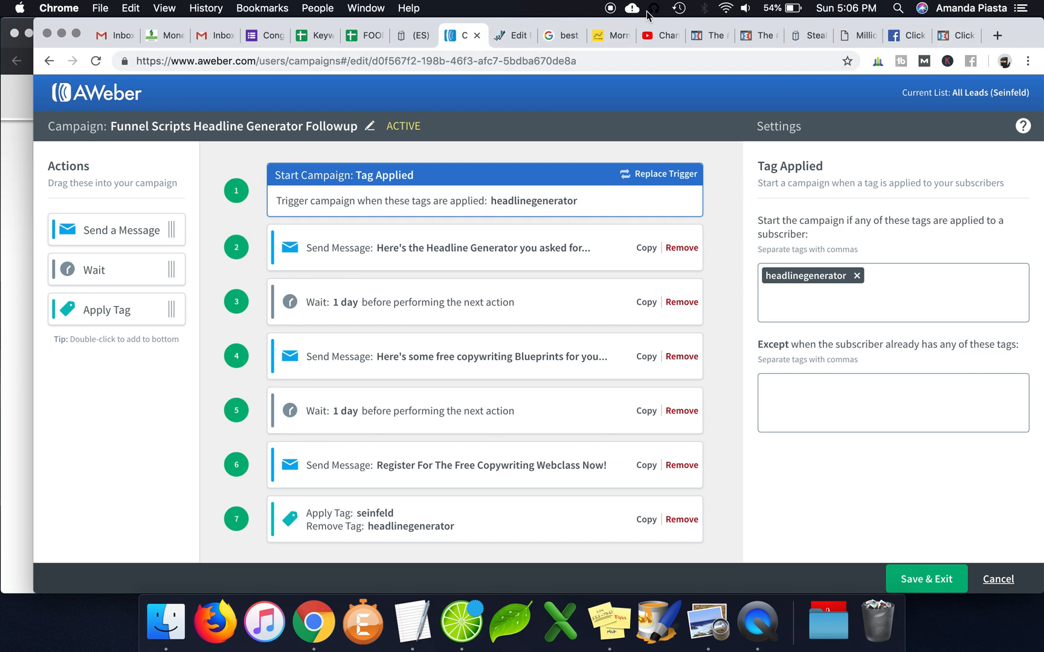
mouse_move(611, 18)
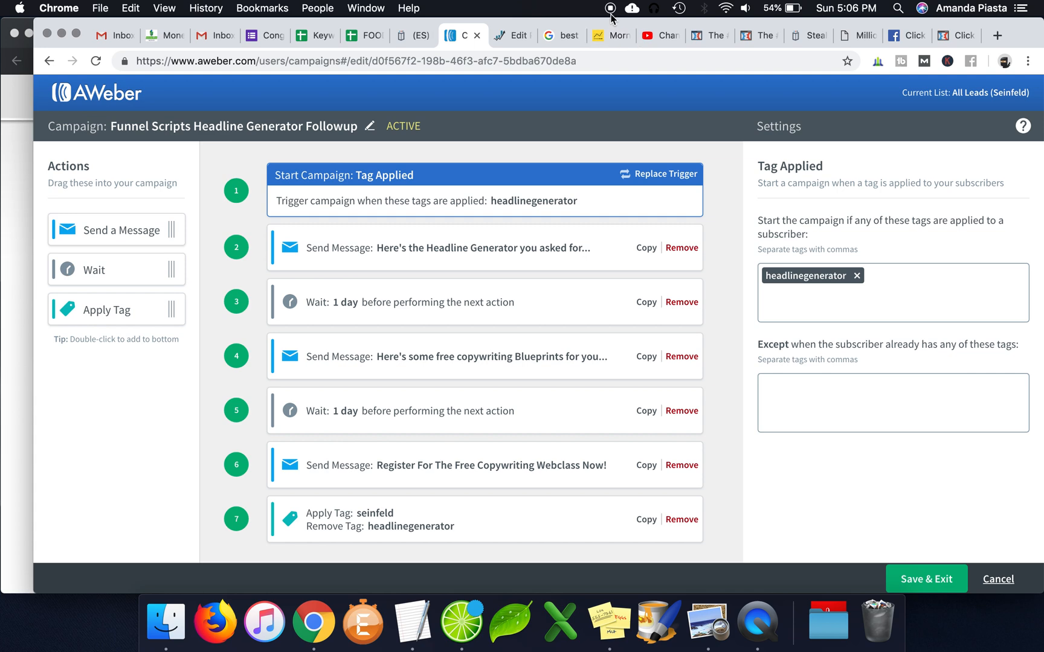